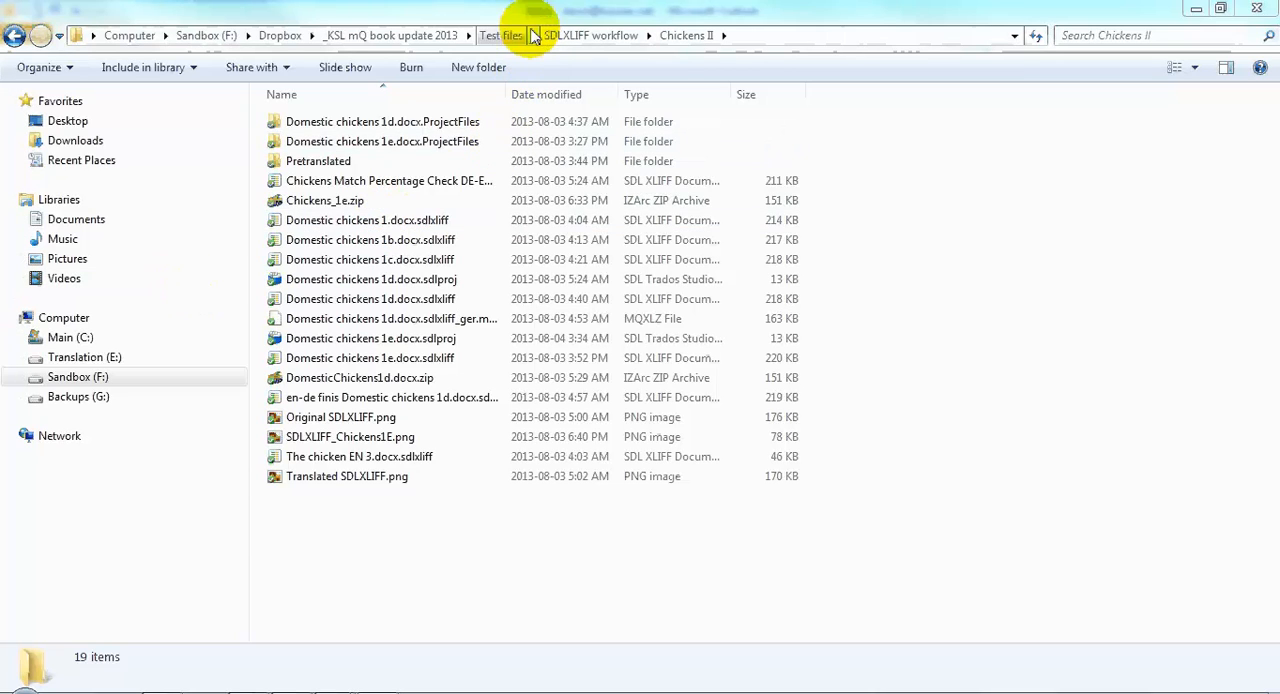
Go to Test files > Sugar and open Sugar.ppt in SDL Trados Studio 2009 via Open documents.
click(532, 35)
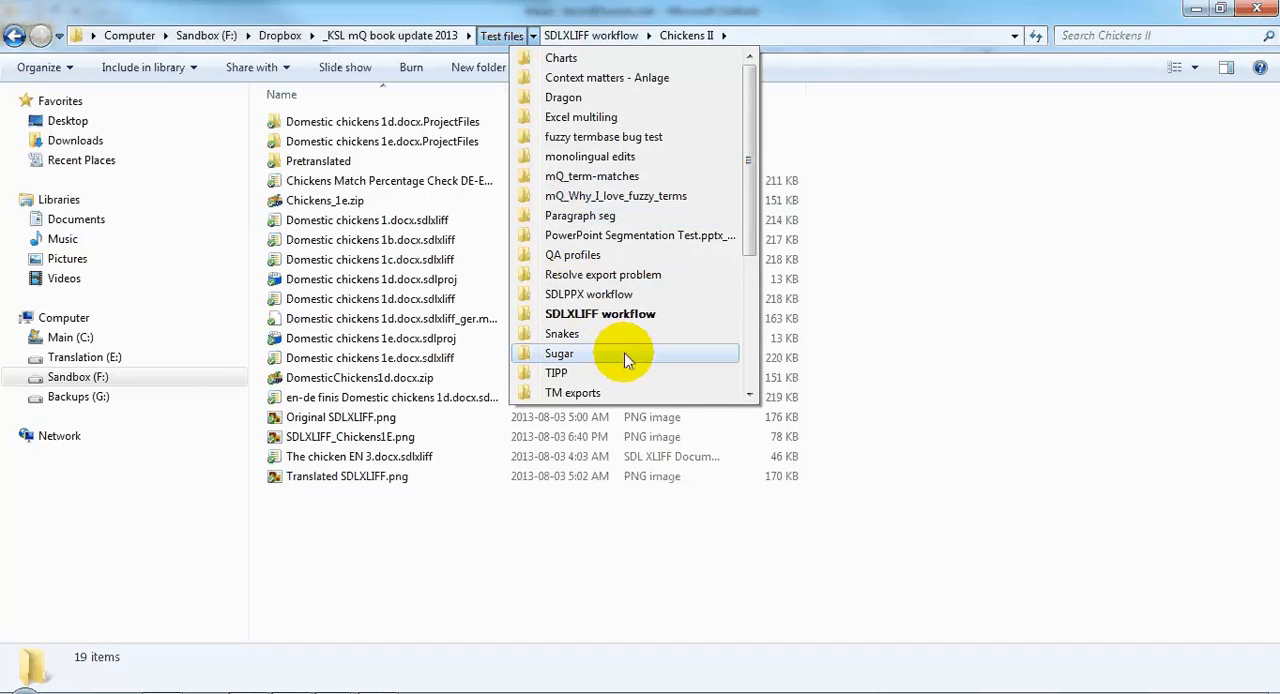
click(559, 353)
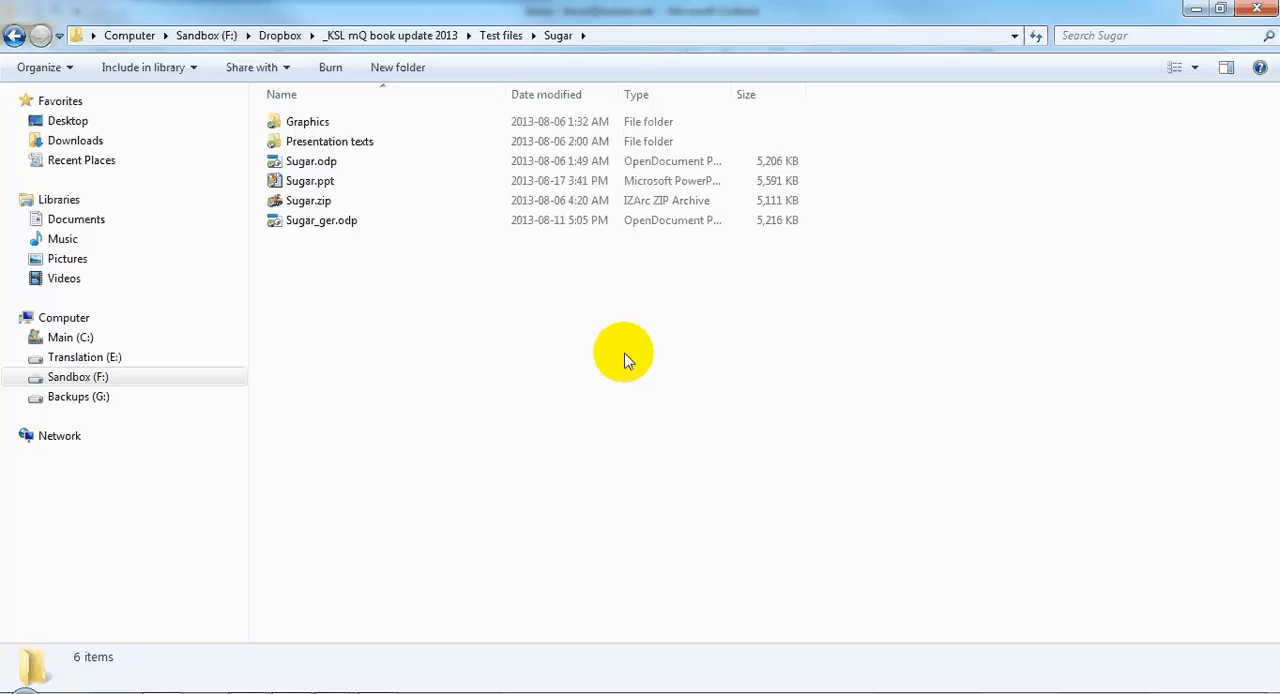
click(310, 181)
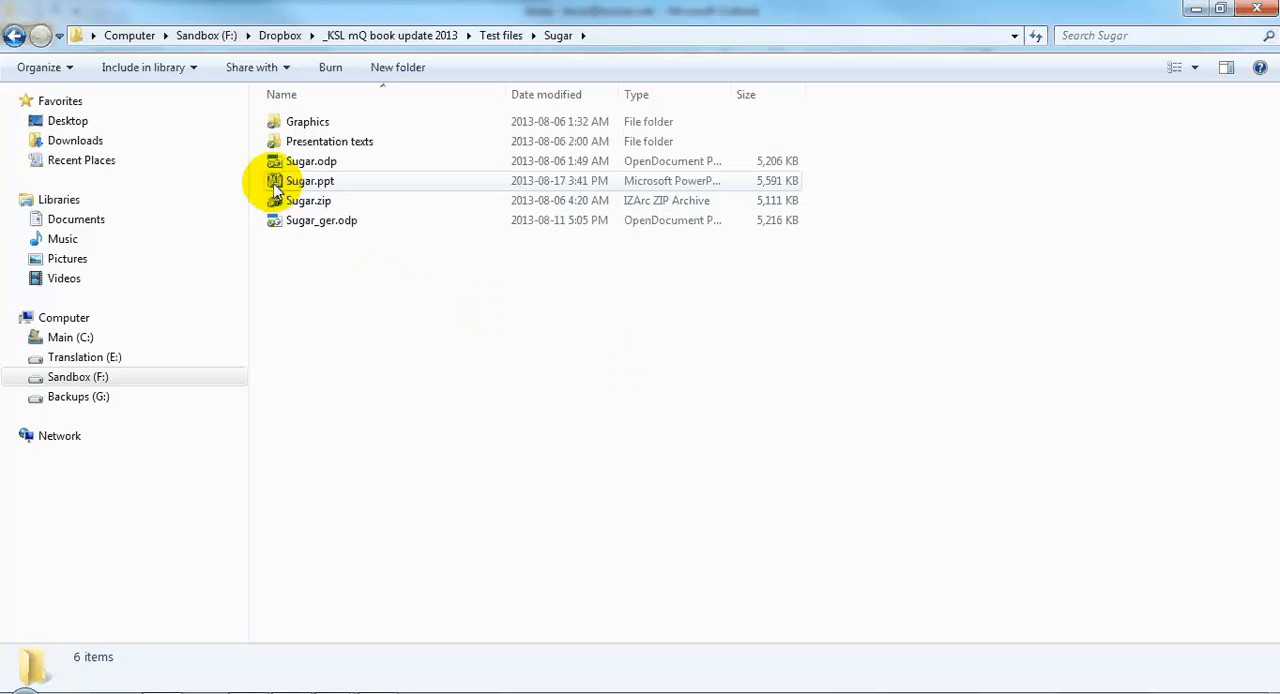
click(310, 181)
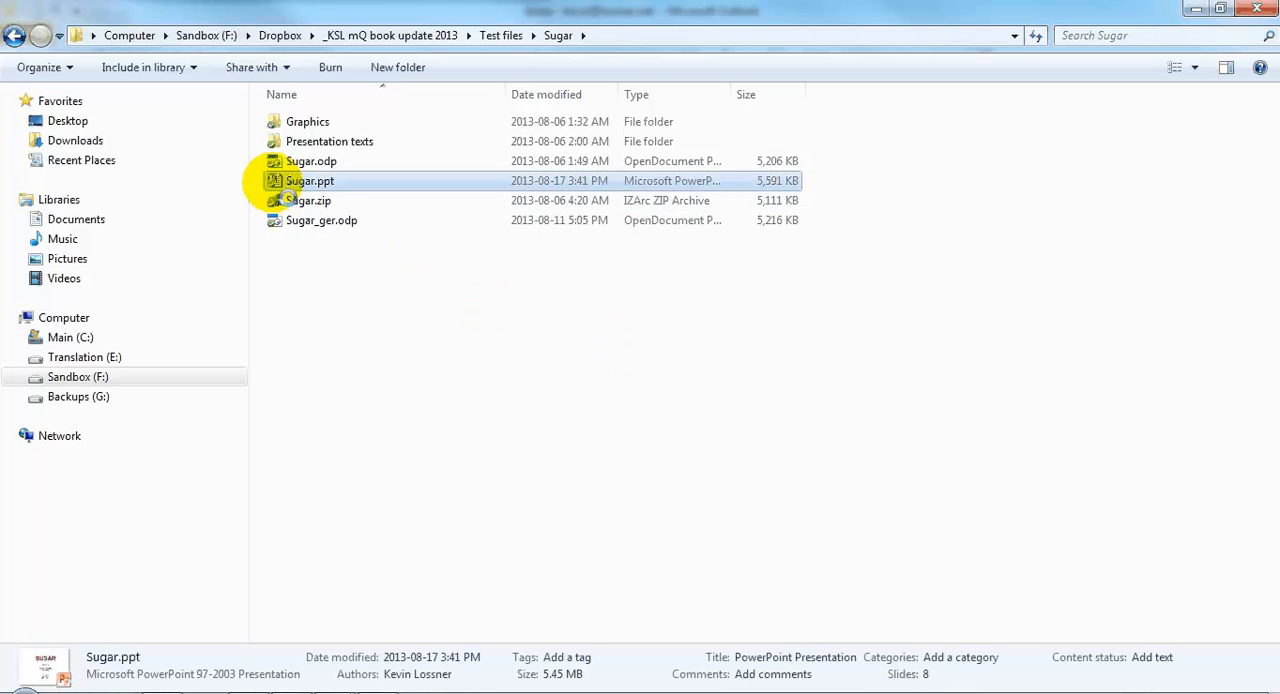
right_click(309, 180)
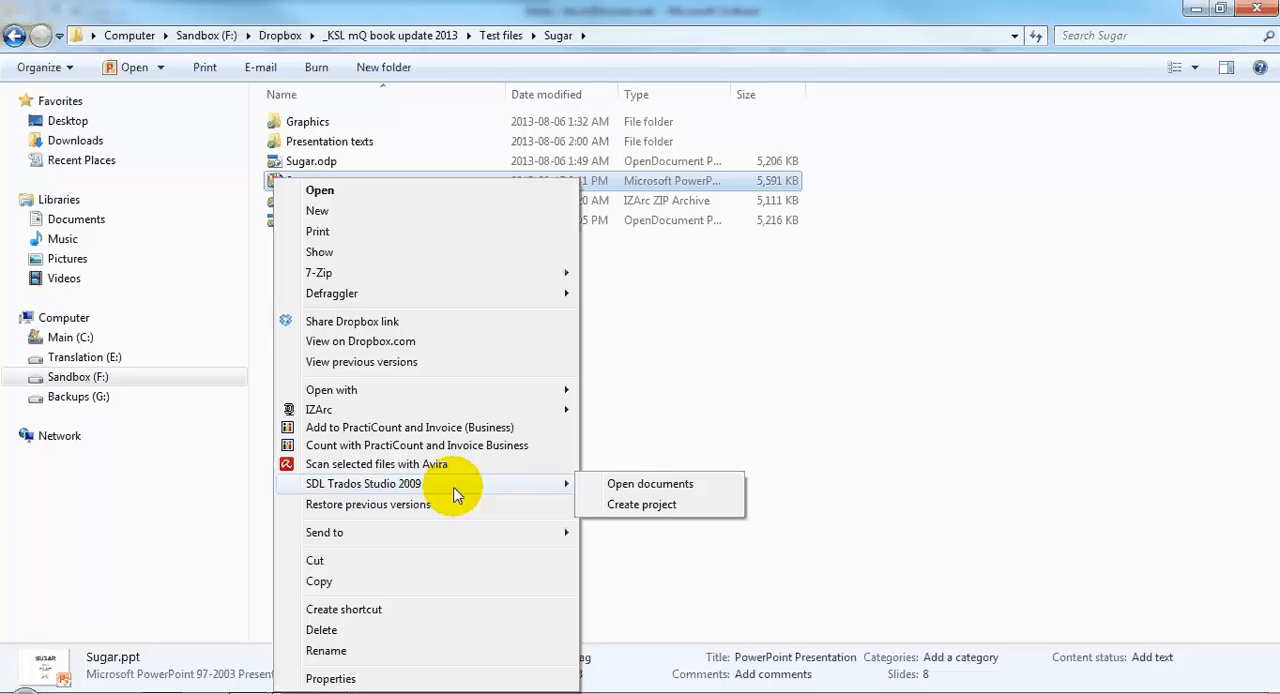
mouse_move(649, 483)
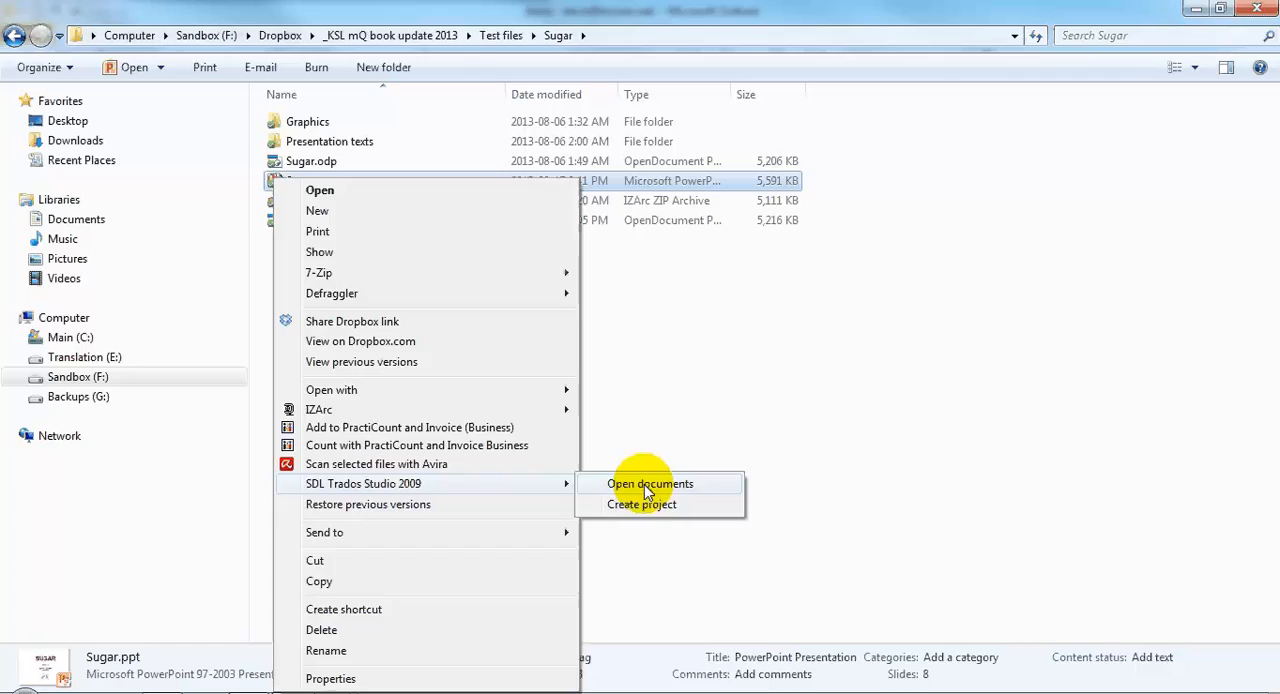
click(642, 484)
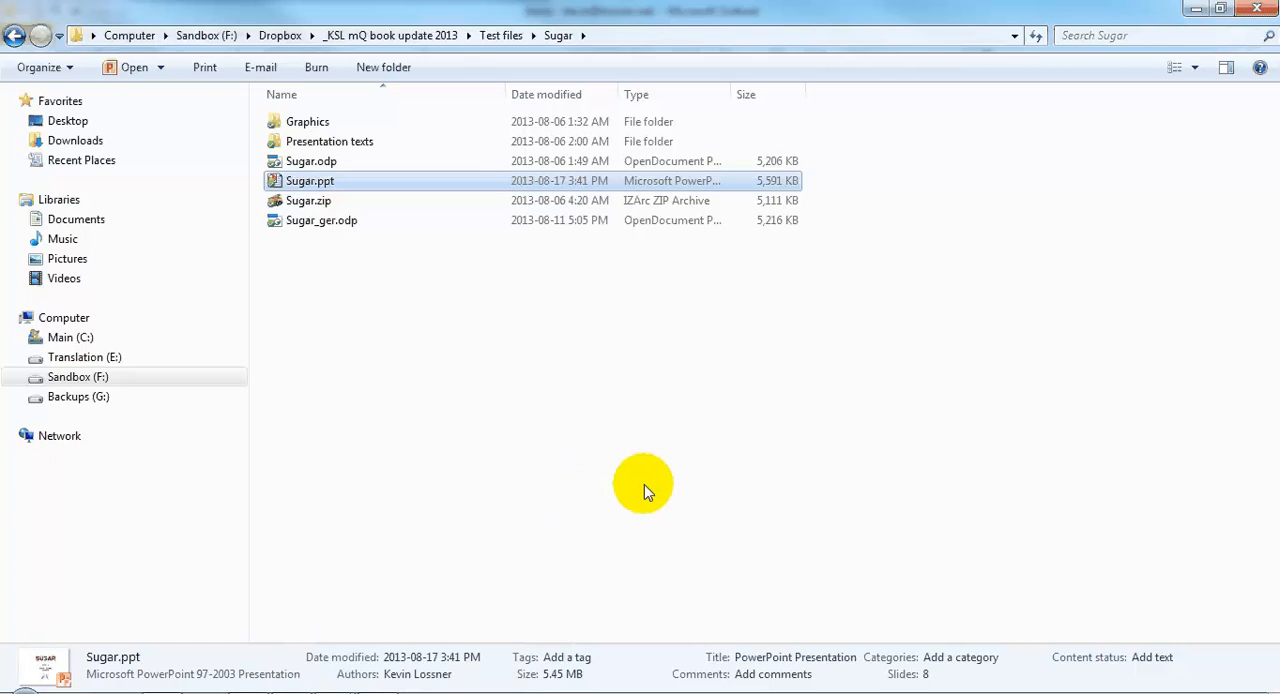
double_click(310, 180)
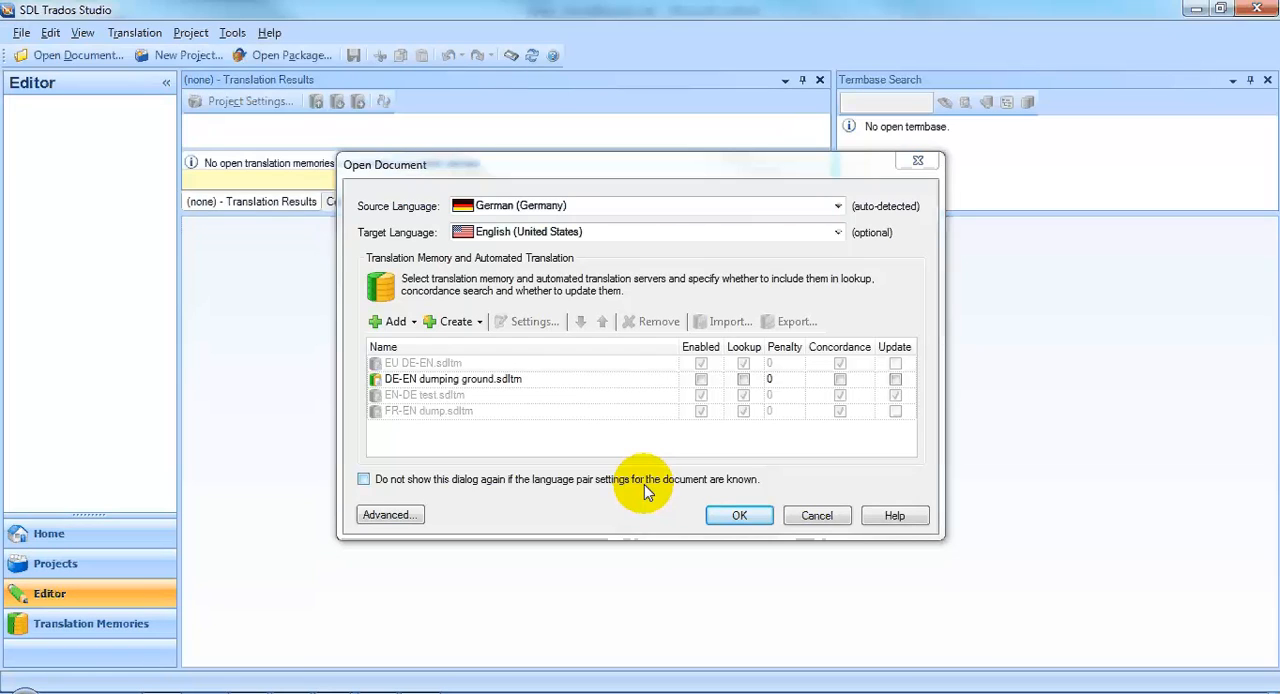
mouse_move(836, 206)
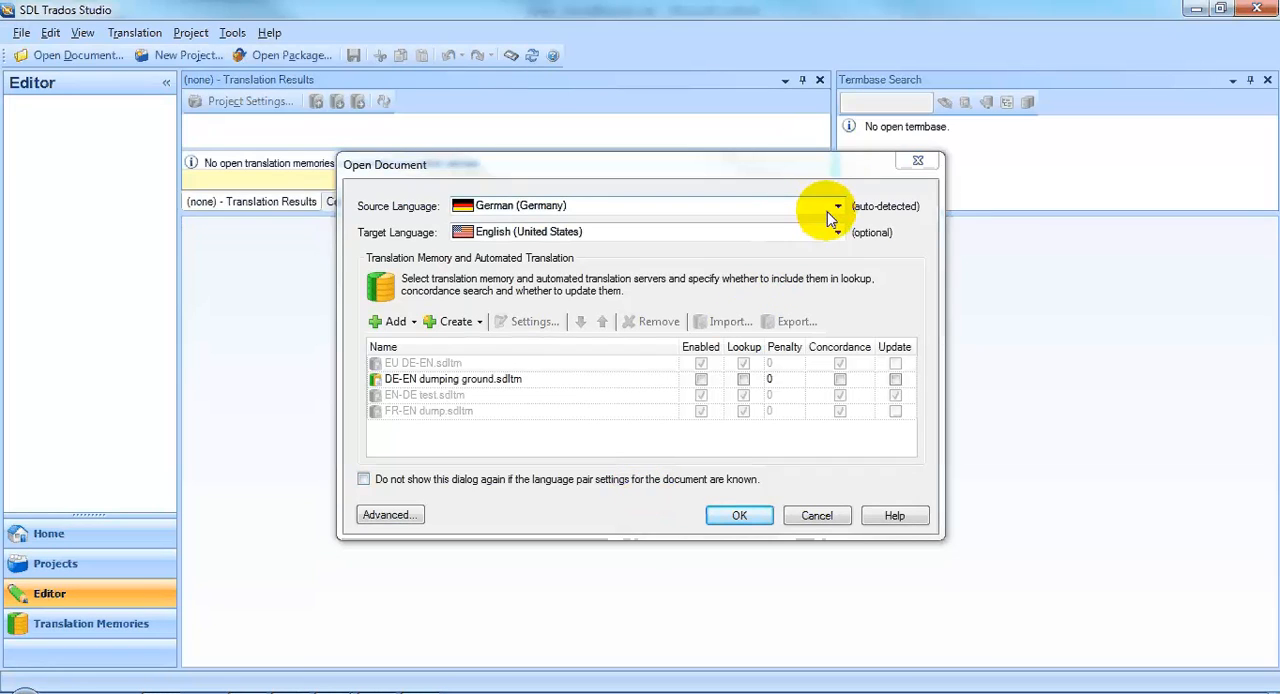
Set the source language to English (United States) and the target to German (Germany).
click(837, 206)
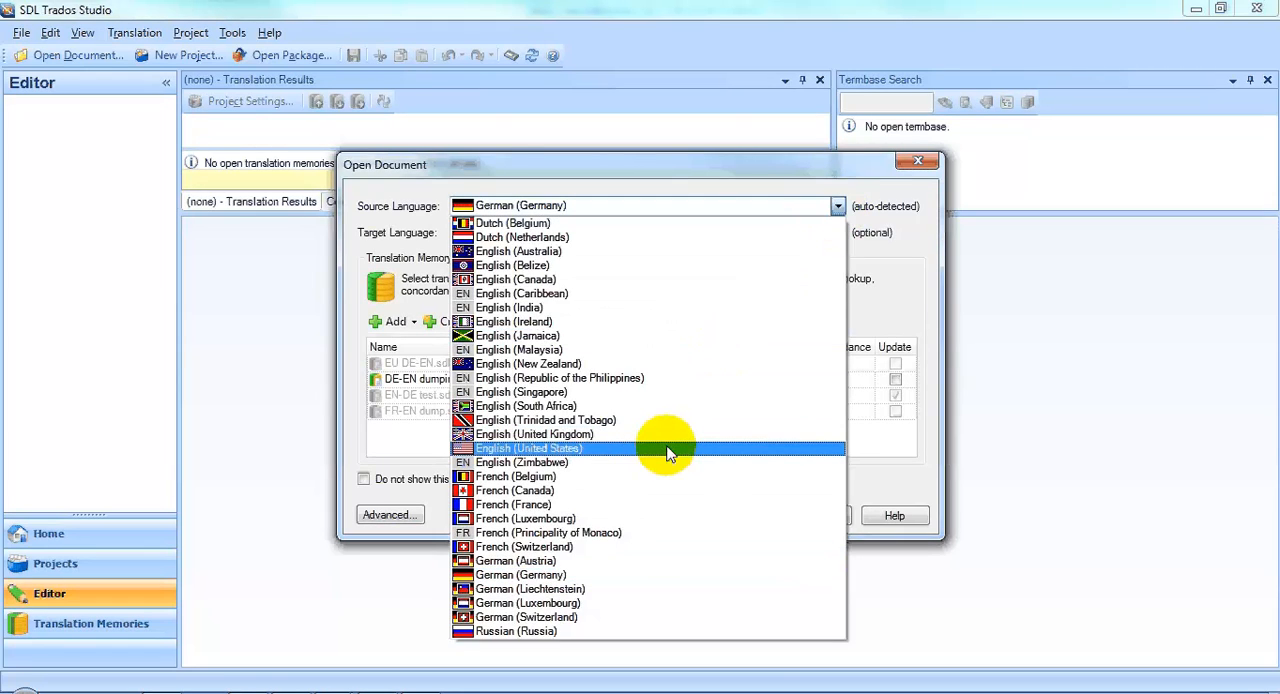
click(528, 448)
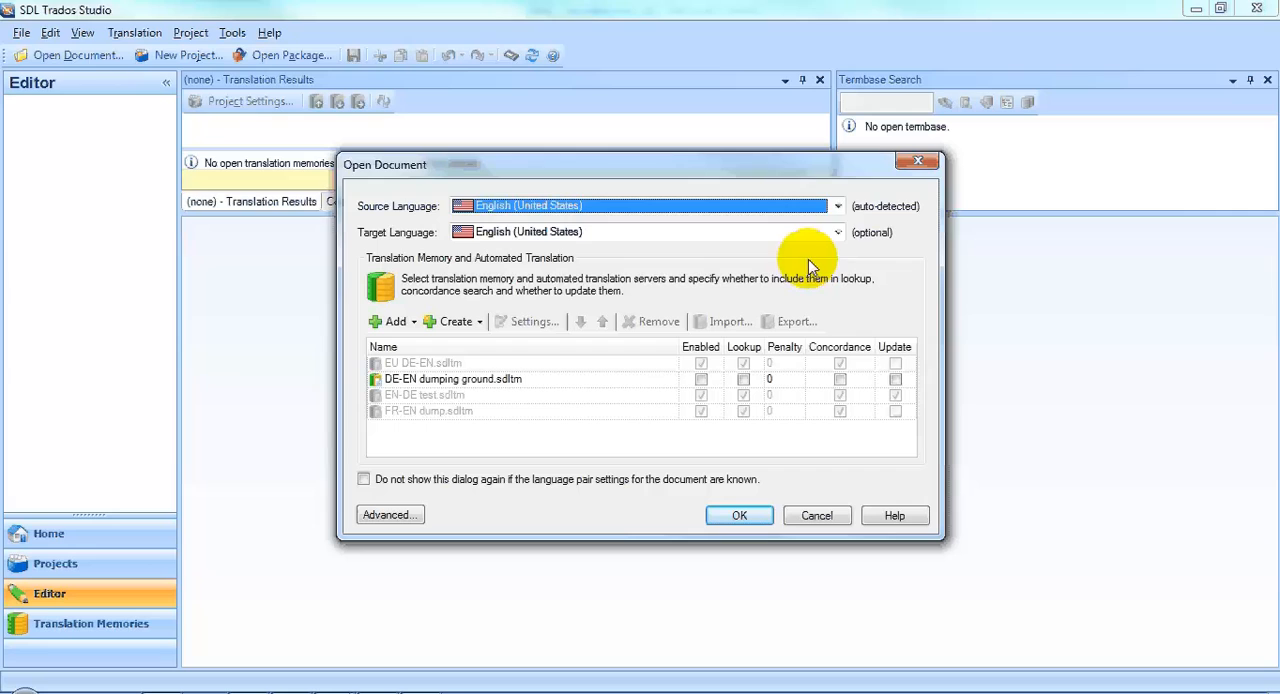
click(838, 231)
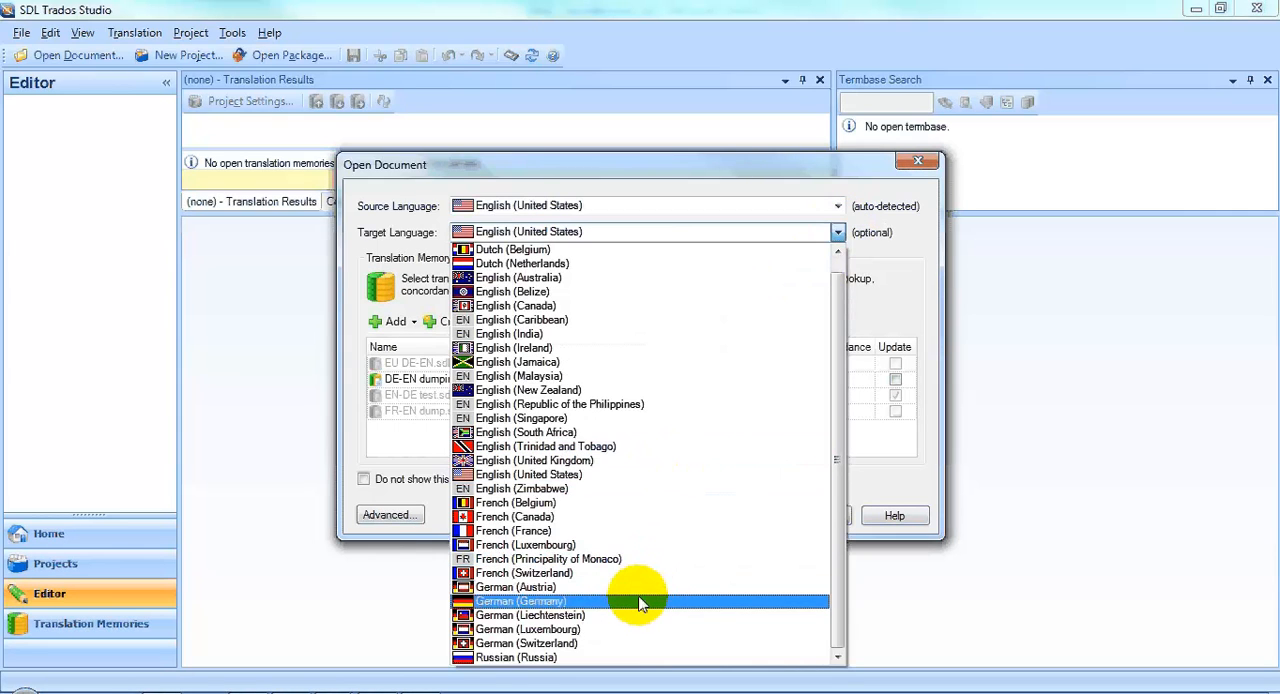
click(520, 601)
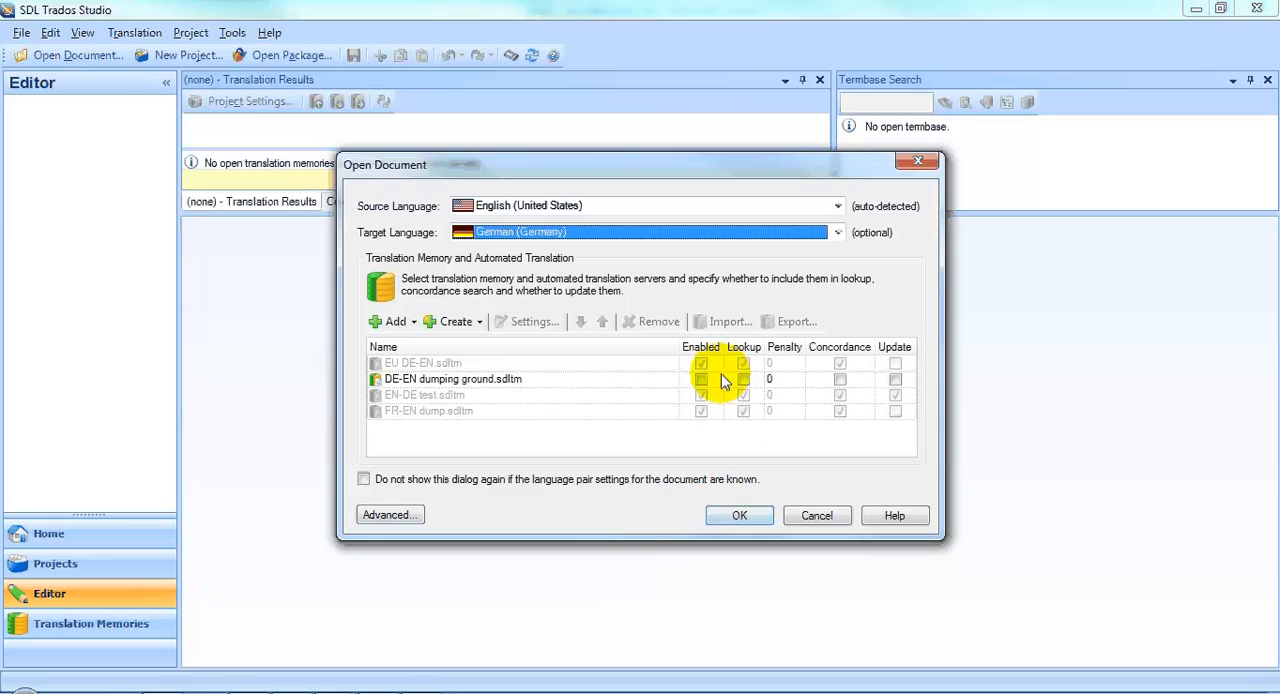
Enable the DE-EN dumping ground memory, dismiss its error, and confirm the settings.
click(701, 379)
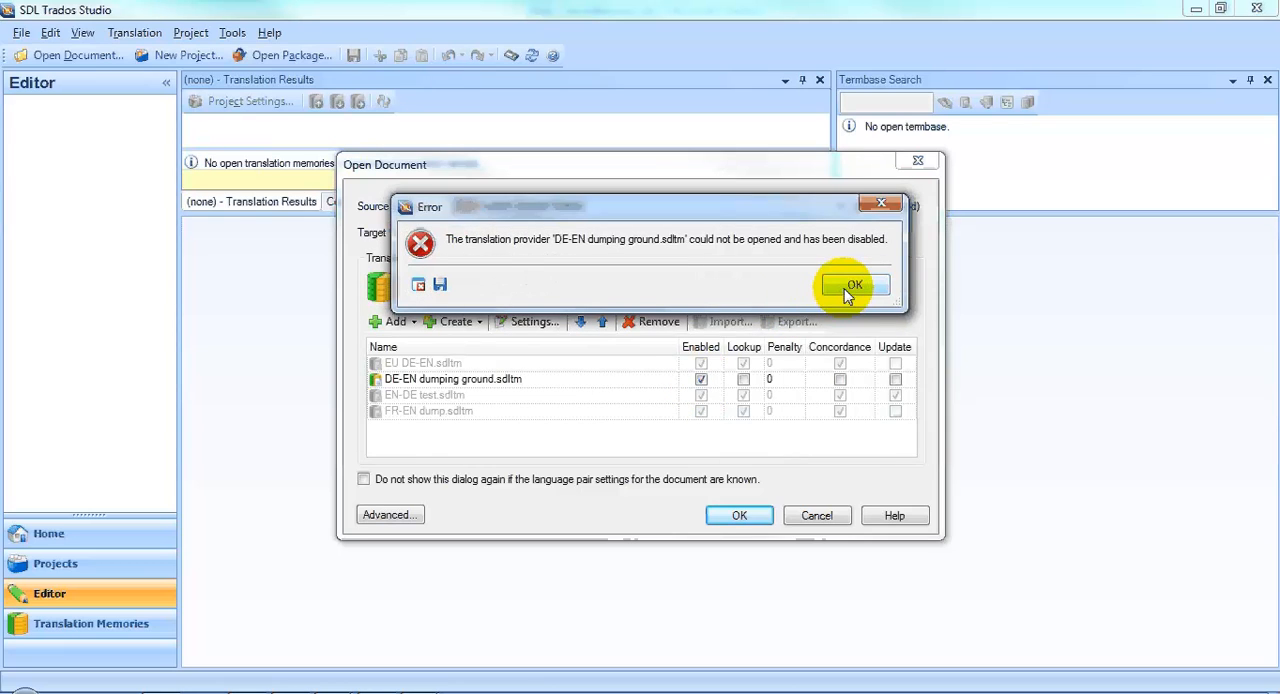
click(854, 285)
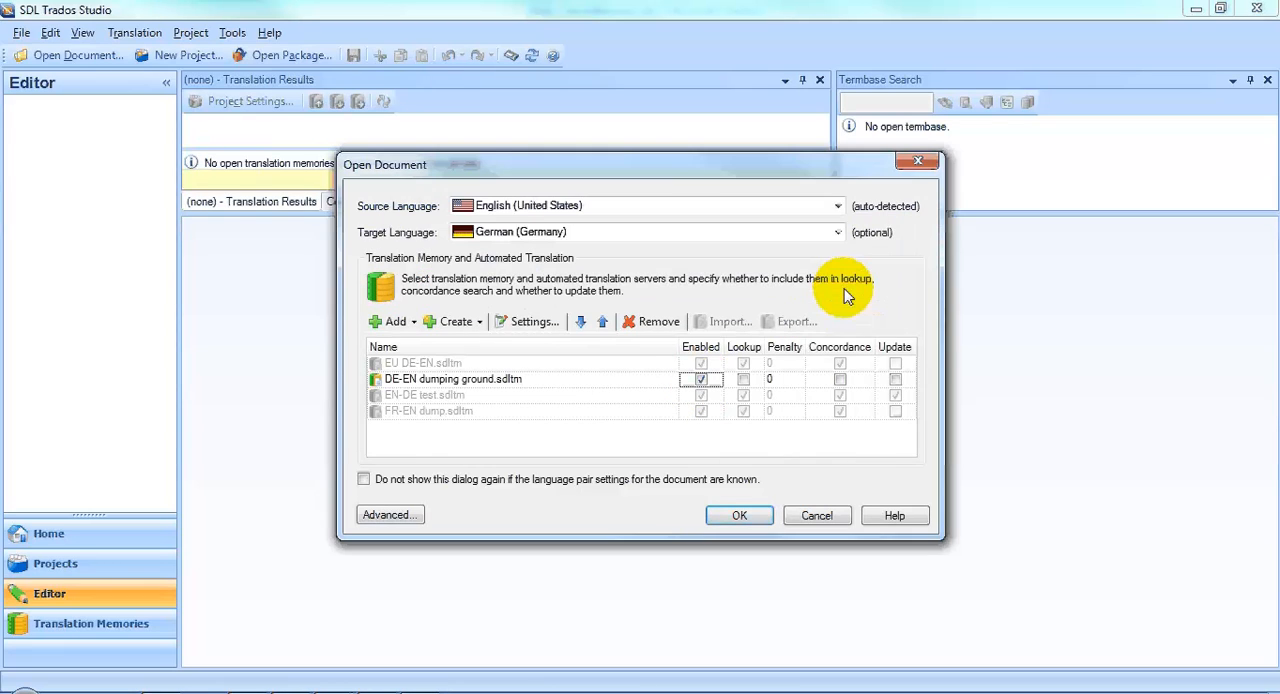
mouse_move(733, 458)
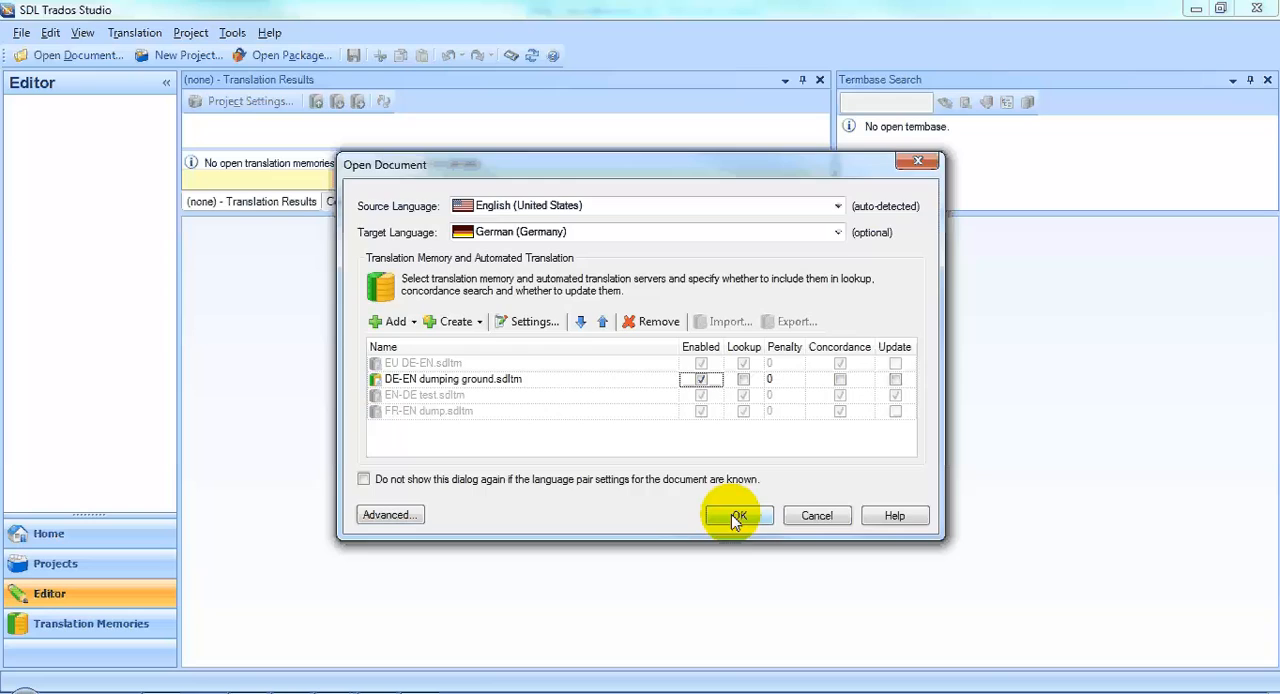
click(738, 515)
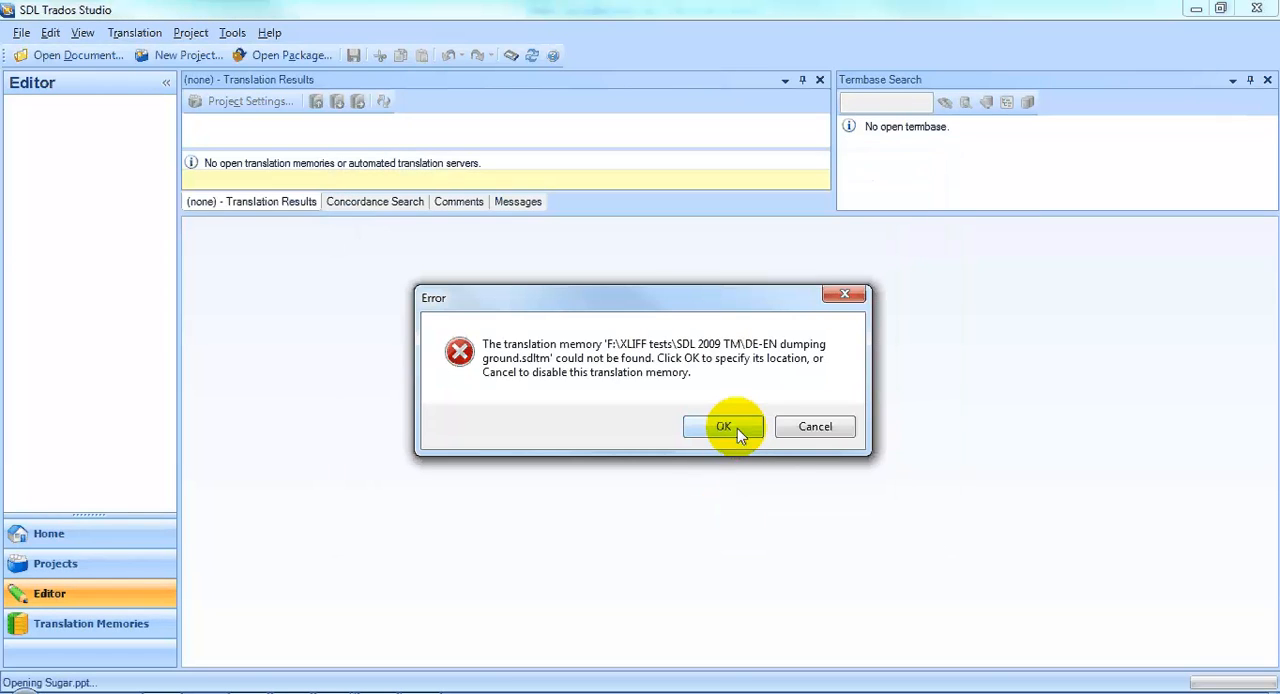
click(723, 426)
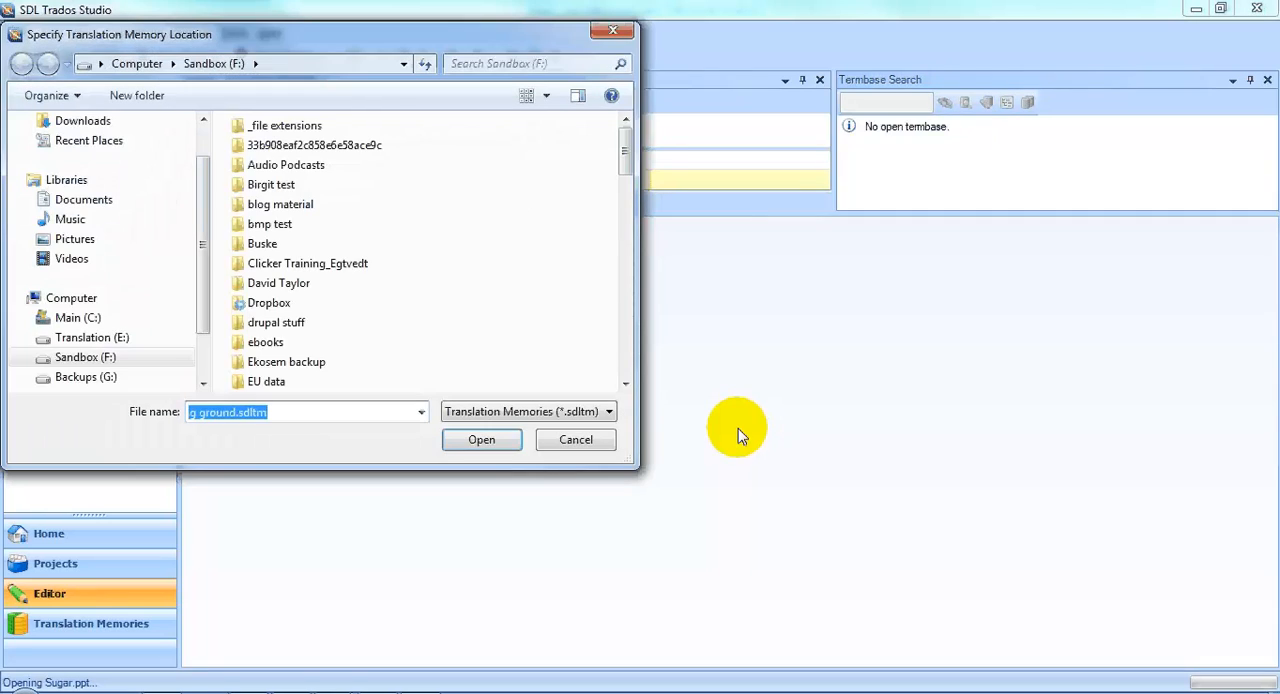
Cancel the Specify Translation Memory Location dialog so Sugar.ppt loads without a memory.
click(481, 440)
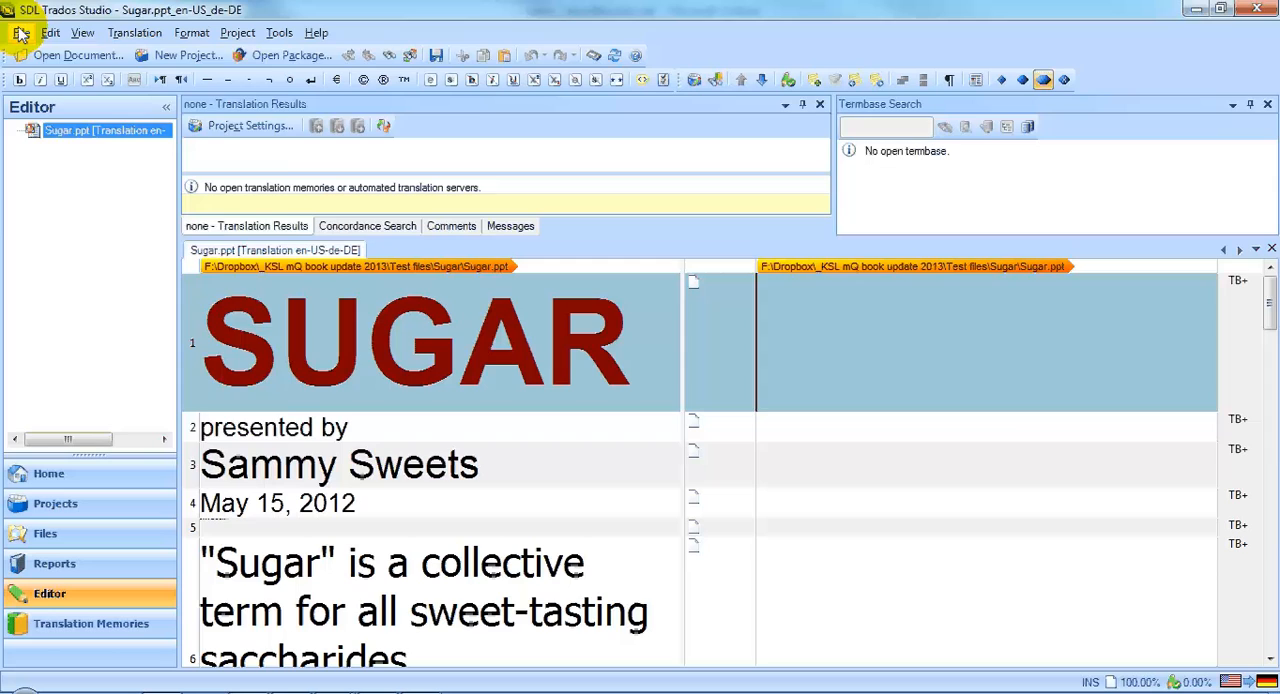
Save the document via File > Save As as Sugar.ppt_en-US_de-DE.sdlxliff.
click(21, 32)
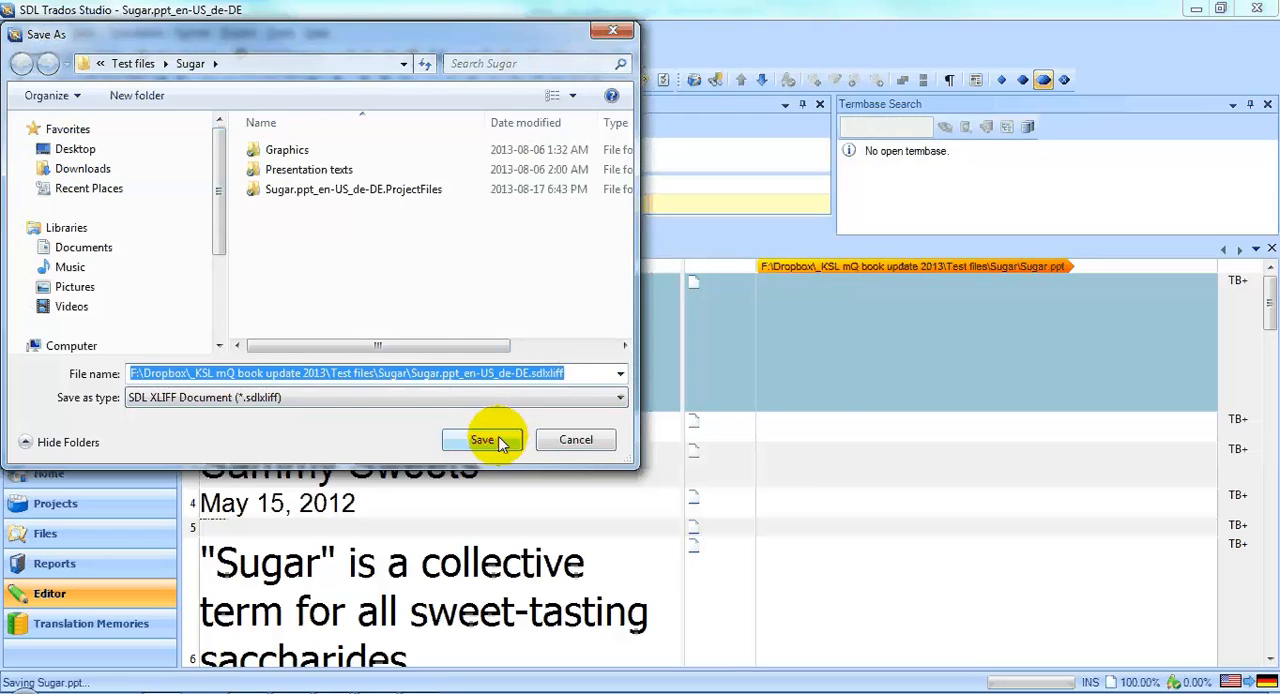
click(482, 440)
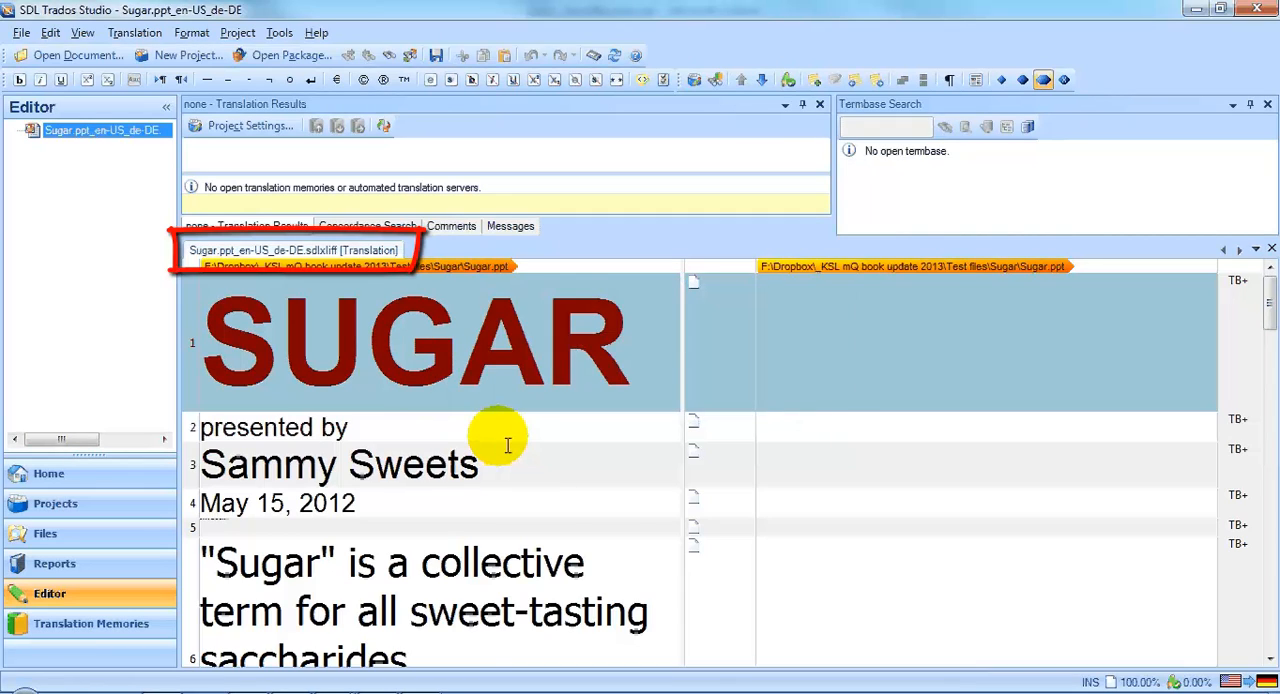
mouse_move(335, 290)
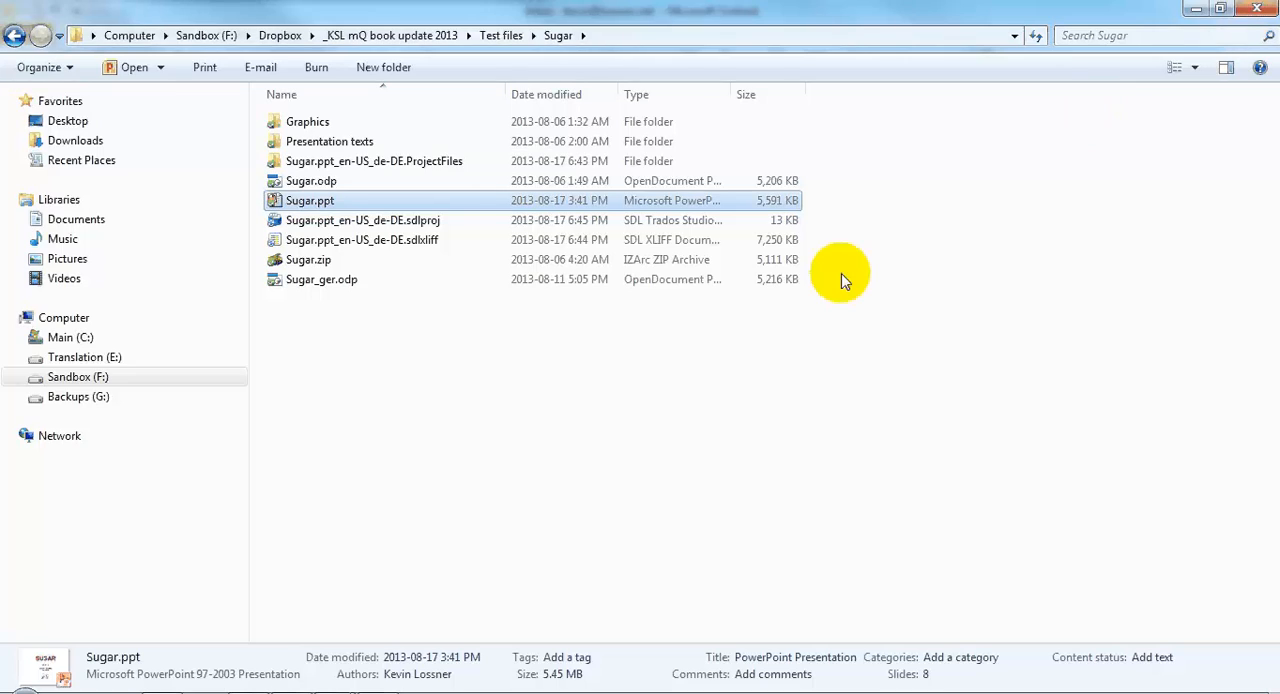
mouse_move(590, 340)
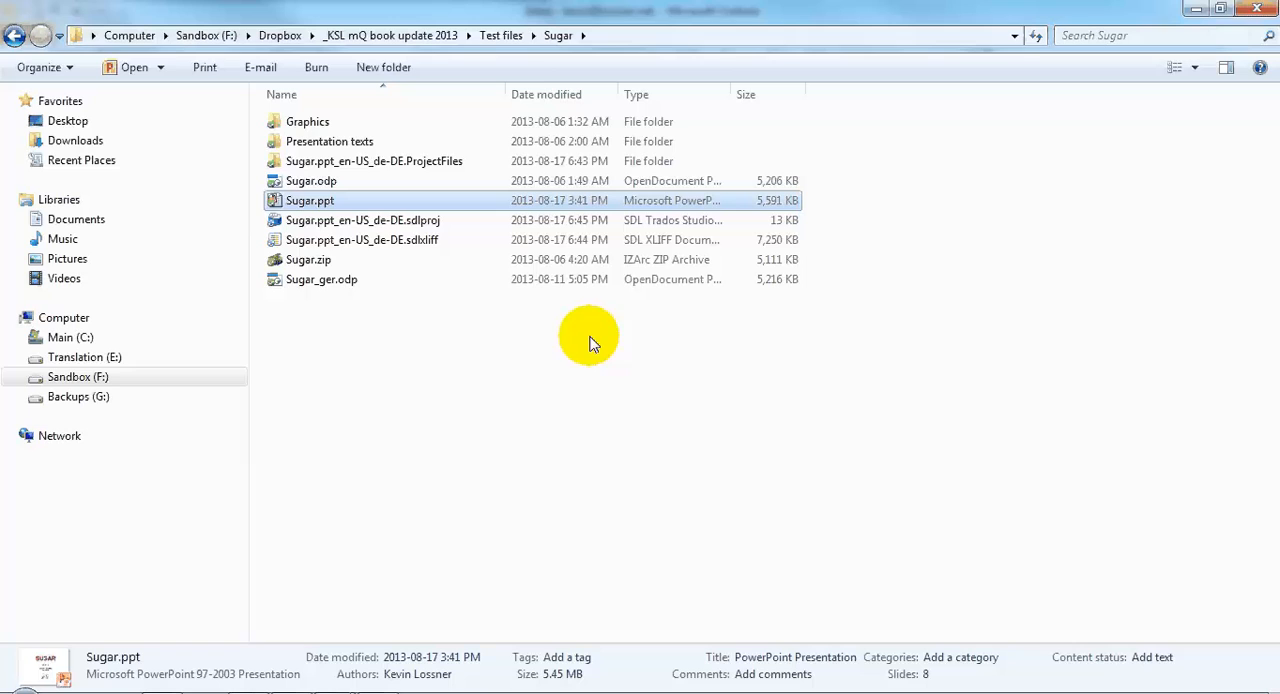
mouse_move(395, 220)
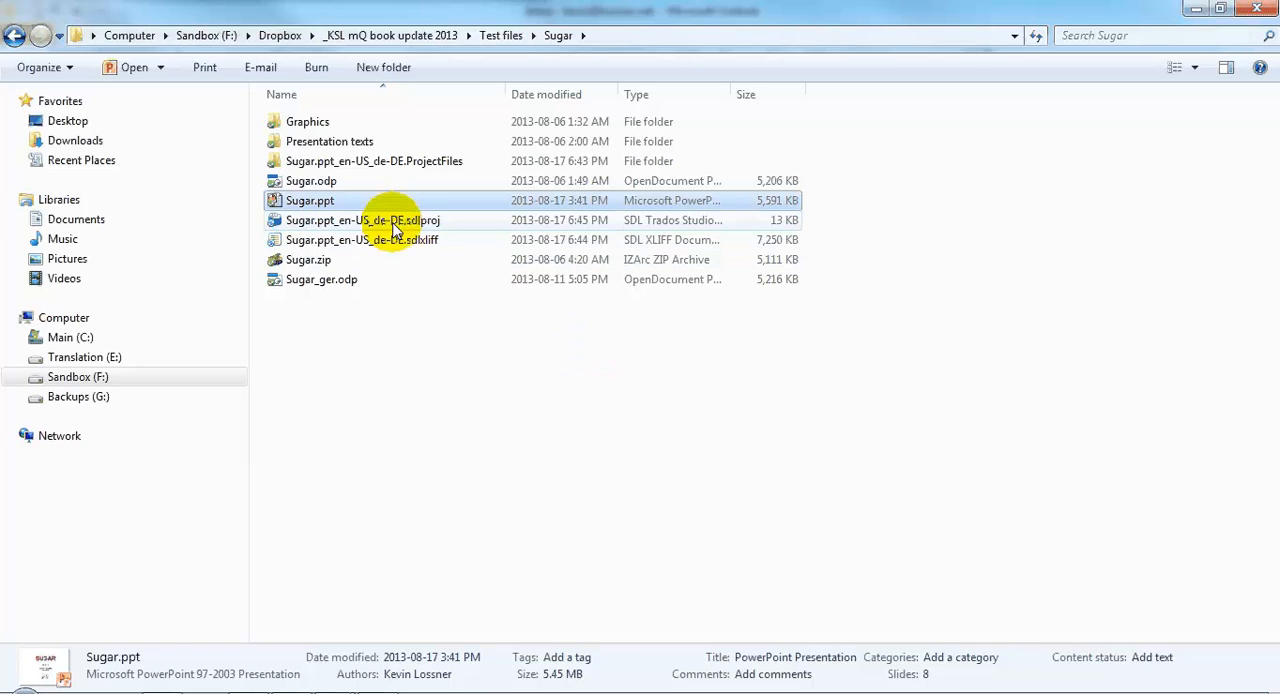
Delete Sugar.ppt_en-US_de-DE.sdlproj and its ProjectFiles folder, then select the sdlxliff file.
click(362, 220)
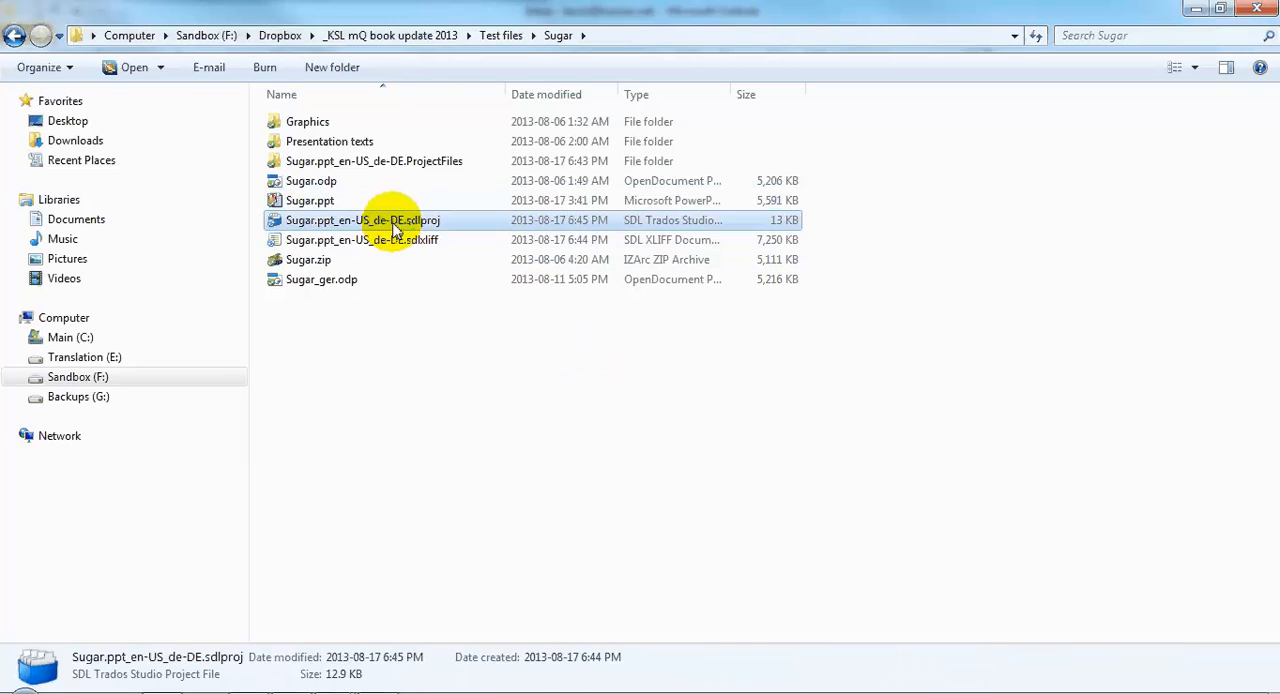
click(374, 161)
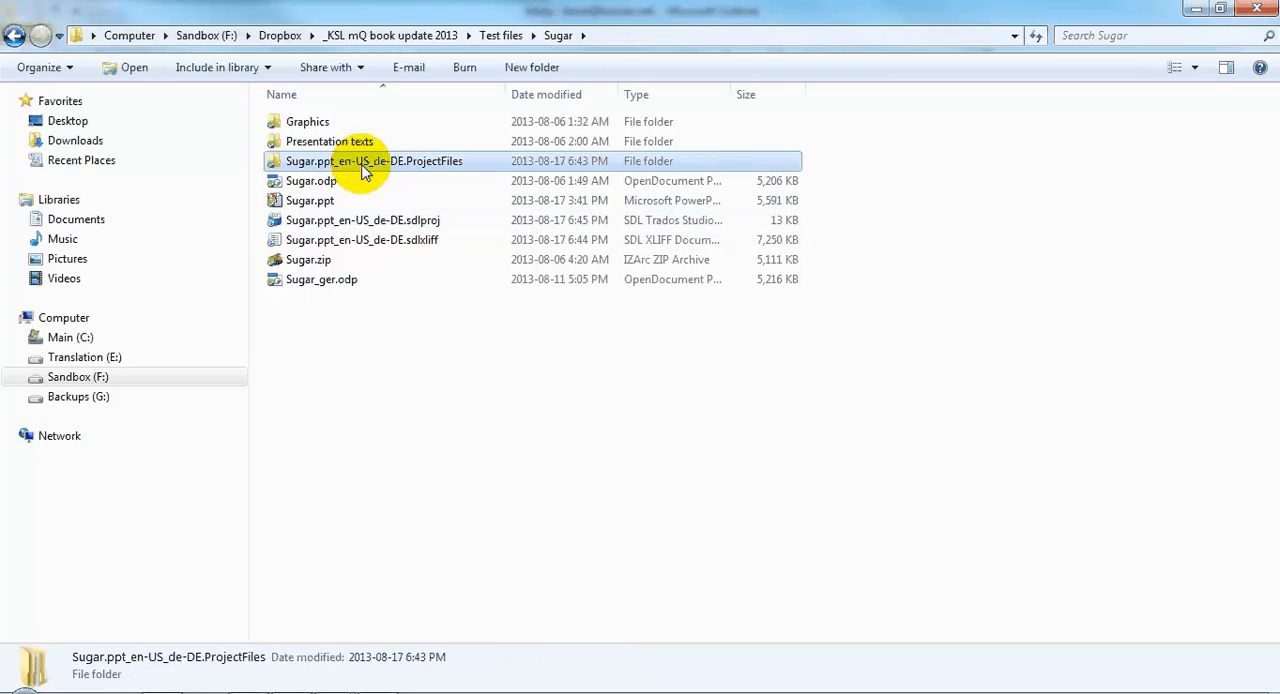
click(363, 220)
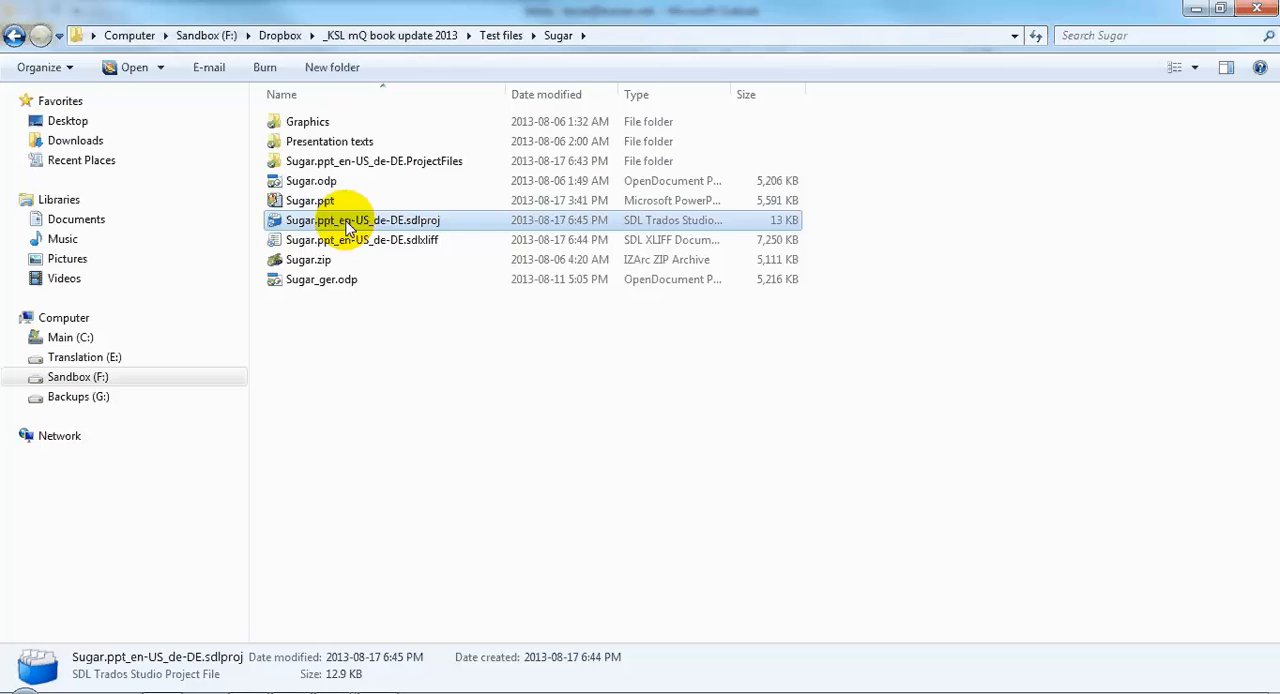
mouse_move(374, 161)
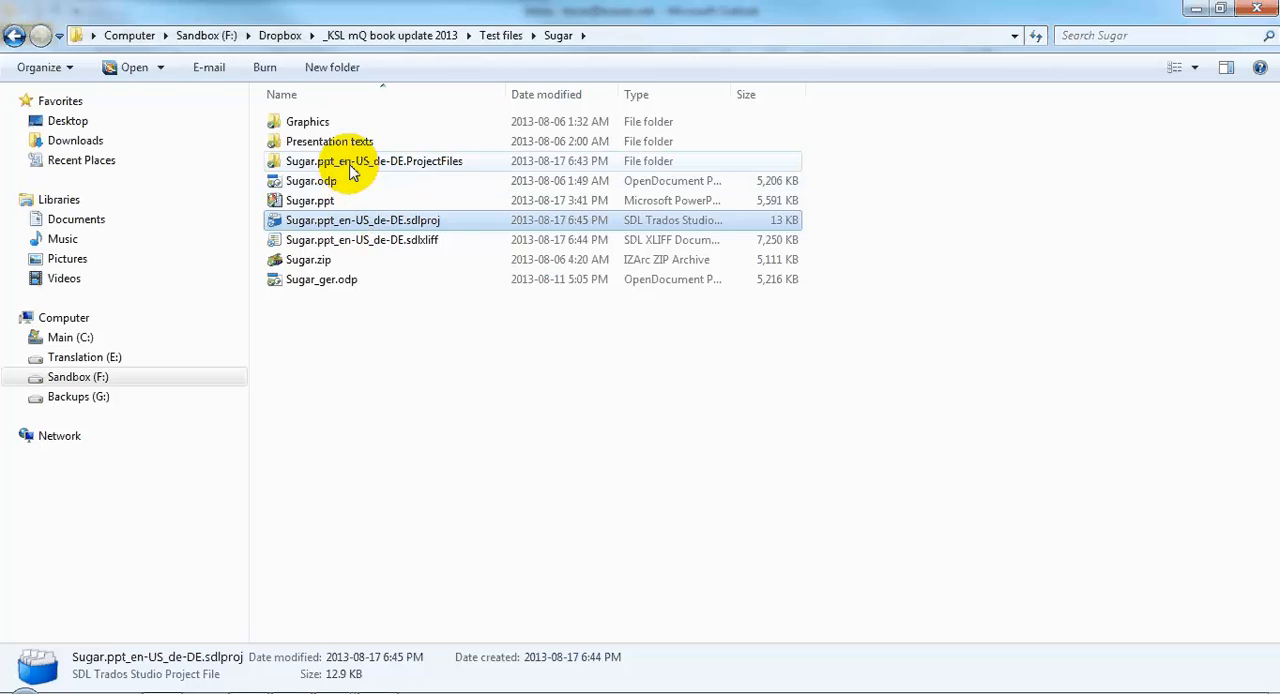
click(374, 161)
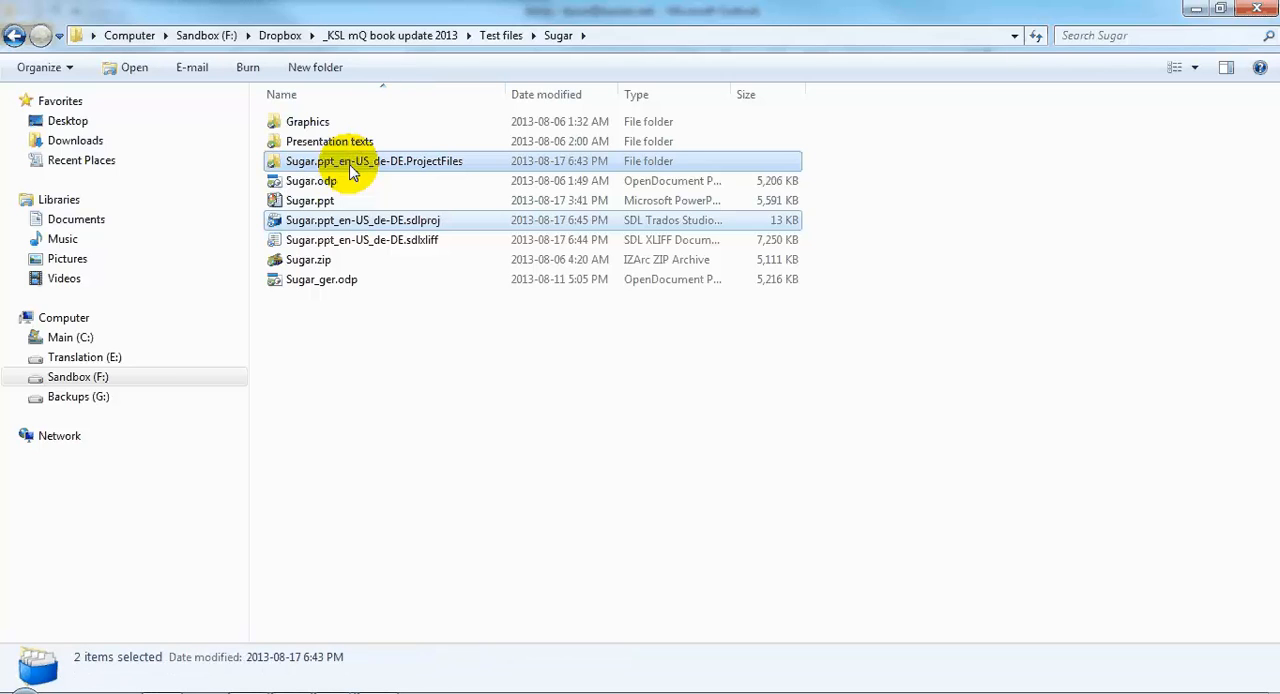
key(Delete)
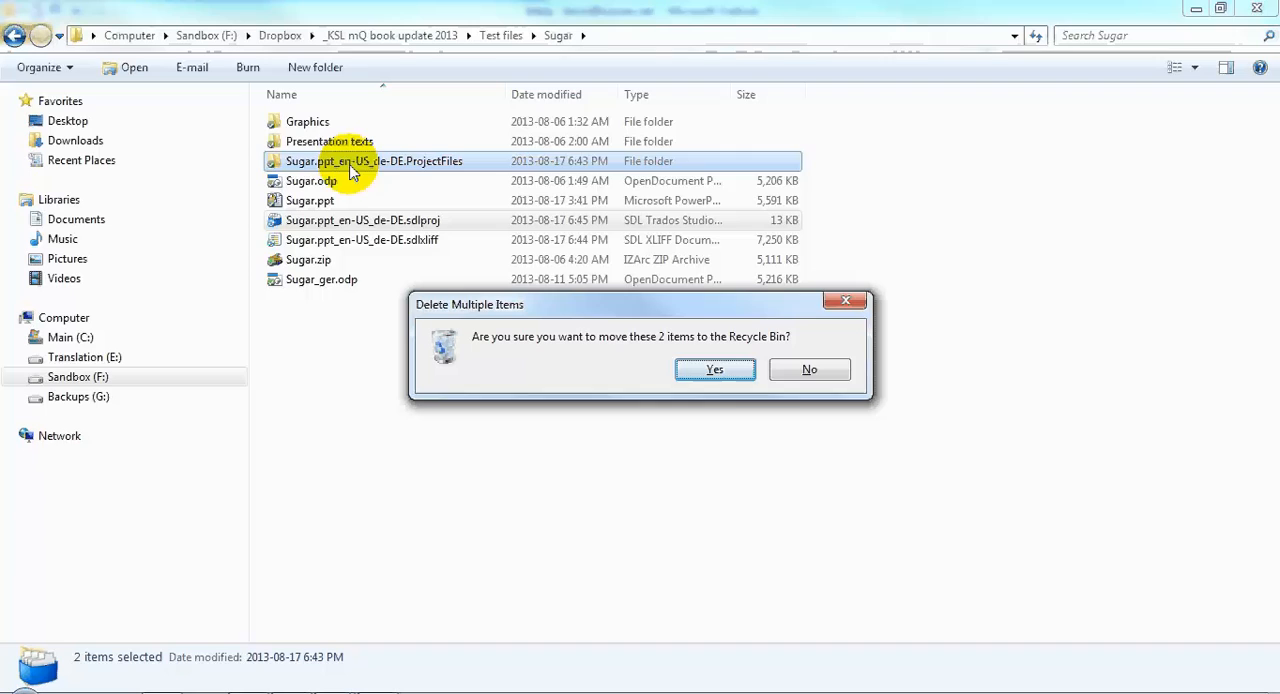
mouse_move(714, 369)
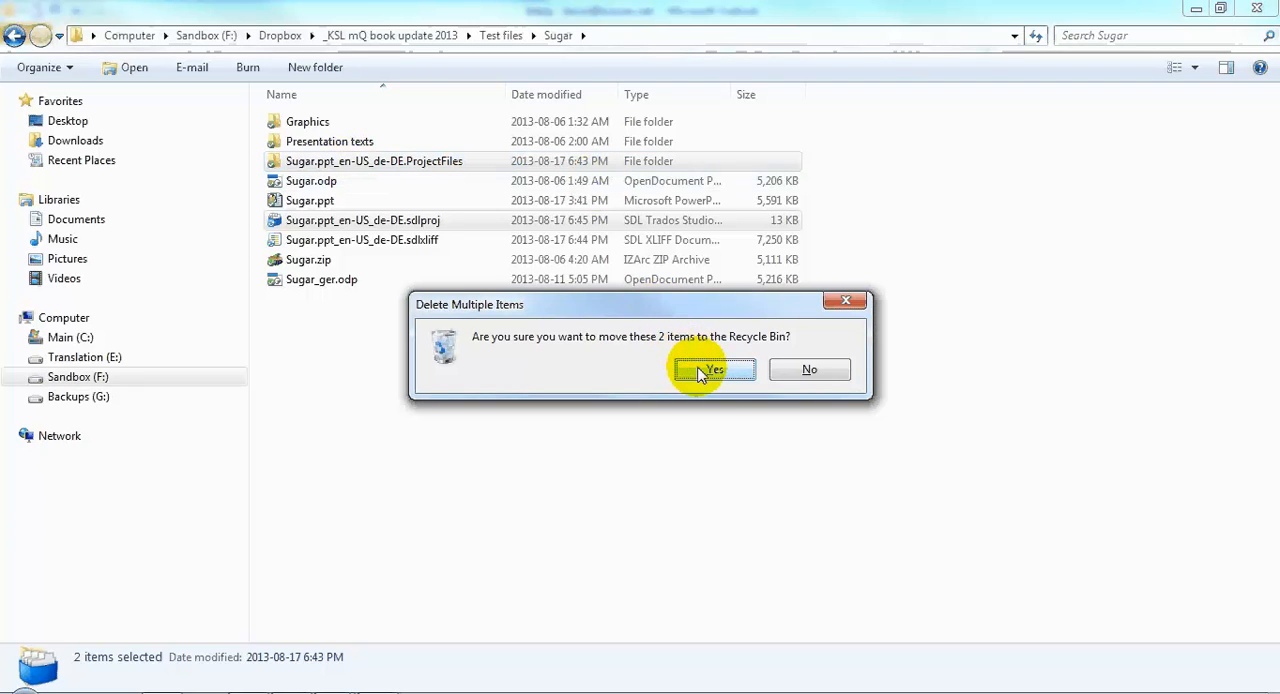
click(713, 369)
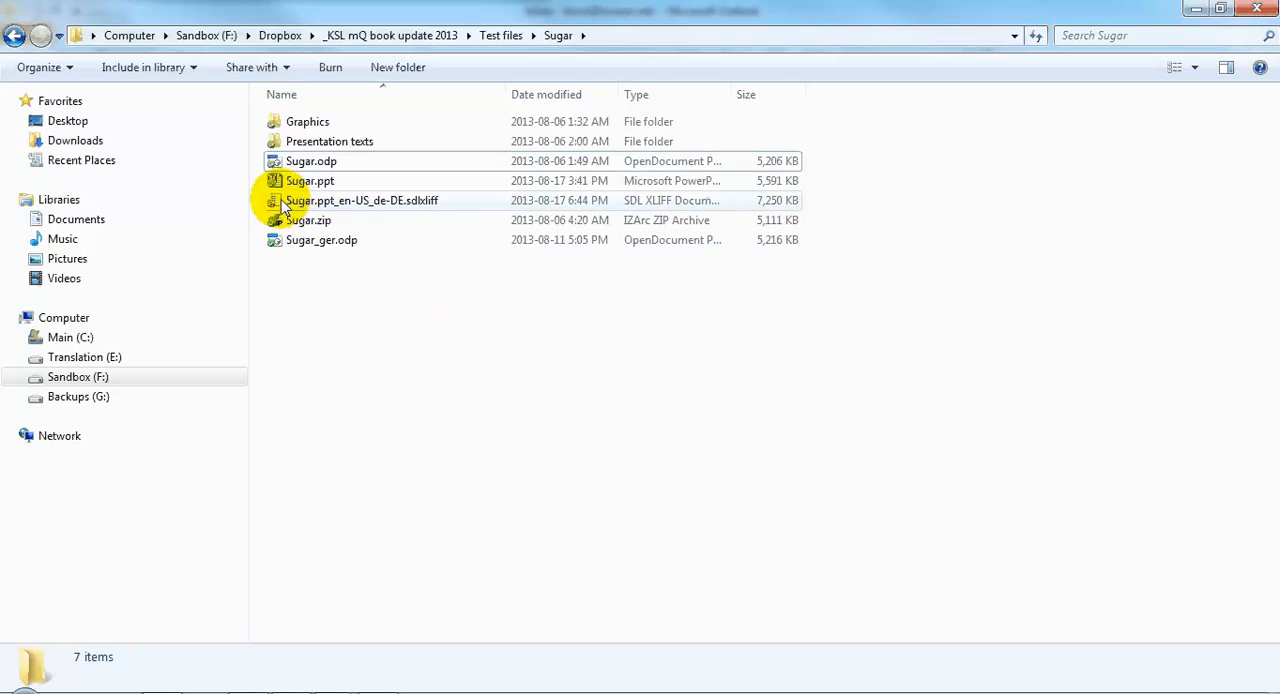
click(362, 200)
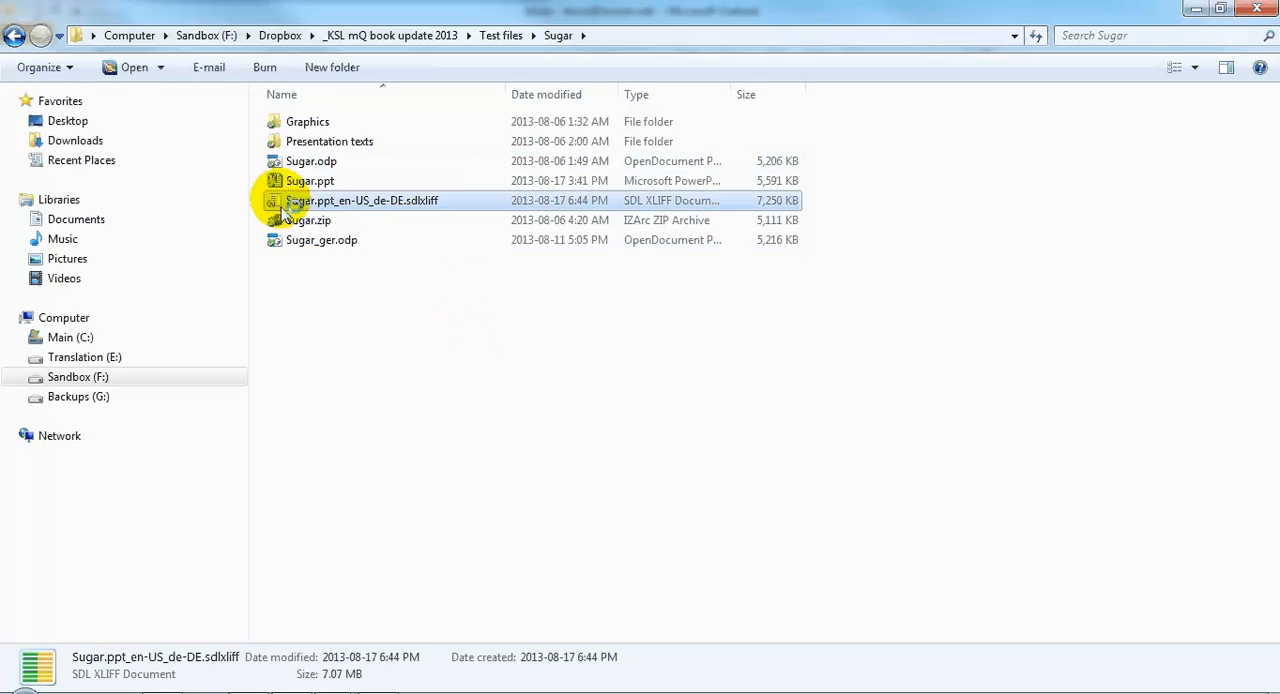
Open Sugar.ppt_en-US_de-DE.sdlxliff in Trados Studio and dismiss the unavailable memory error.
double_click(362, 200)
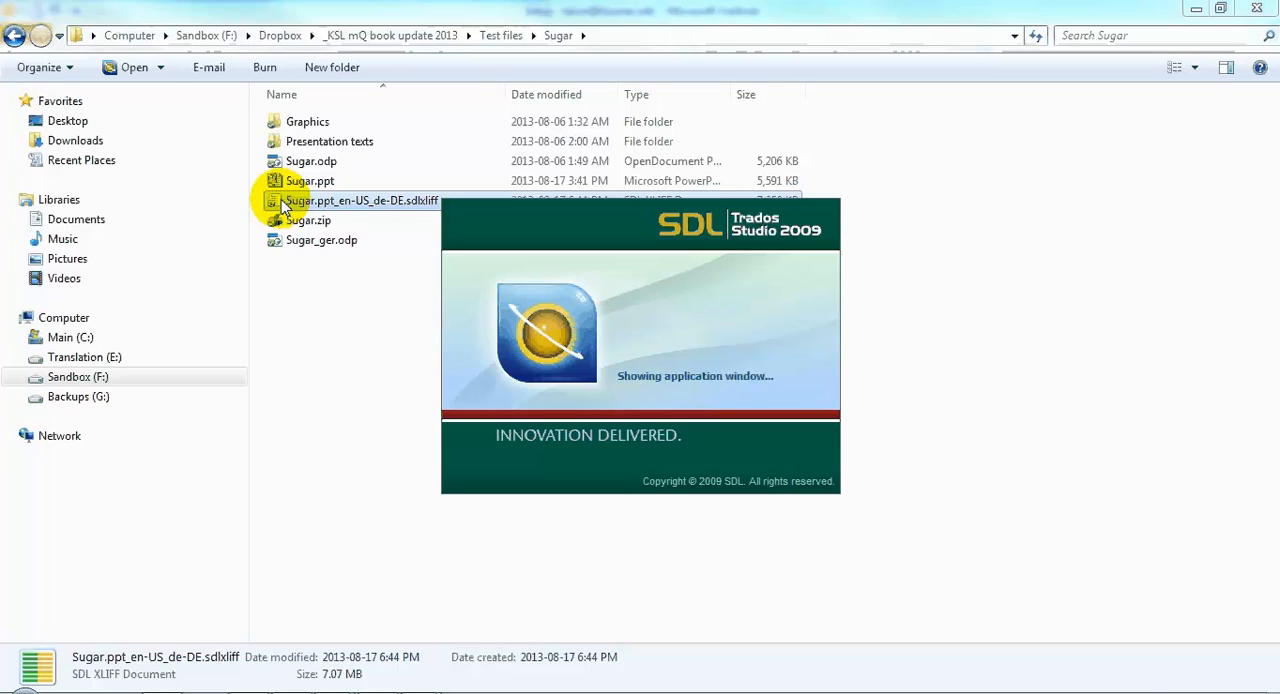
double_click(360, 200)
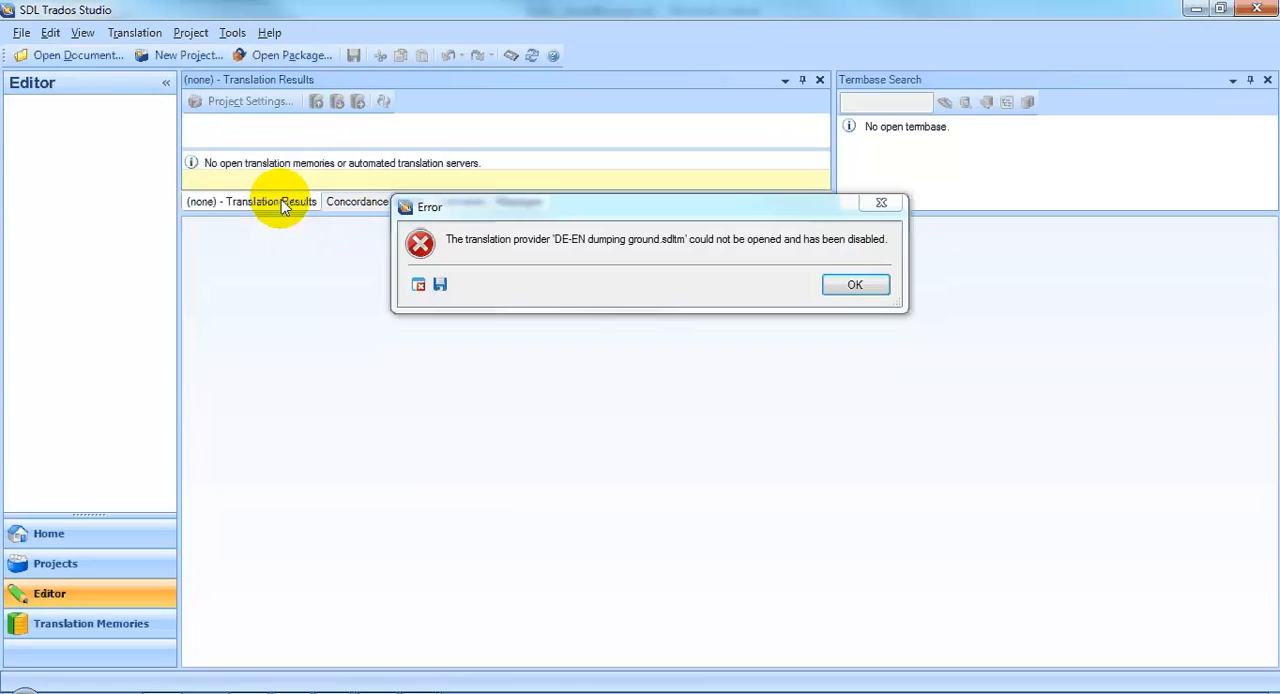
mouse_move(690, 243)
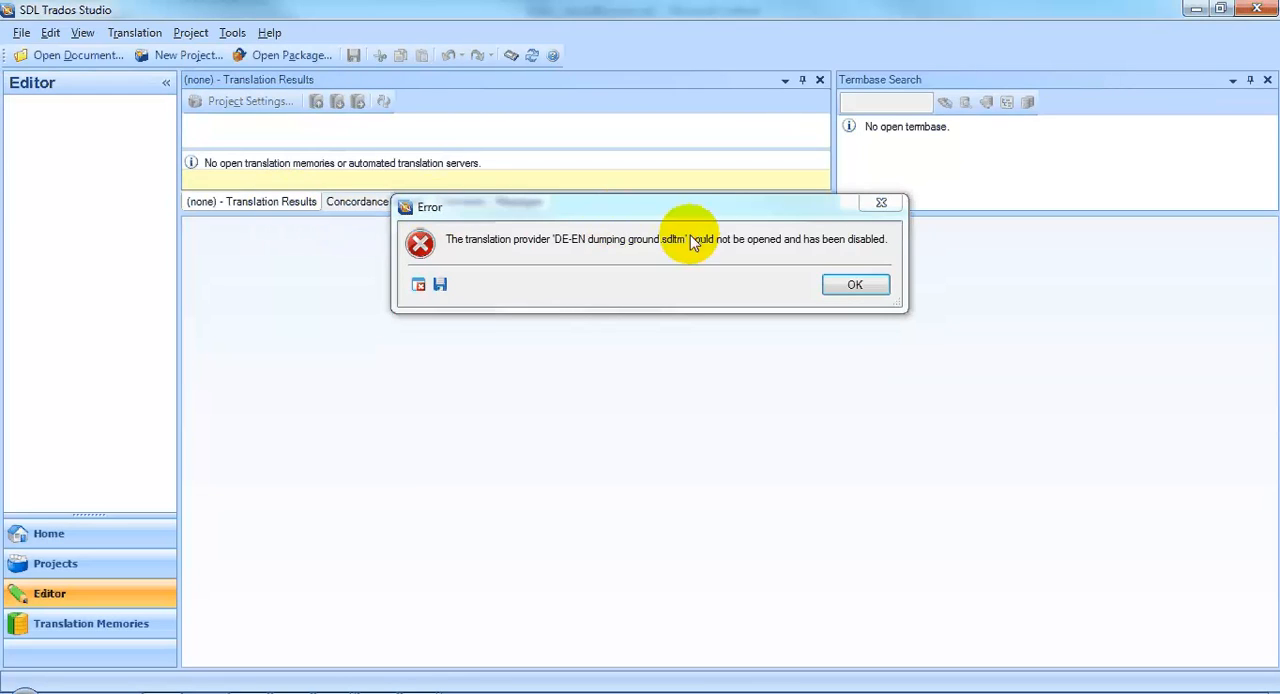
click(854, 284)
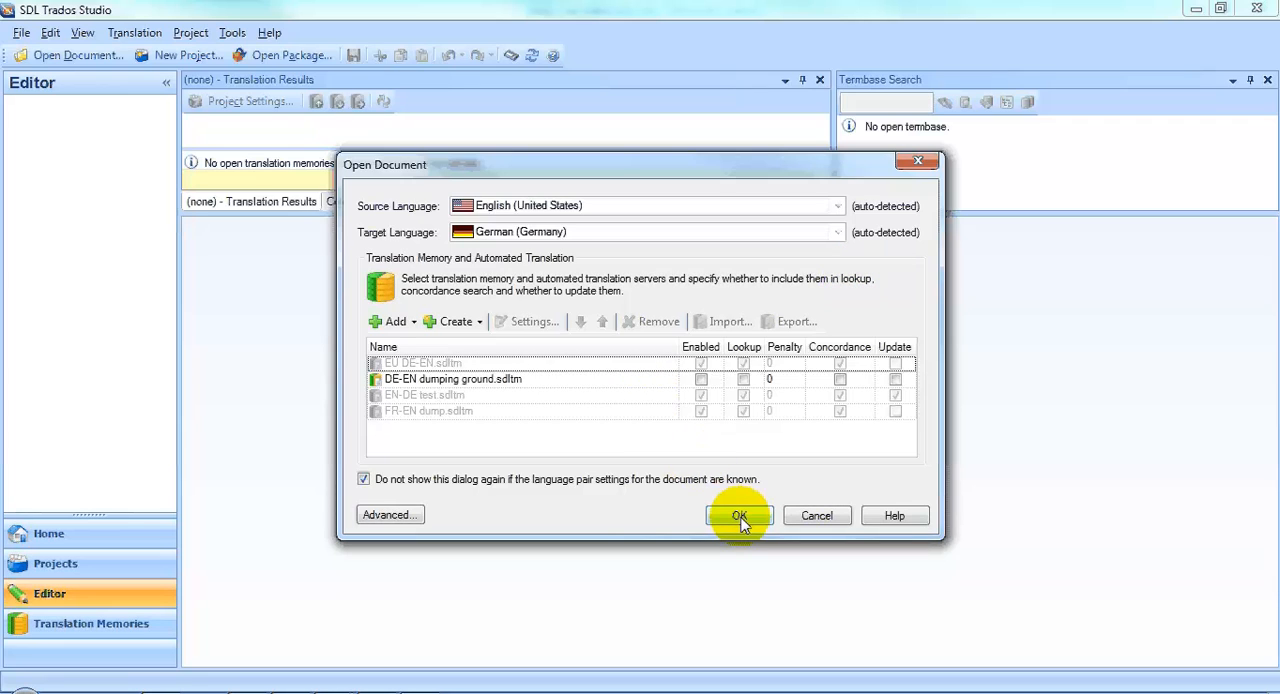
Accept the English-to-German settings and save the document with SUGAR translated as ZUCKER.
click(739, 515)
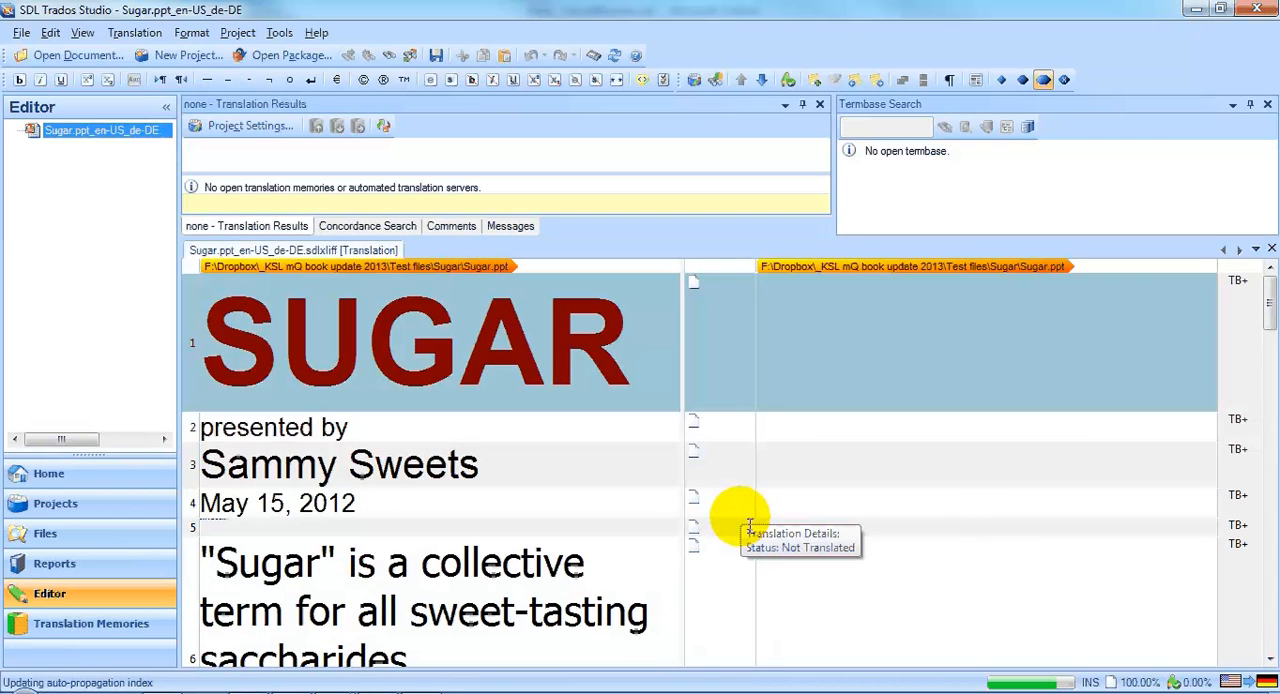
mouse_move(915, 310)
text(ZUCKER)
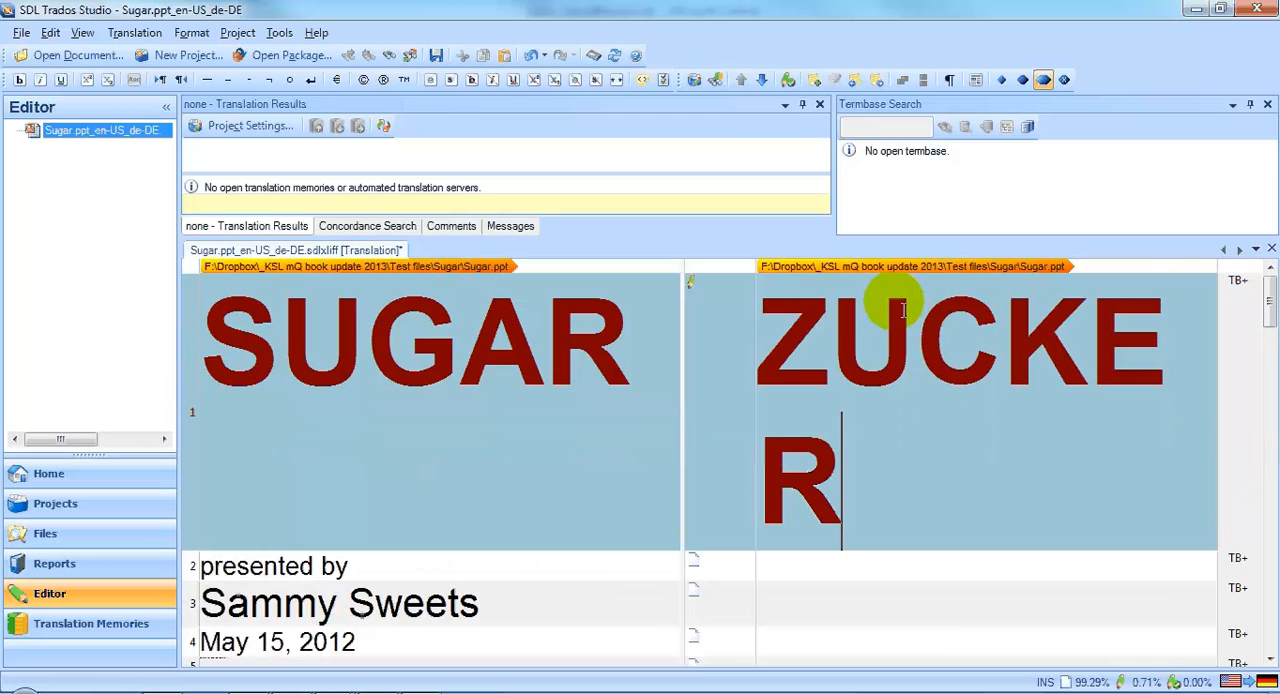
mouse_move(83, 33)
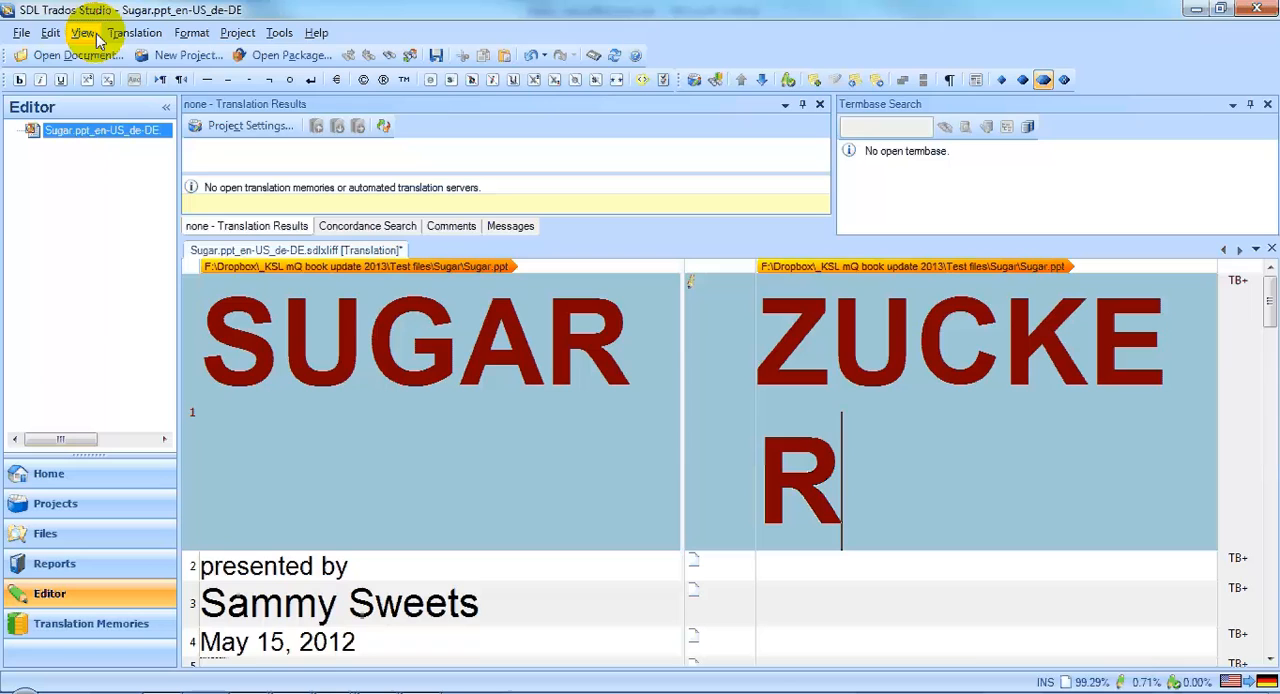
click(20, 32)
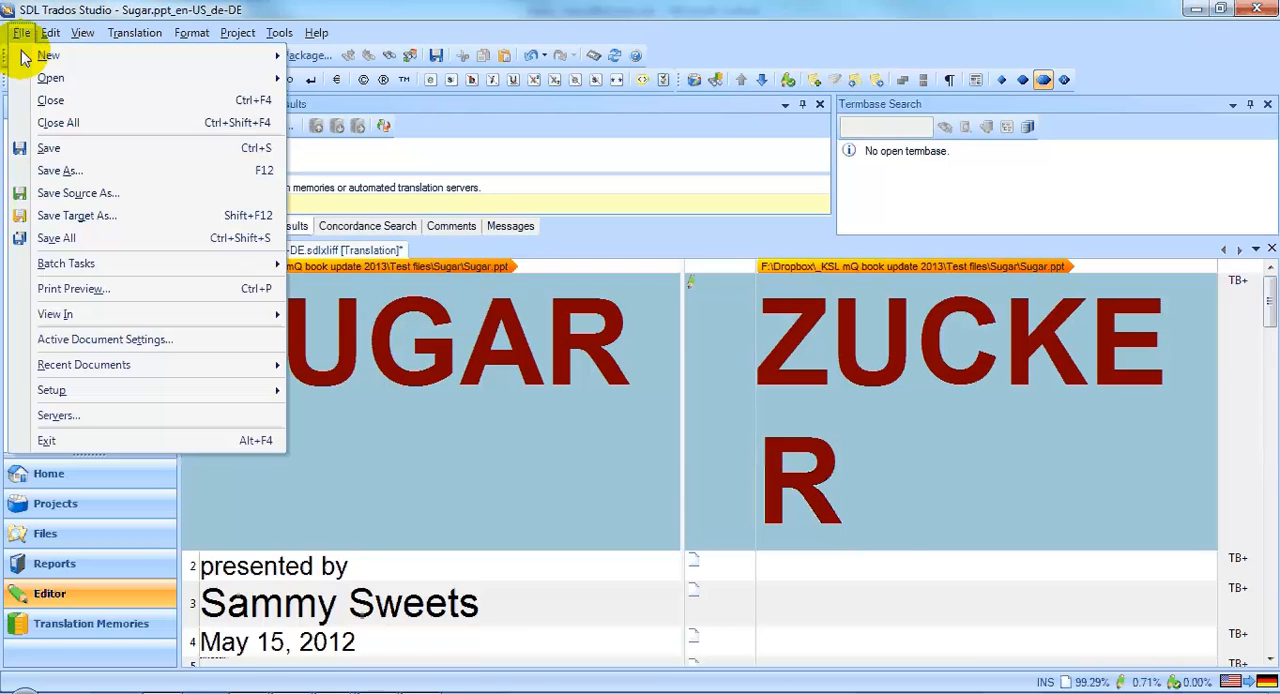
click(48, 147)
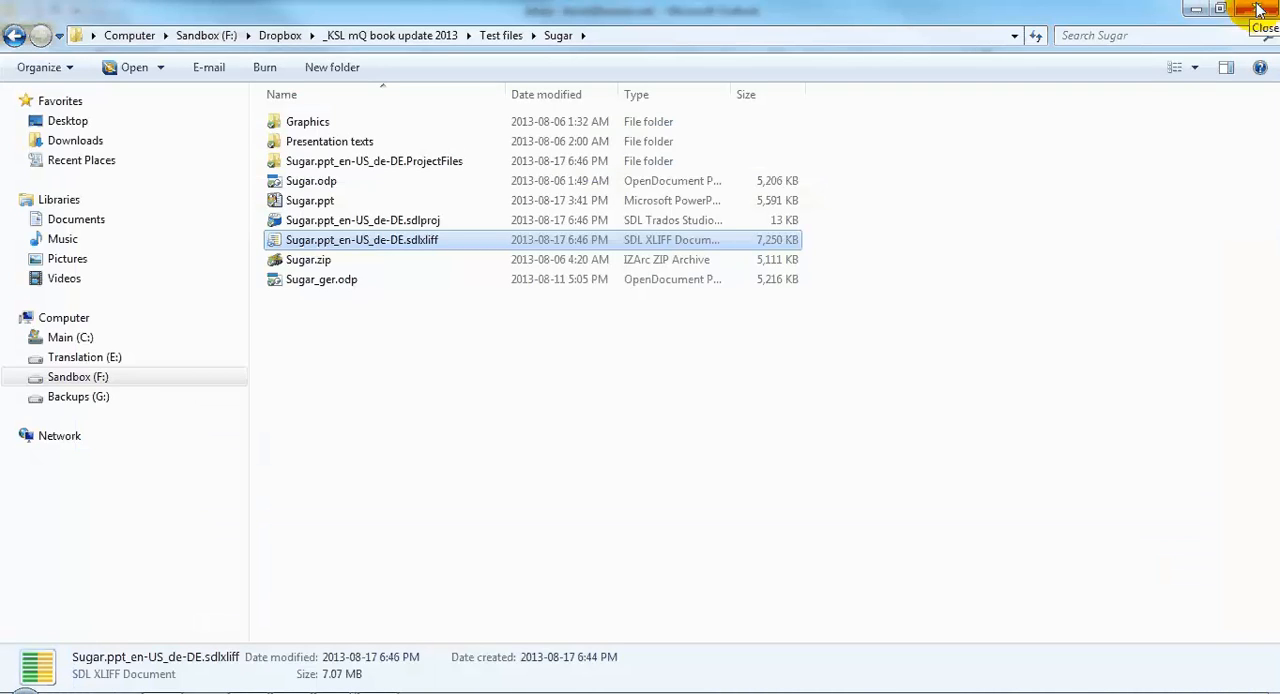
mouse_move(840, 150)
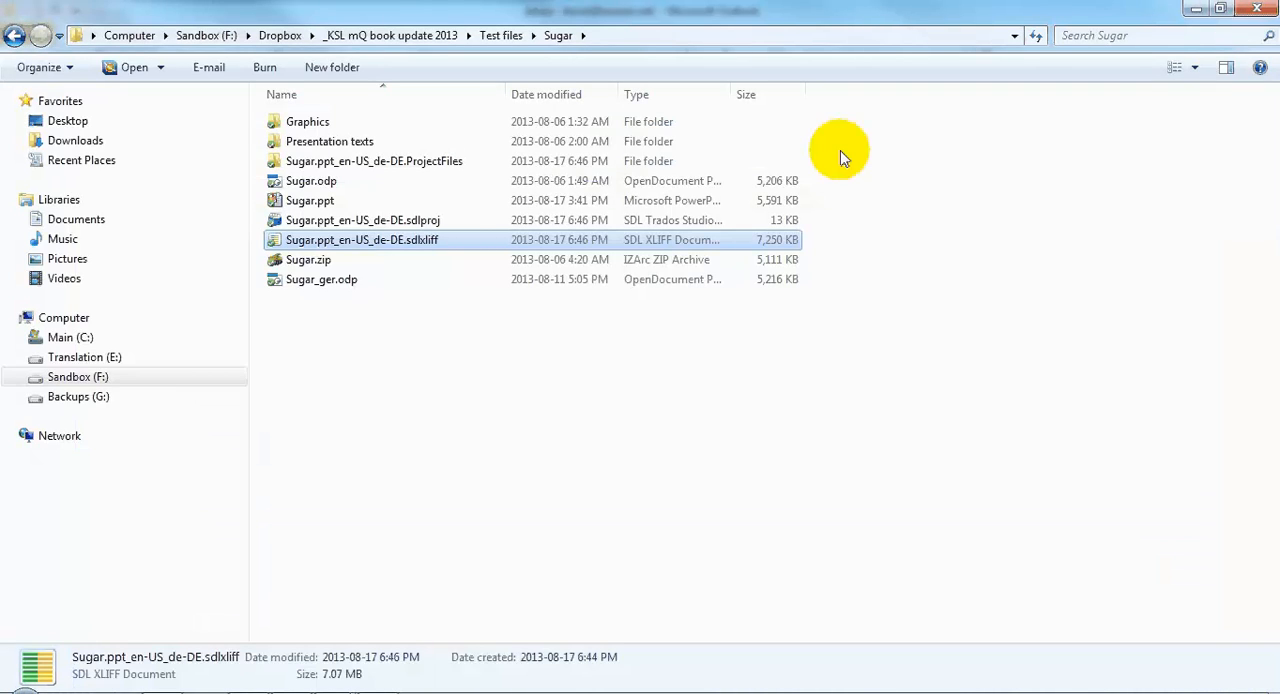
Delete the recreated .sdlproj file and ProjectFiles folder, then switch to memoQ.
click(362, 220)
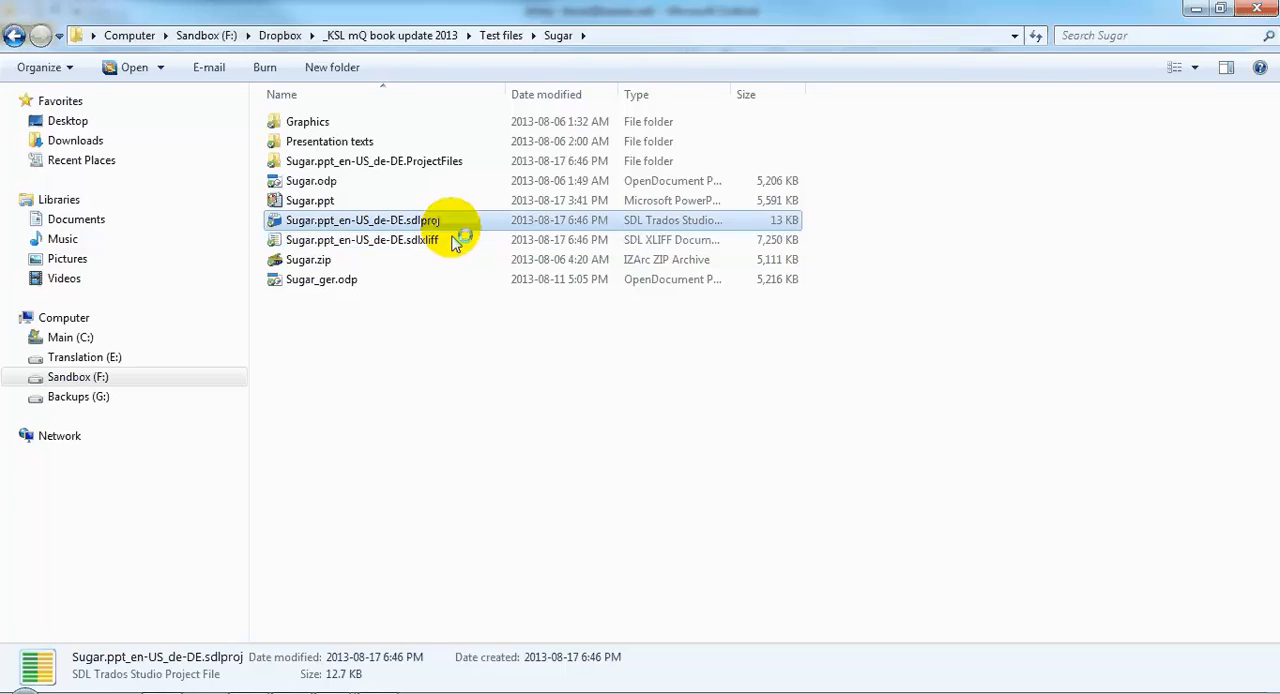
click(374, 161)
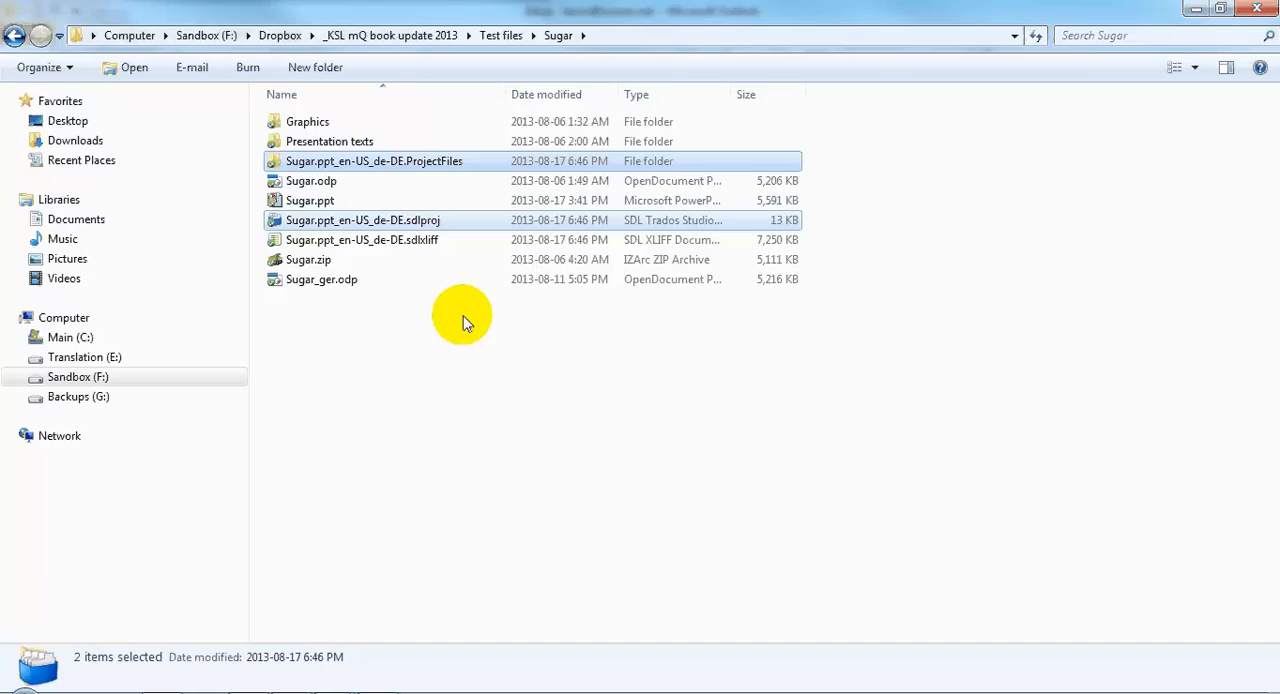
mouse_move(415, 398)
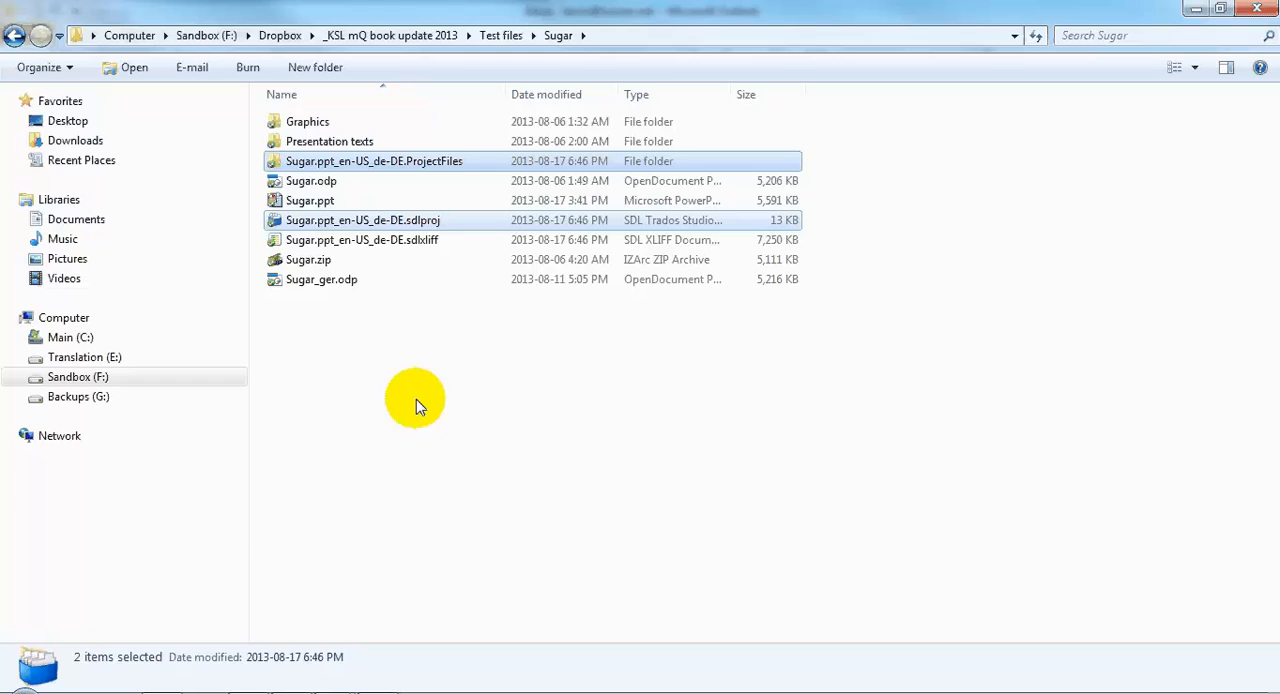
key(Delete)
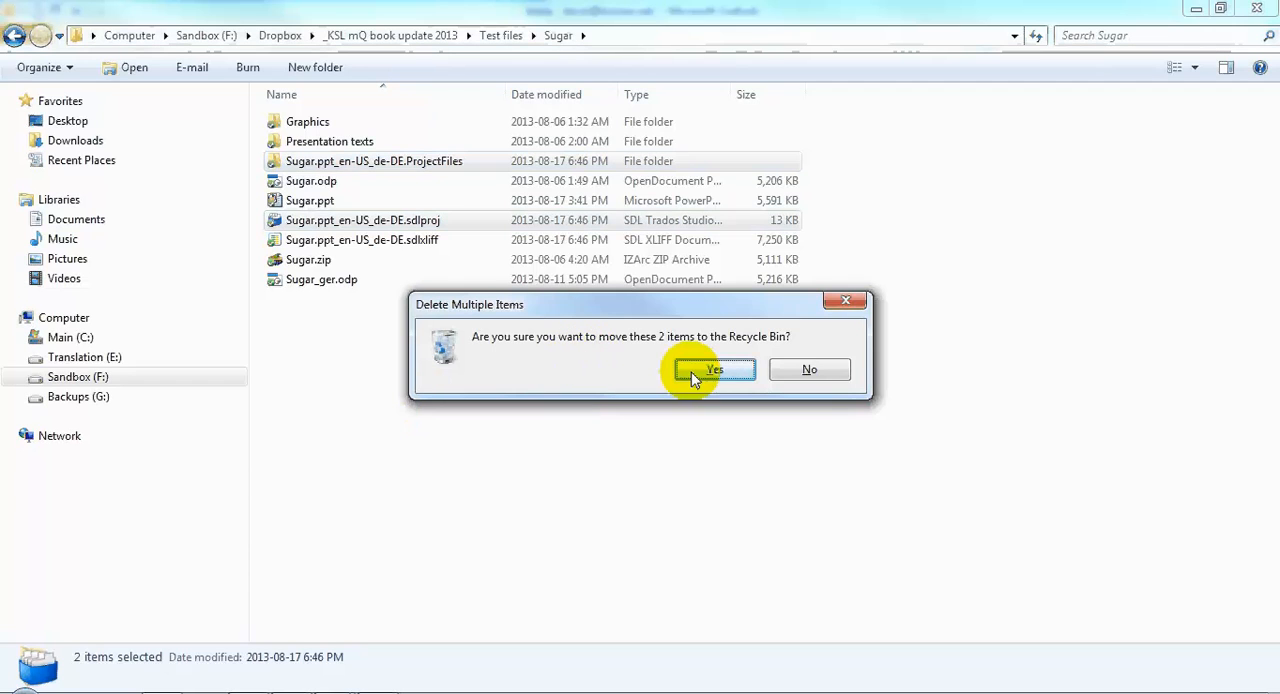
click(713, 369)
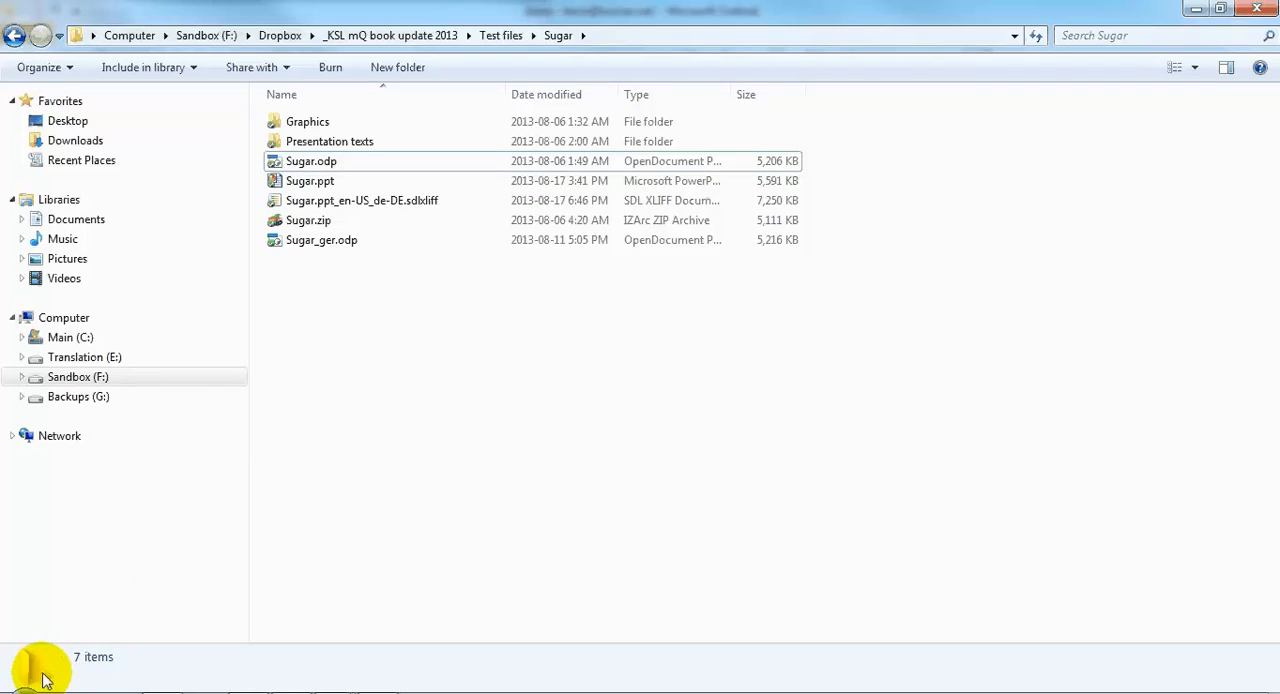
click(20, 687)
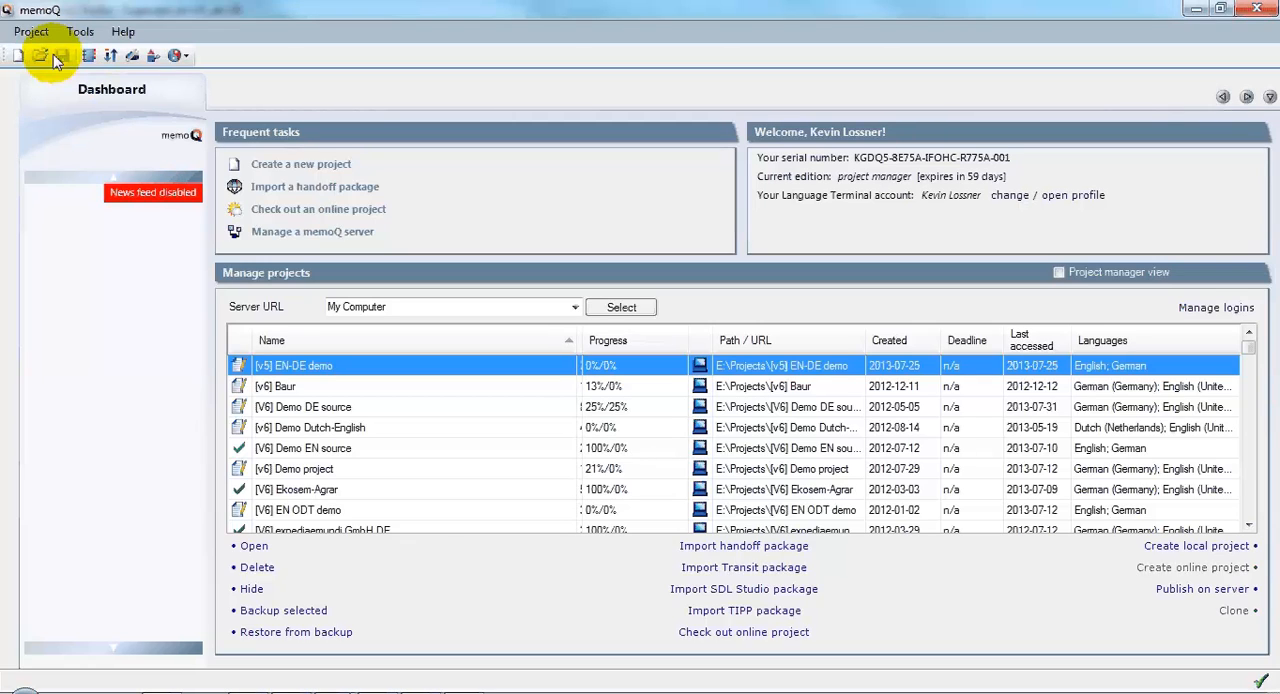
Open the recent Demo EN source project and import Sugar.ppt from the Sugar folder.
click(30, 31)
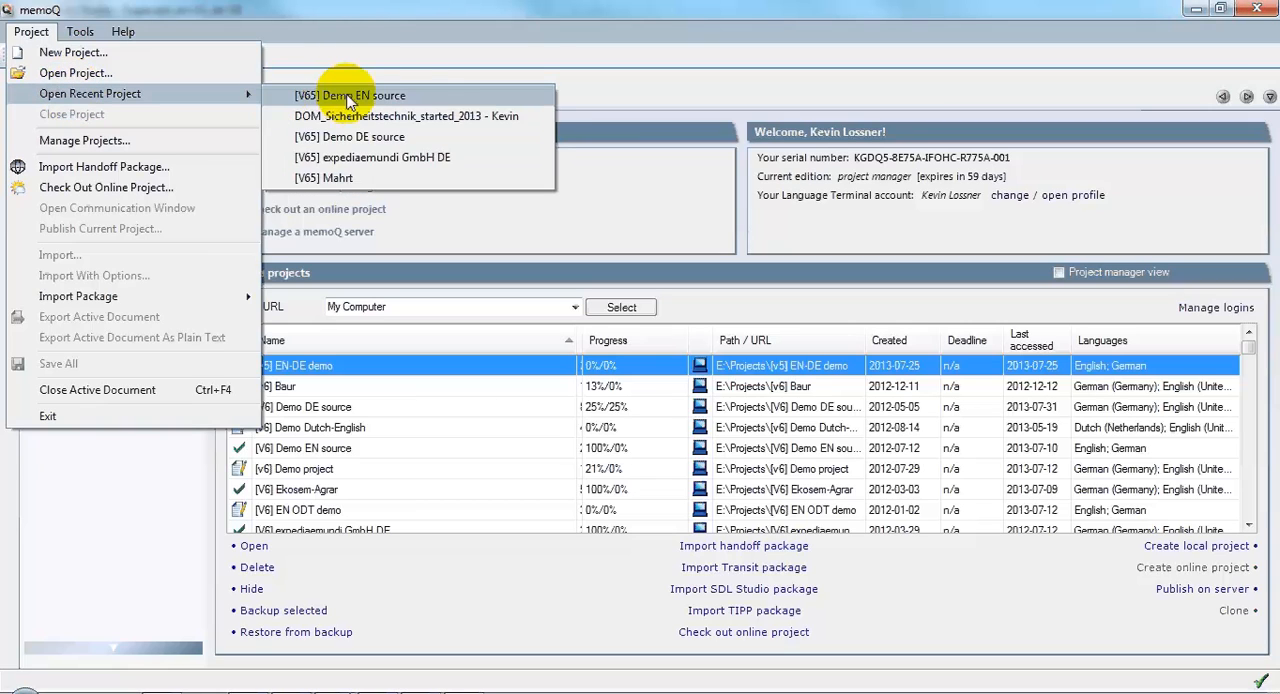
click(350, 95)
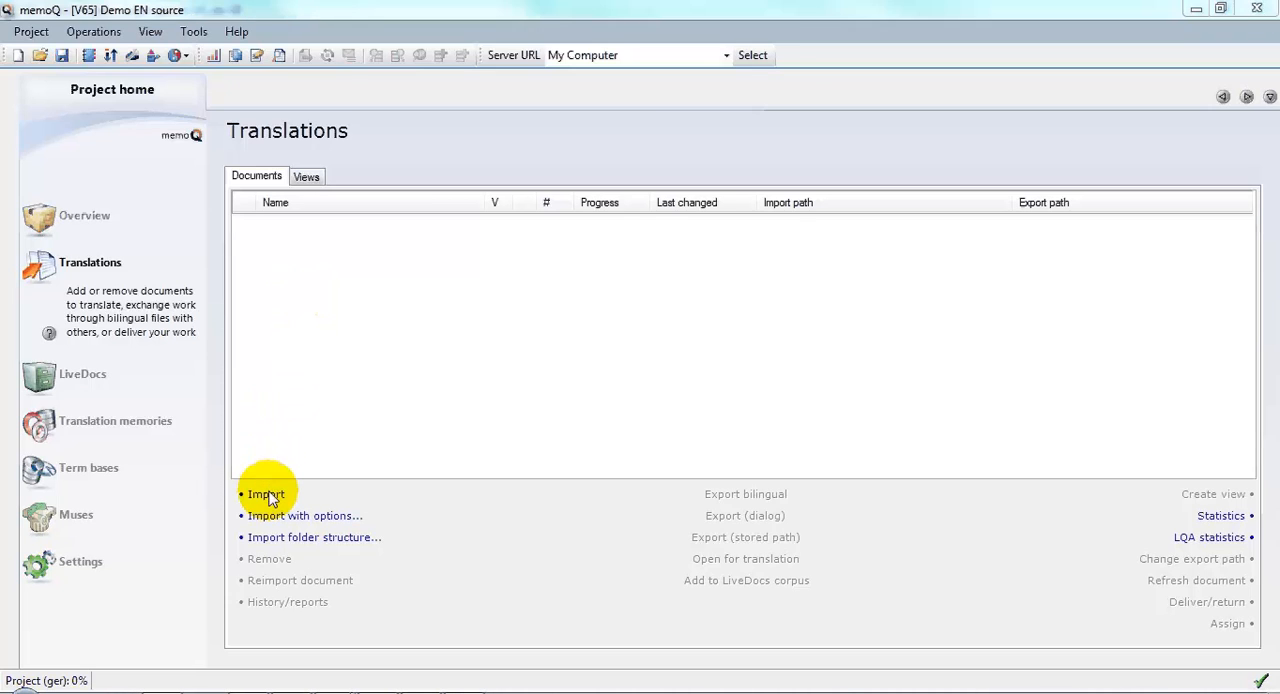
click(266, 493)
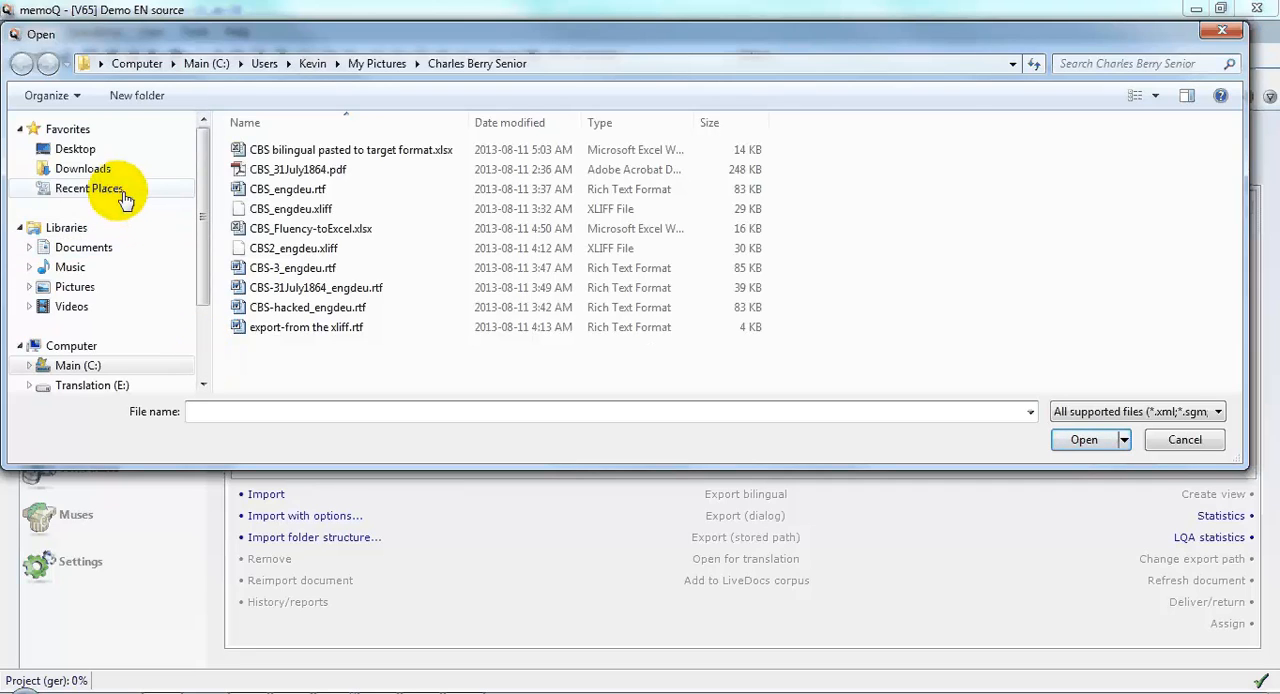
click(89, 188)
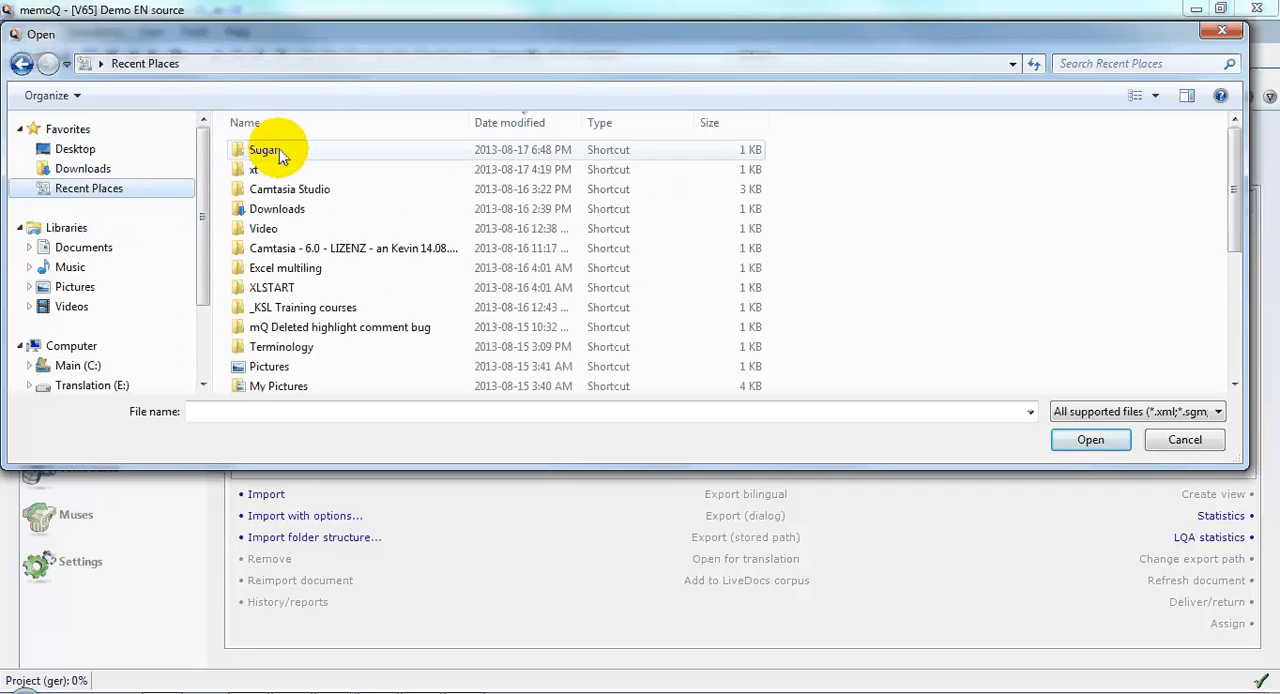
double_click(265, 149)
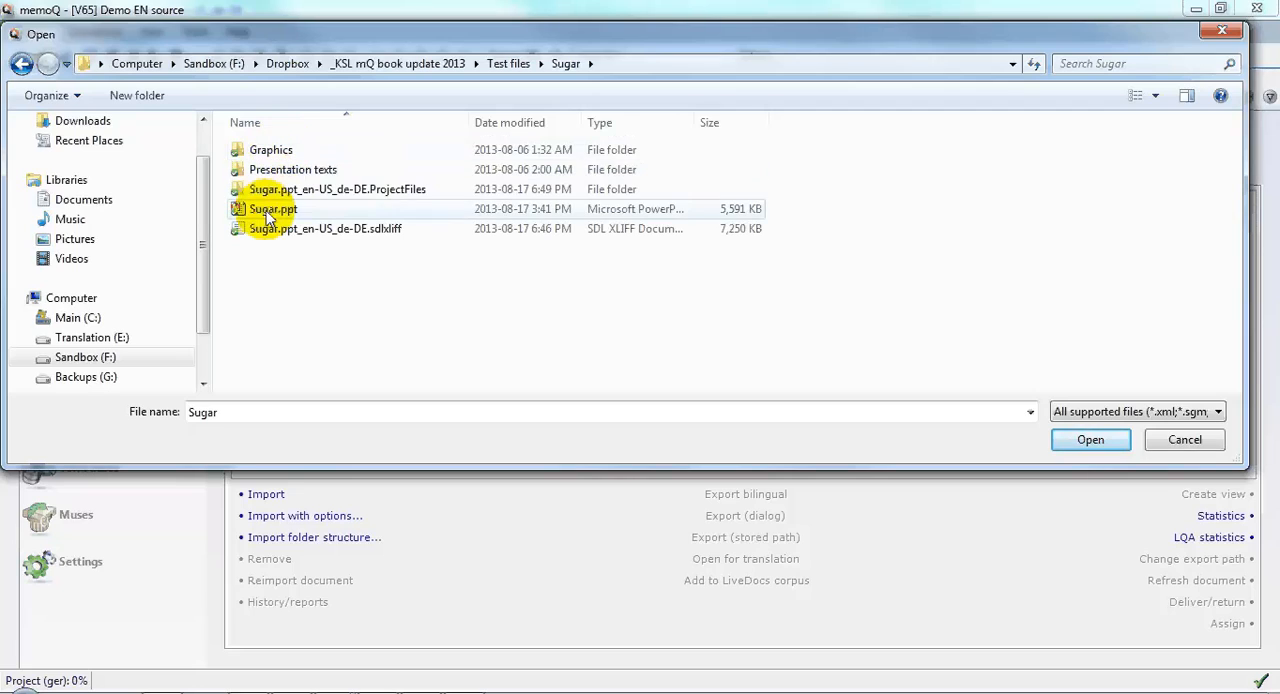
click(273, 208)
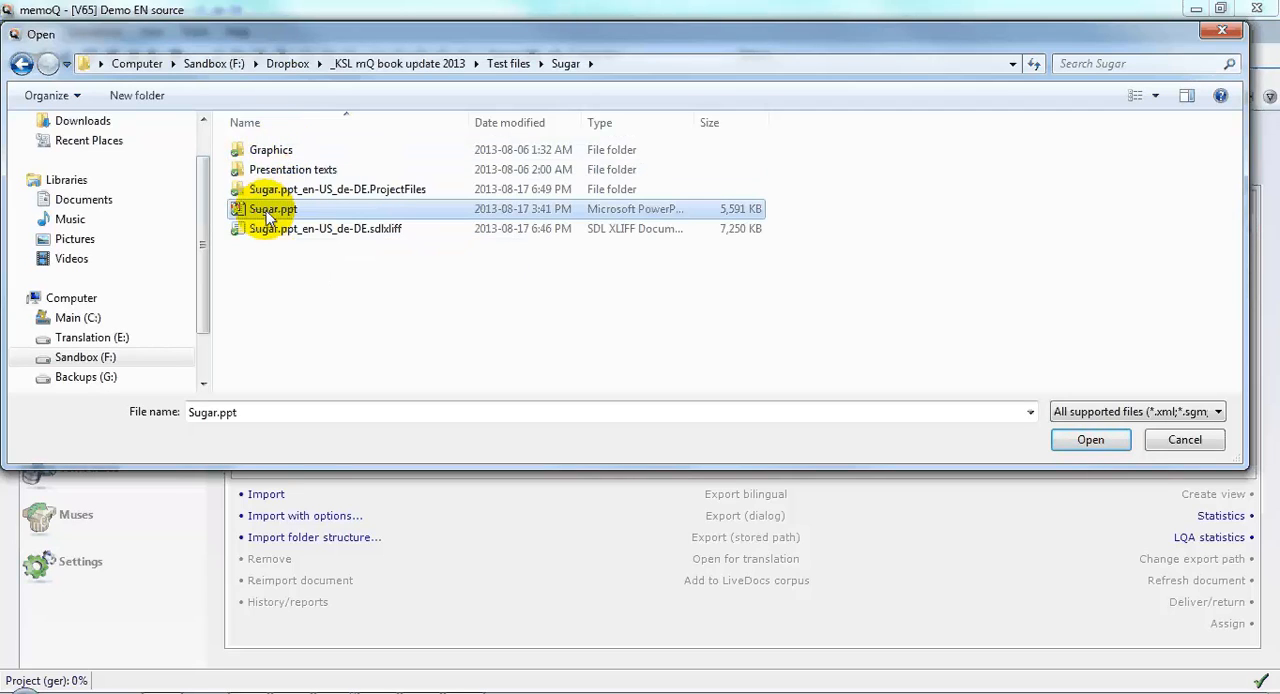
mouse_move(1090, 440)
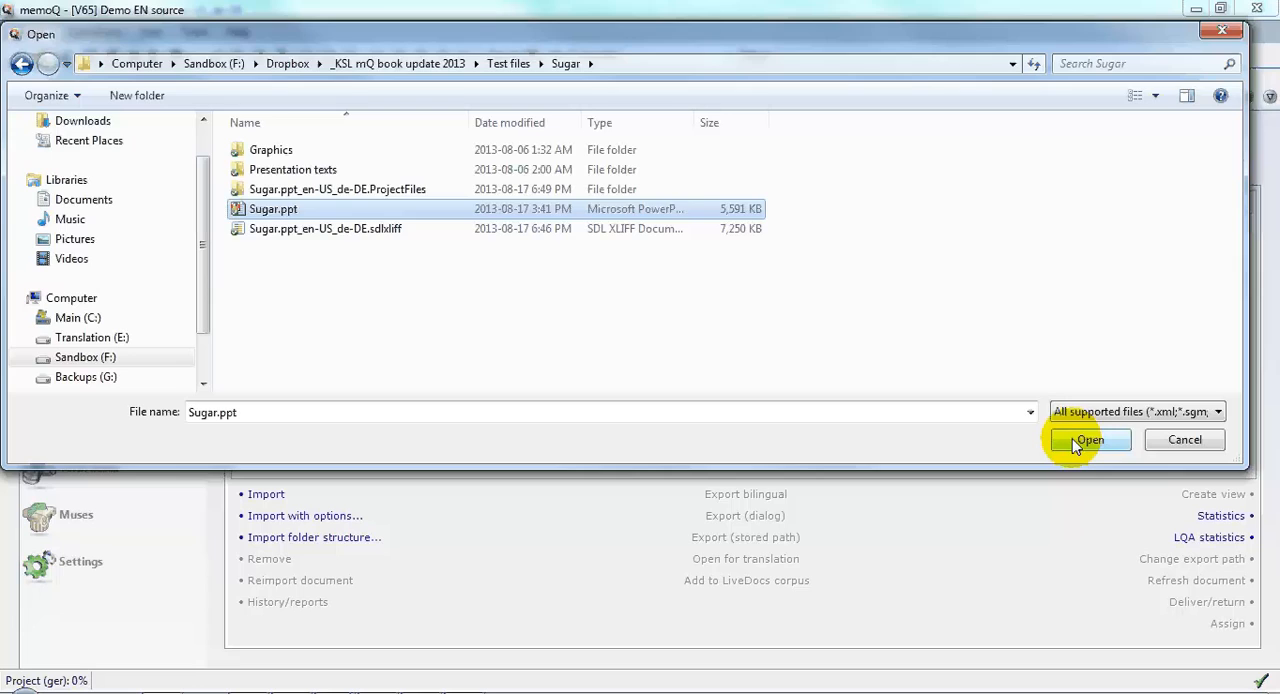
click(1089, 440)
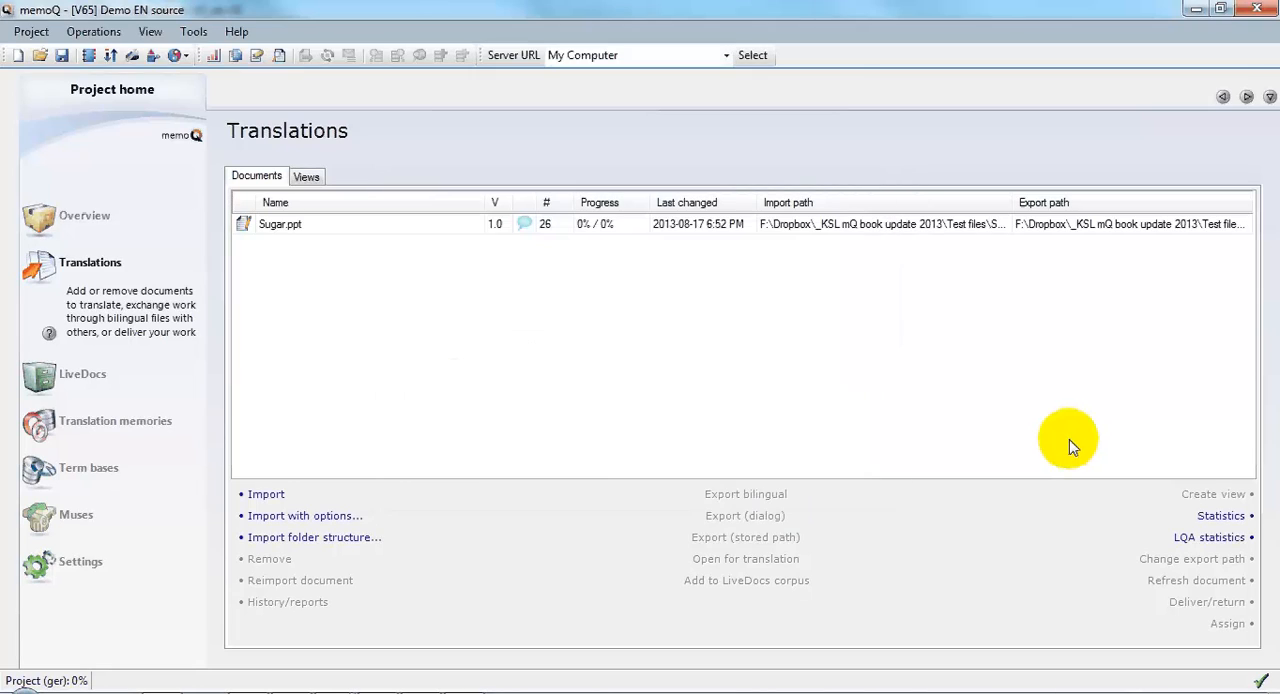
click(300, 223)
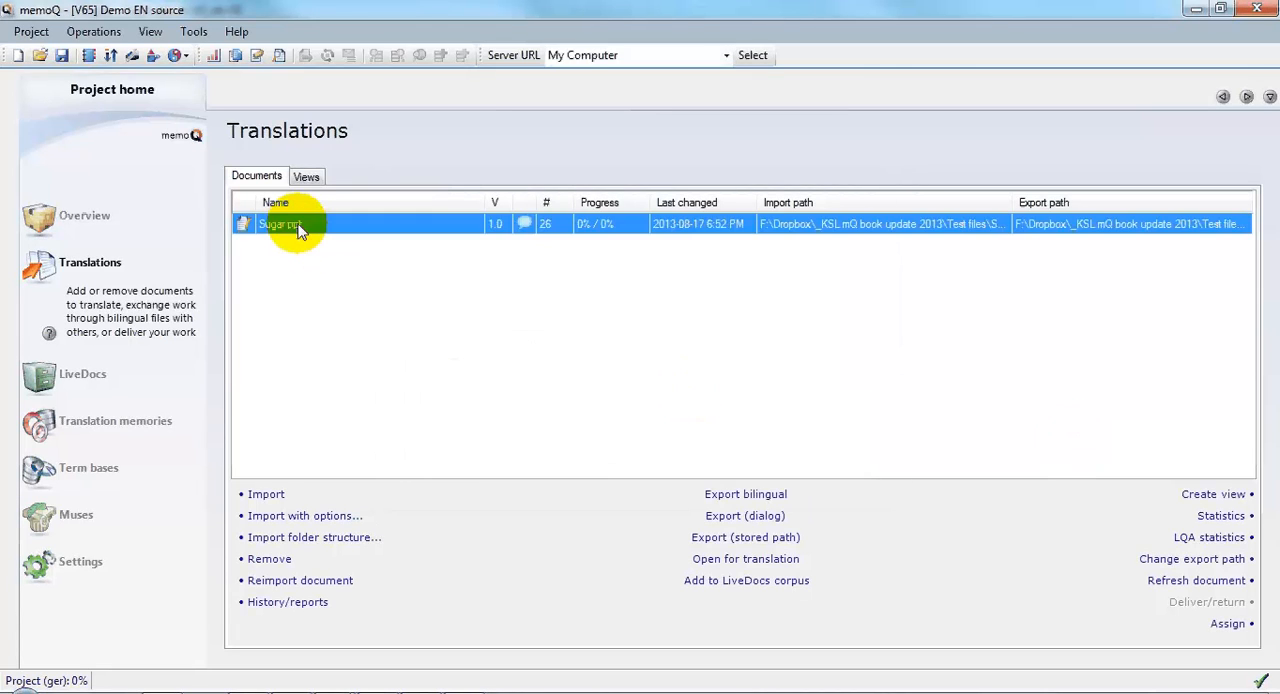
Open Sugar.ppt in the translation editor, select the Sammy Sweets segment, and scroll down.
double_click(300, 223)
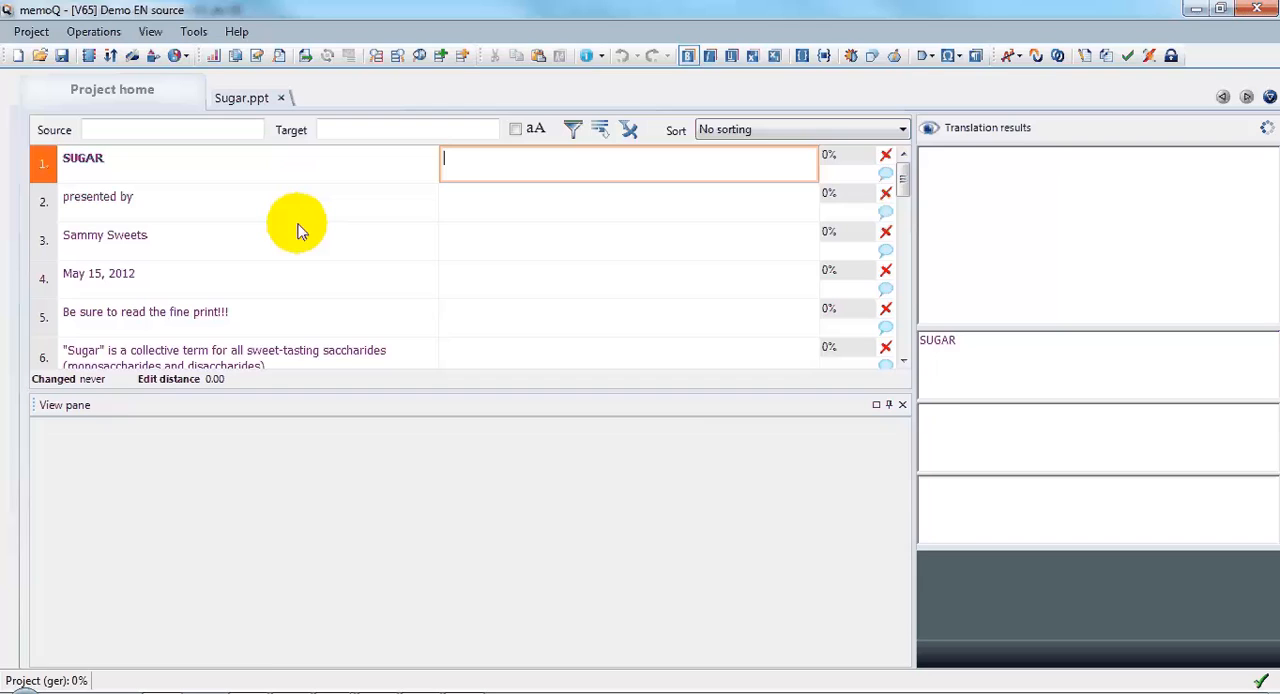
click(105, 234)
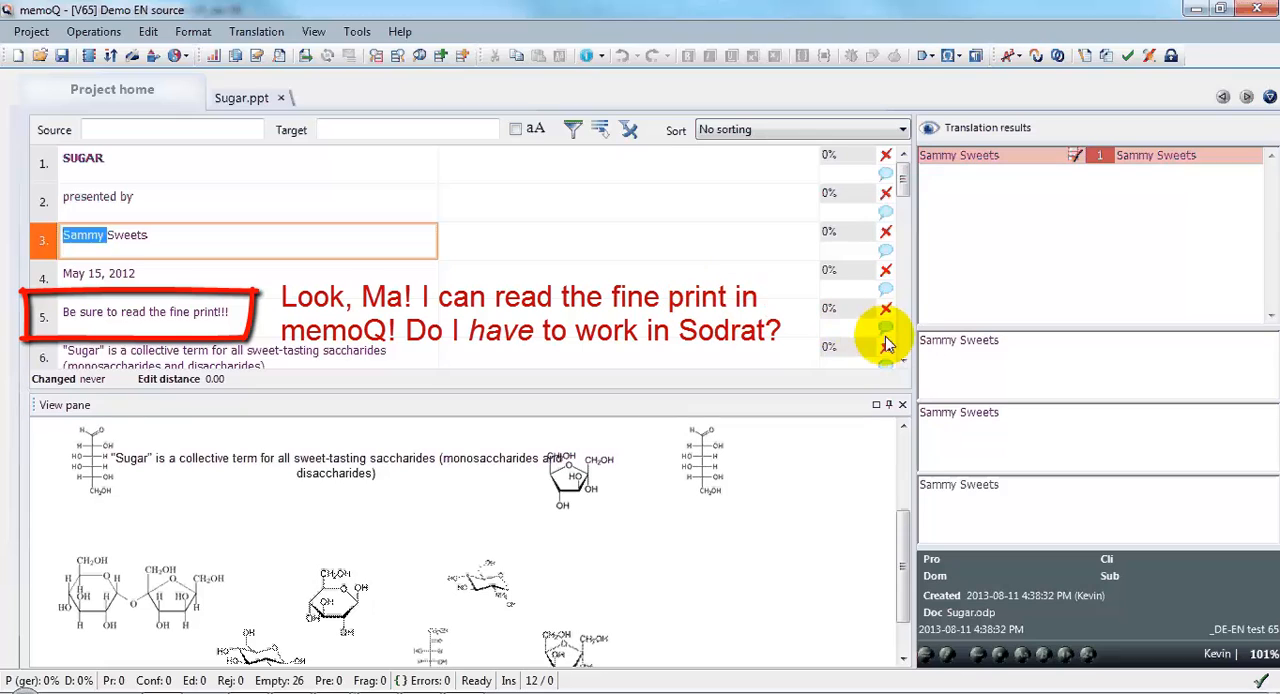
mouse_move(895, 343)
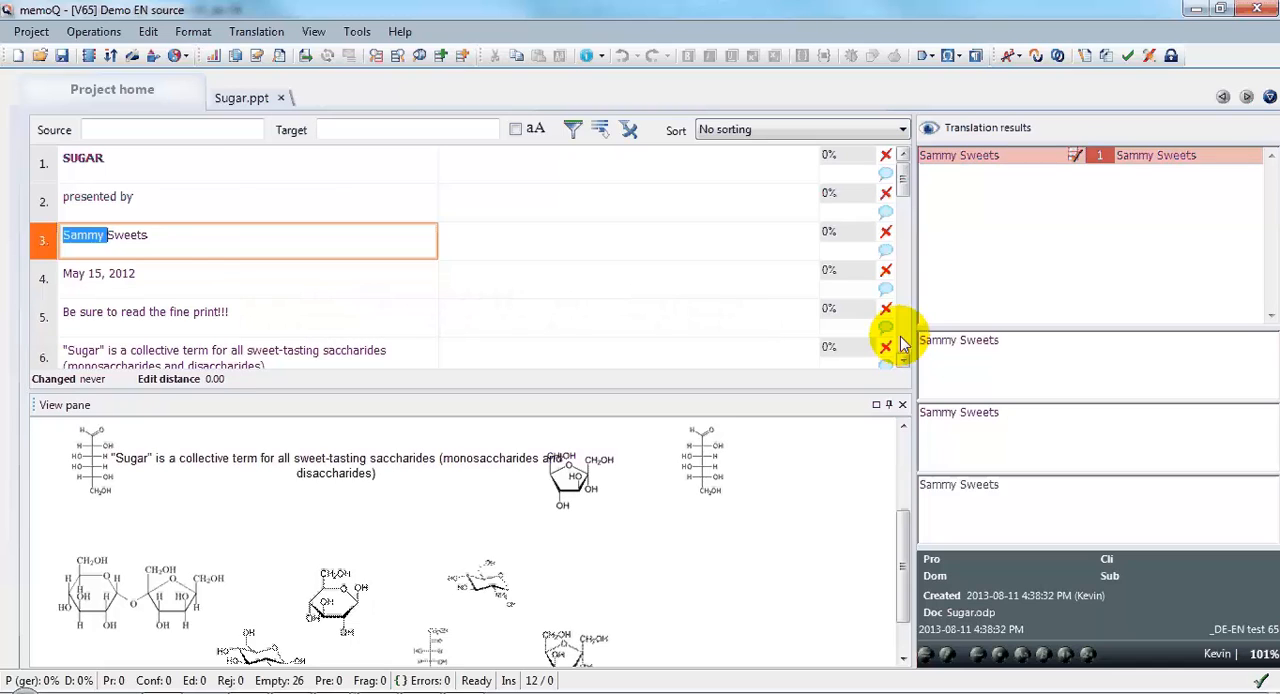
scroll(down, 3)
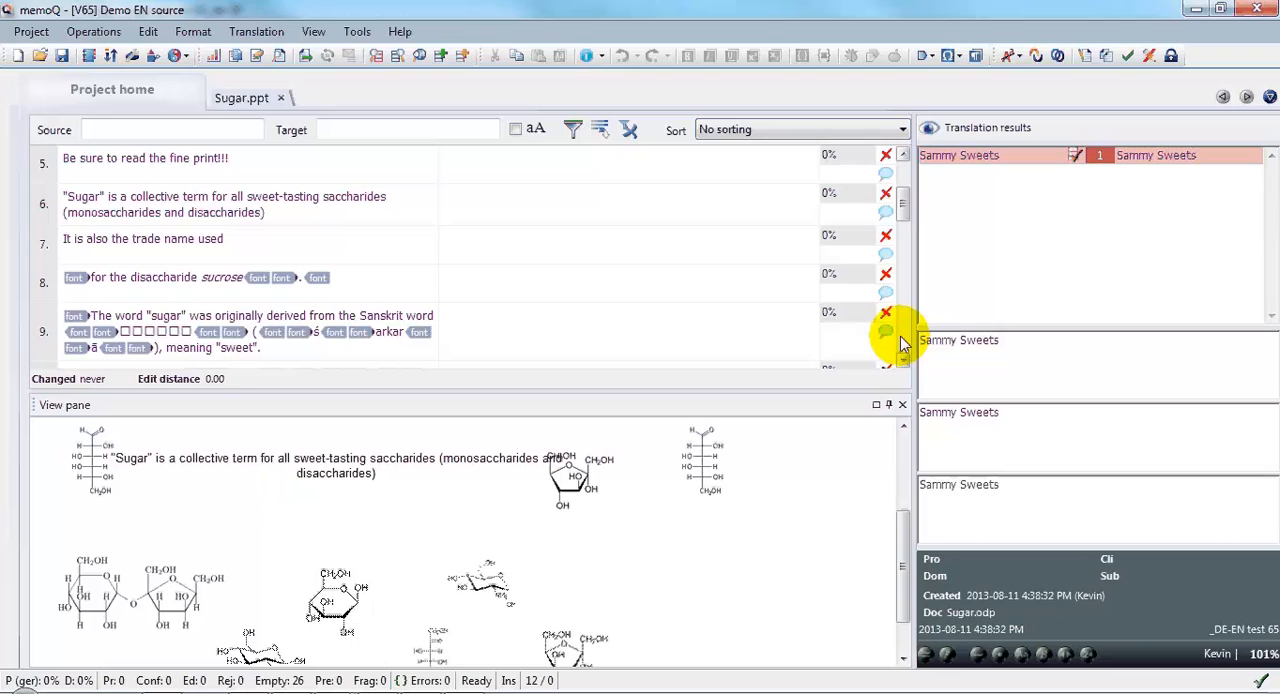
mouse_move(485, 330)
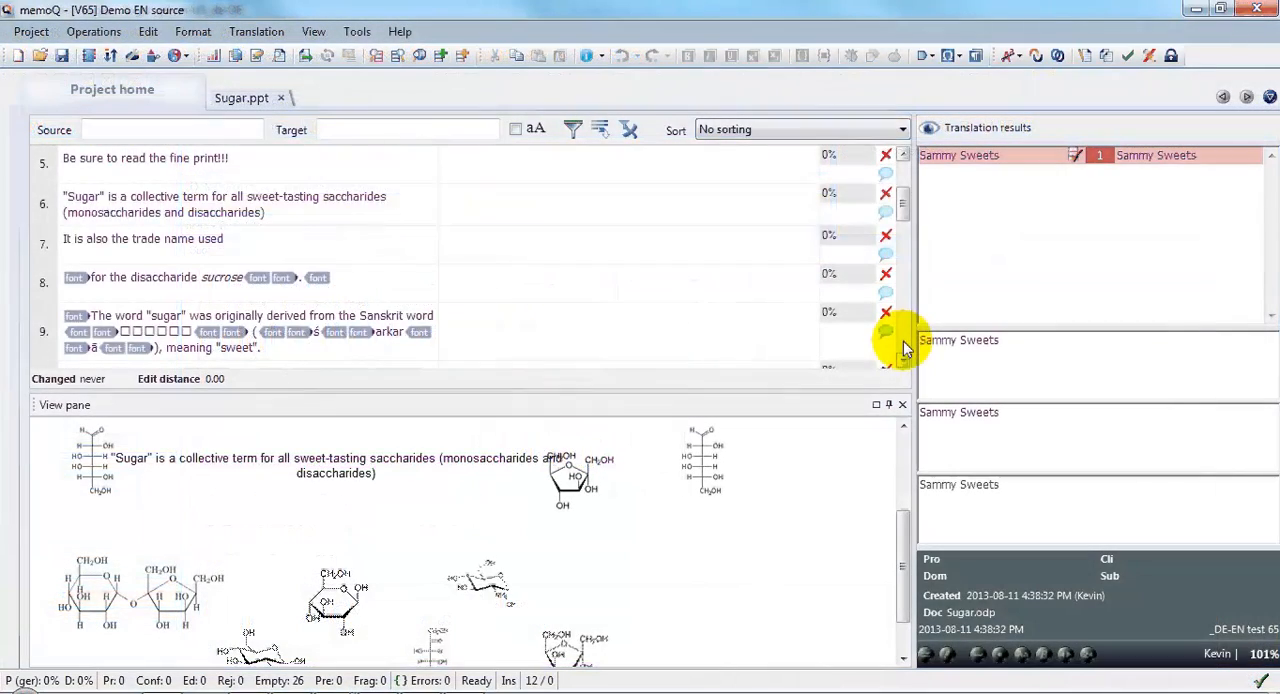
scroll(down, 3)
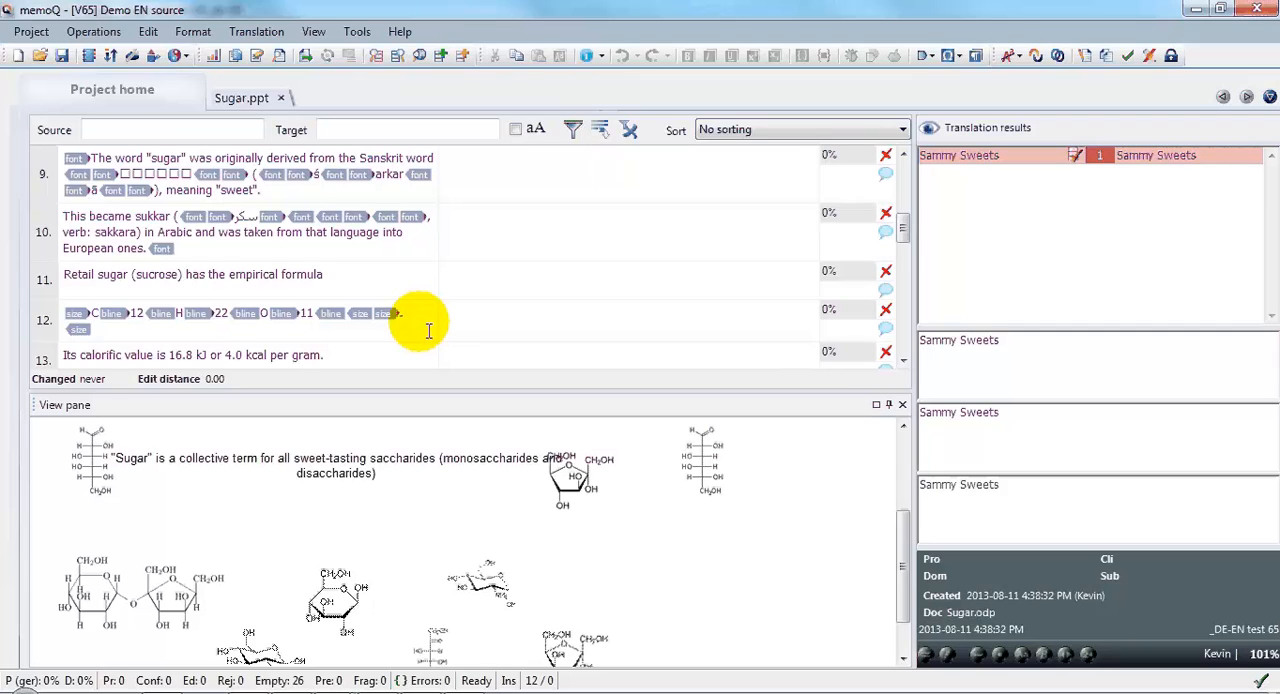
mouse_move(420, 390)
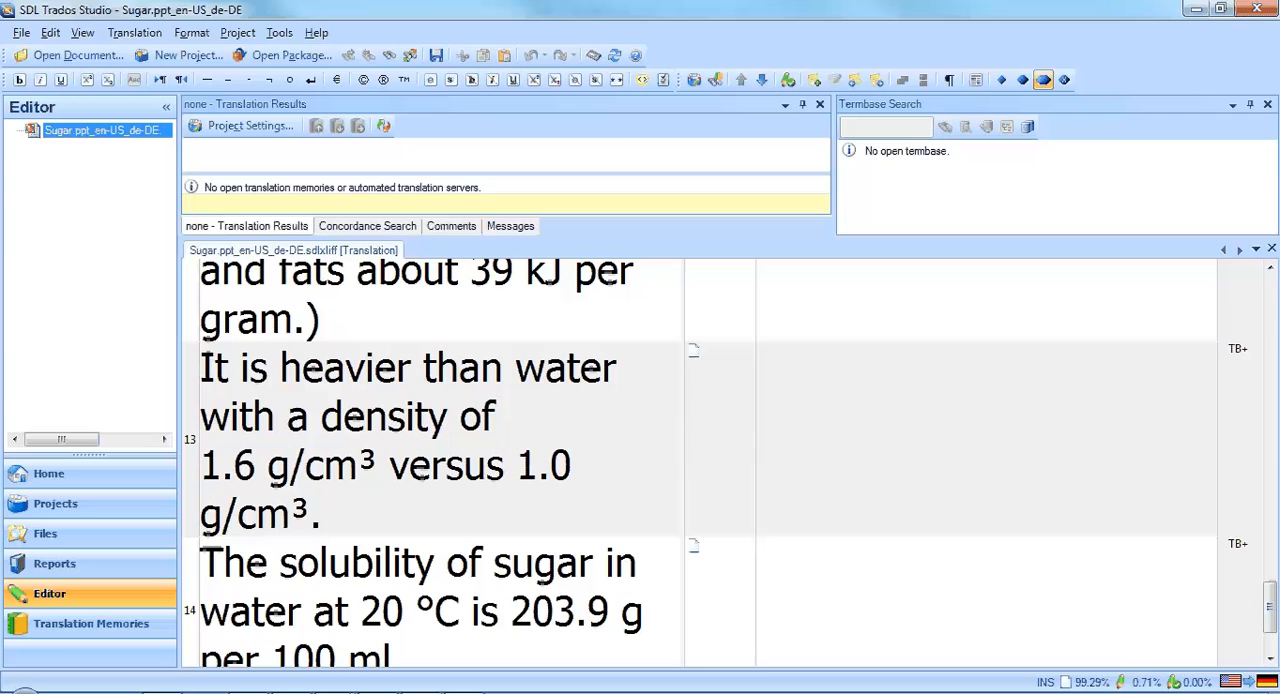
mouse_move(198, 543)
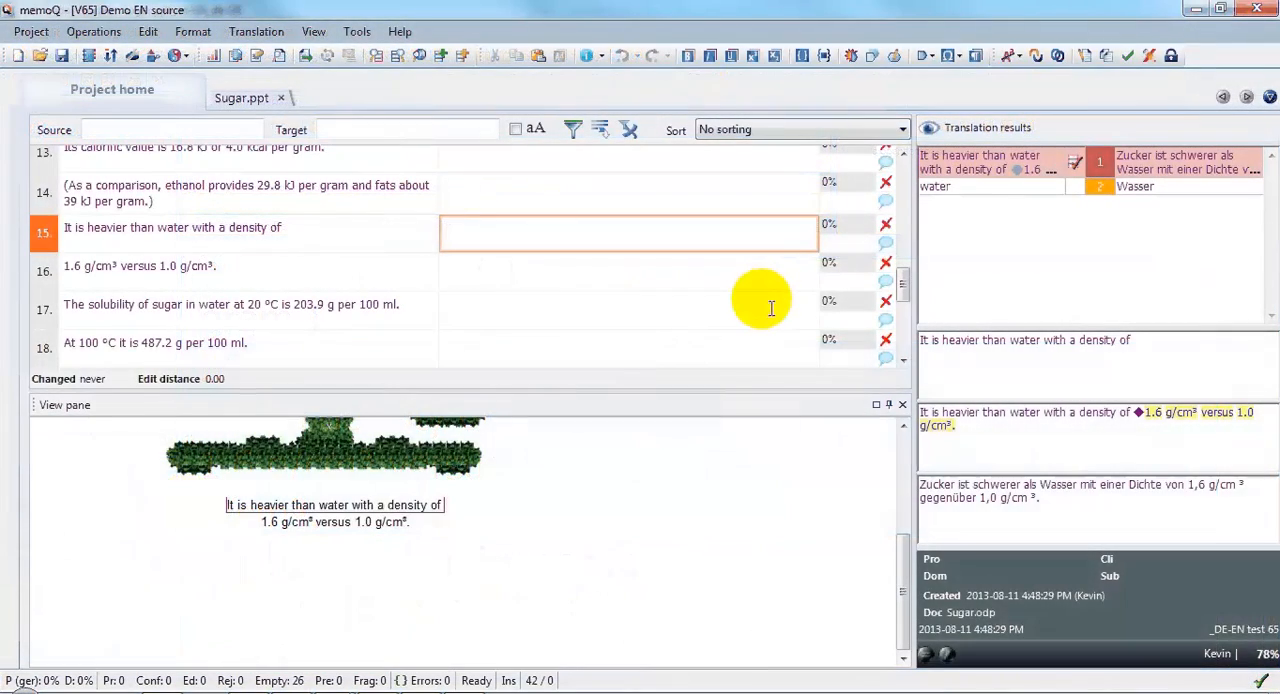
Join segment 15 with segment 16 into the full sugar-heavier-than-water sentence.
click(628, 232)
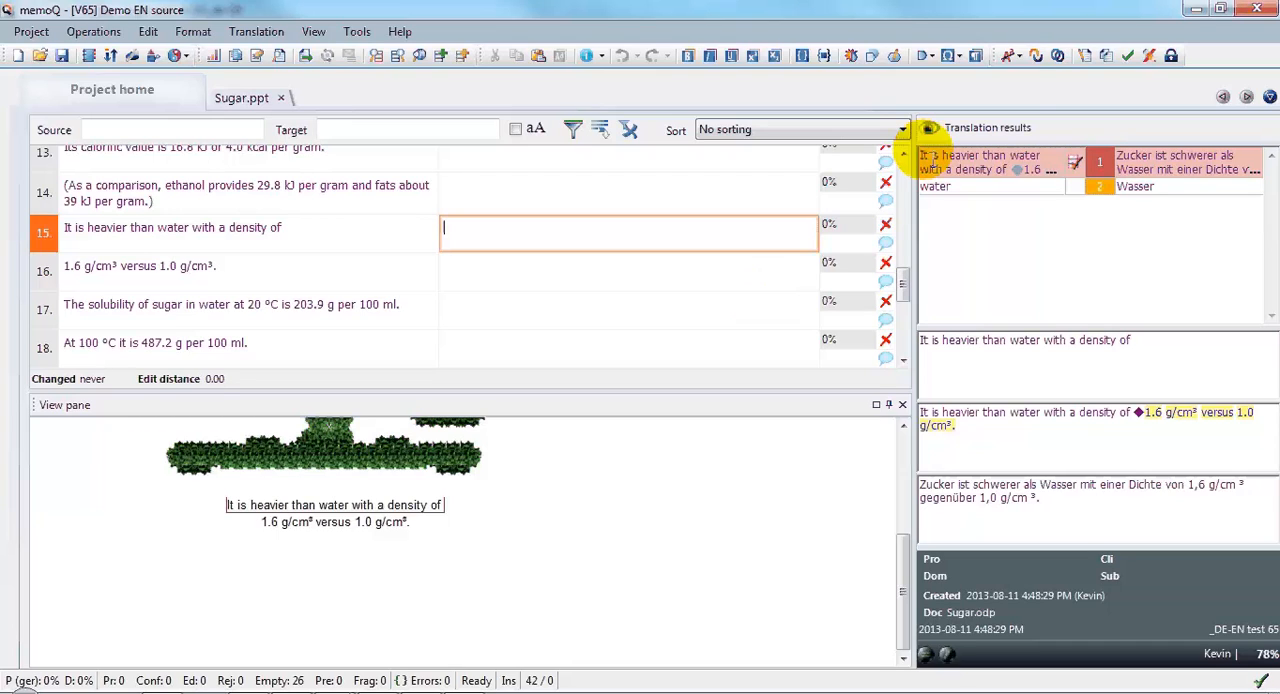
mouse_move(1058, 55)
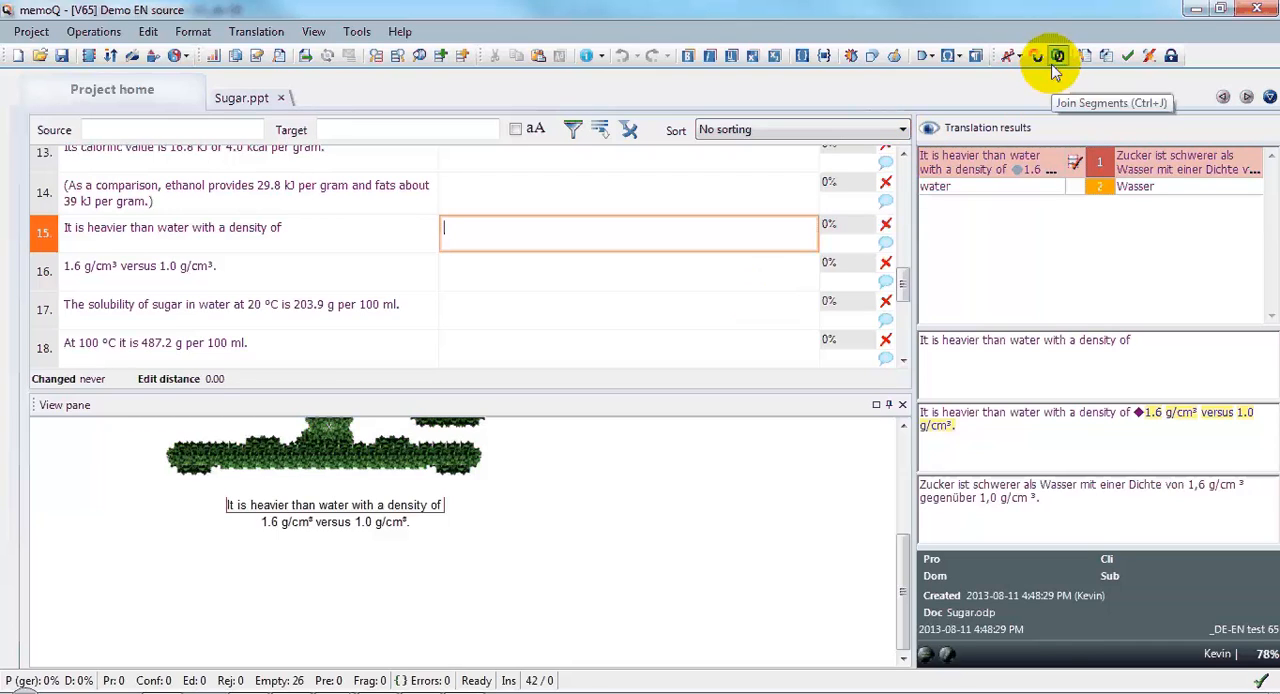
click(1057, 55)
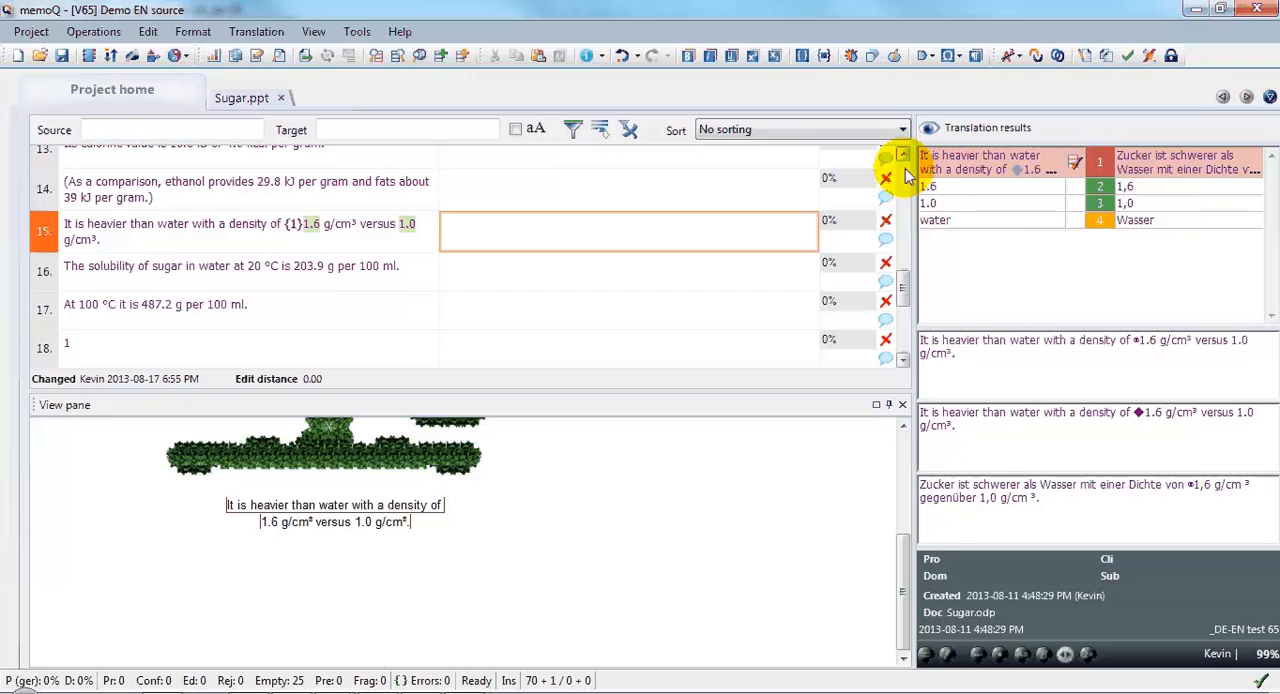
scroll(up, 3)
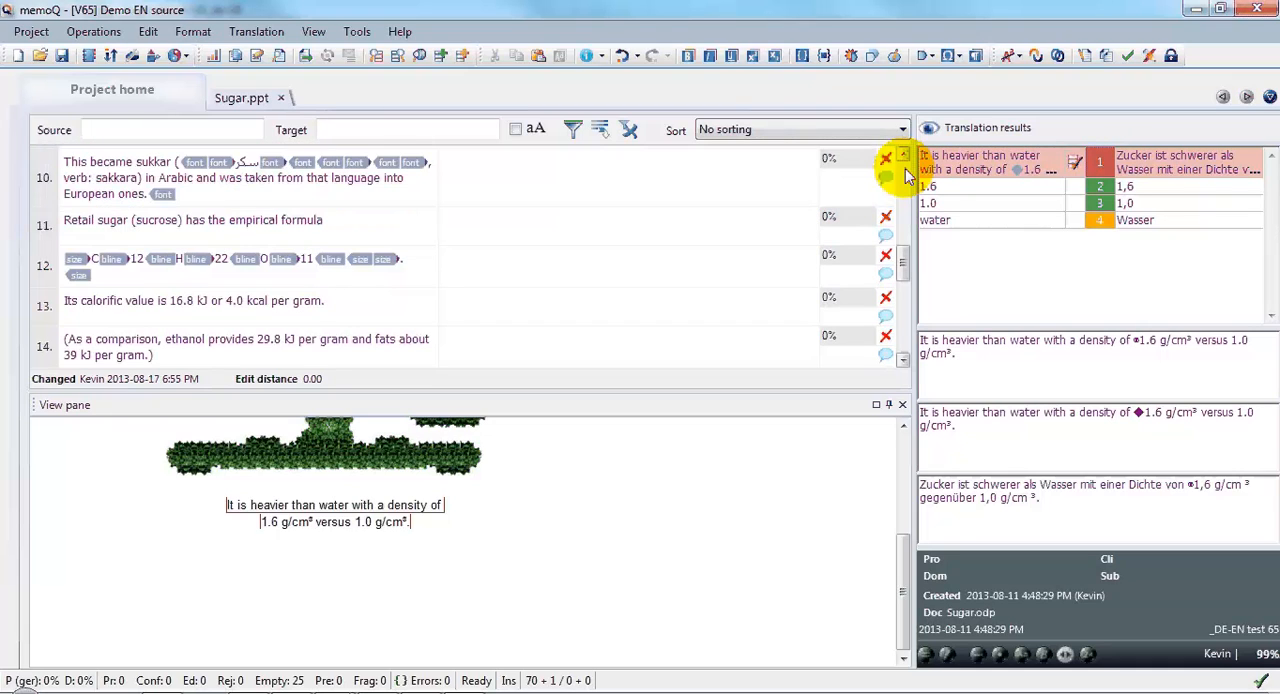
scroll(up, 3)
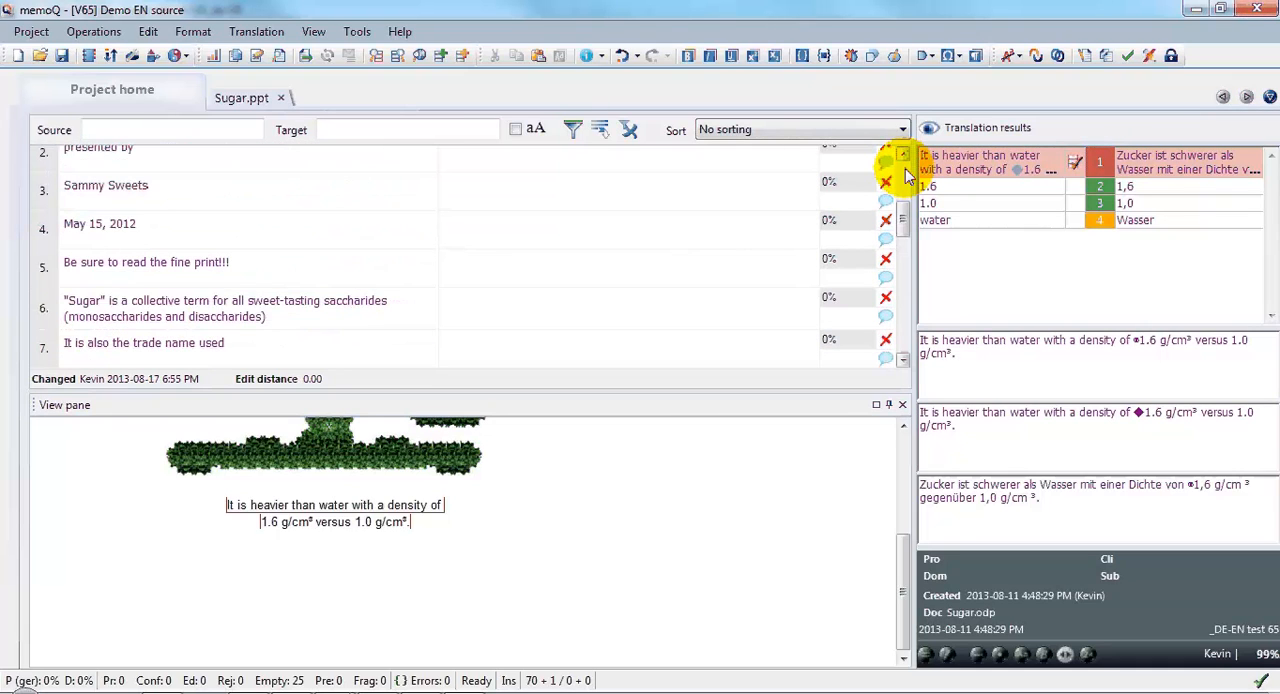
scroll(up, 3)
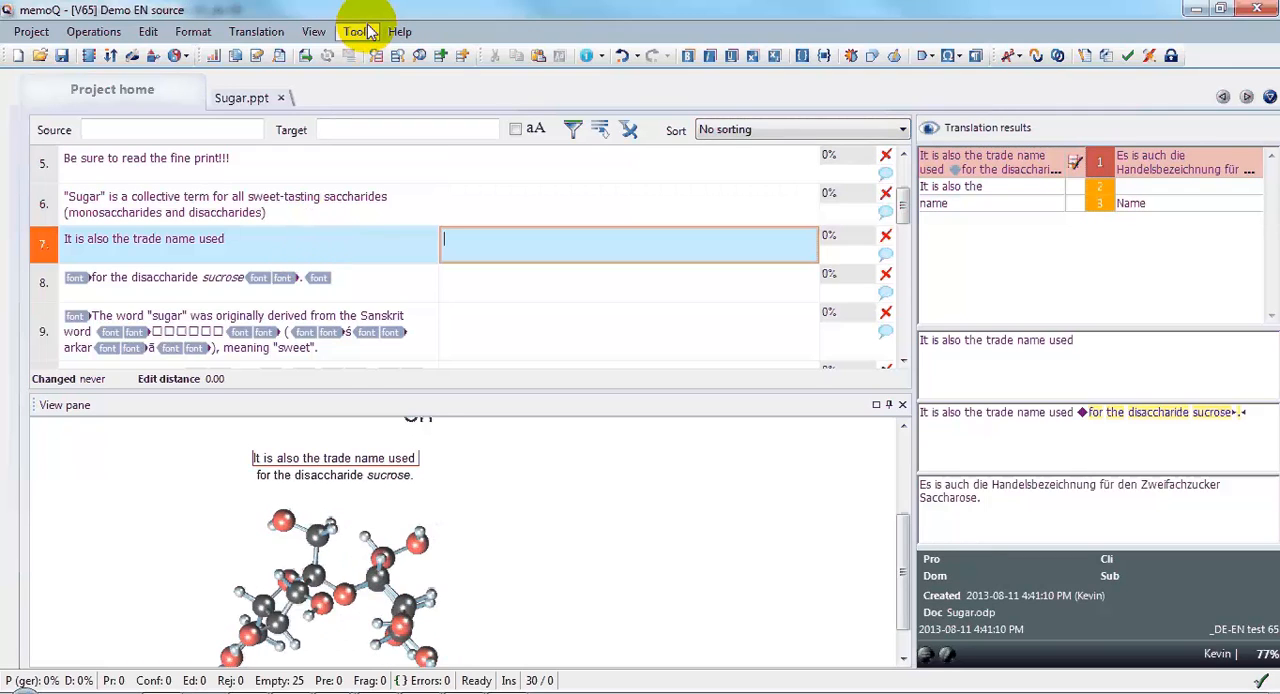
In Tools > Options > Appearance, set the grid font family to Arial Unicode MS.
click(356, 31)
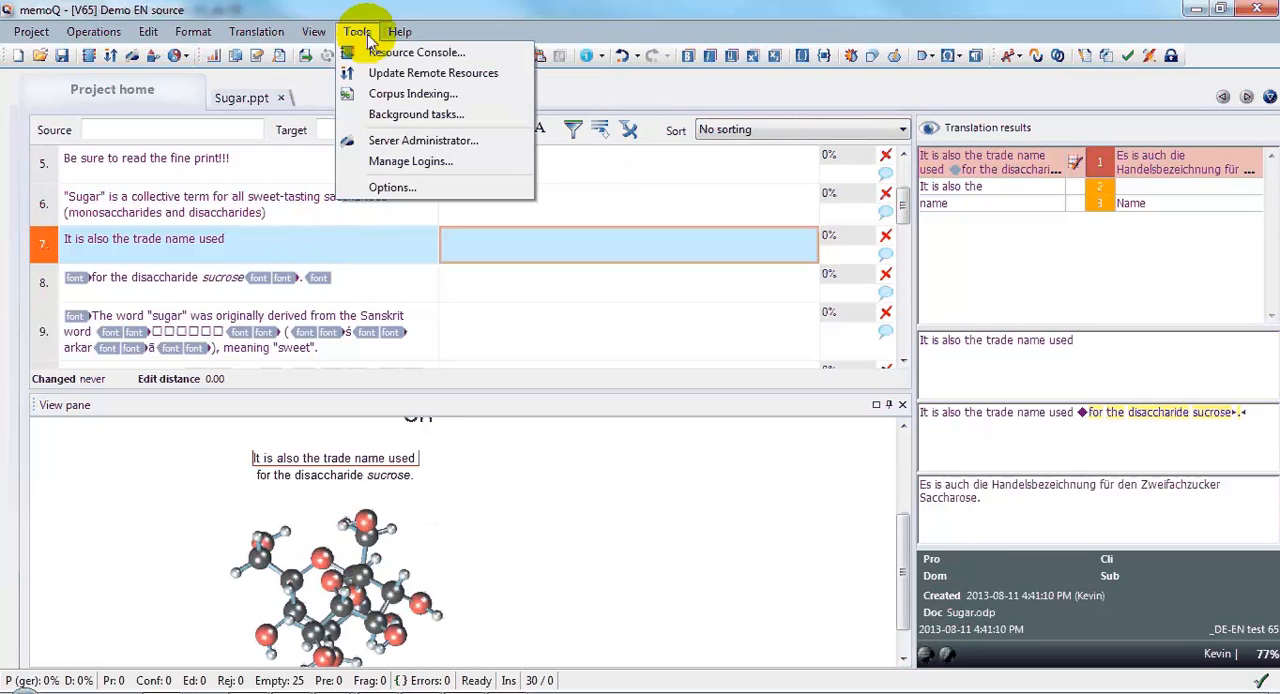
click(391, 187)
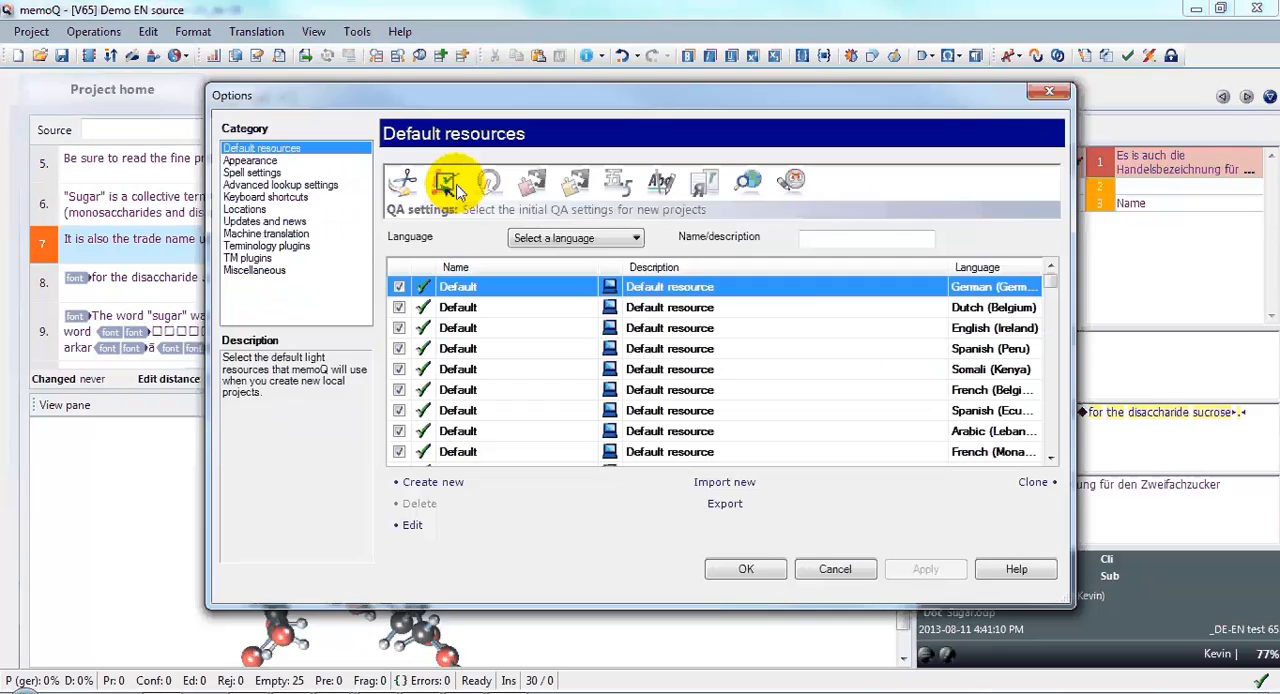
click(445, 182)
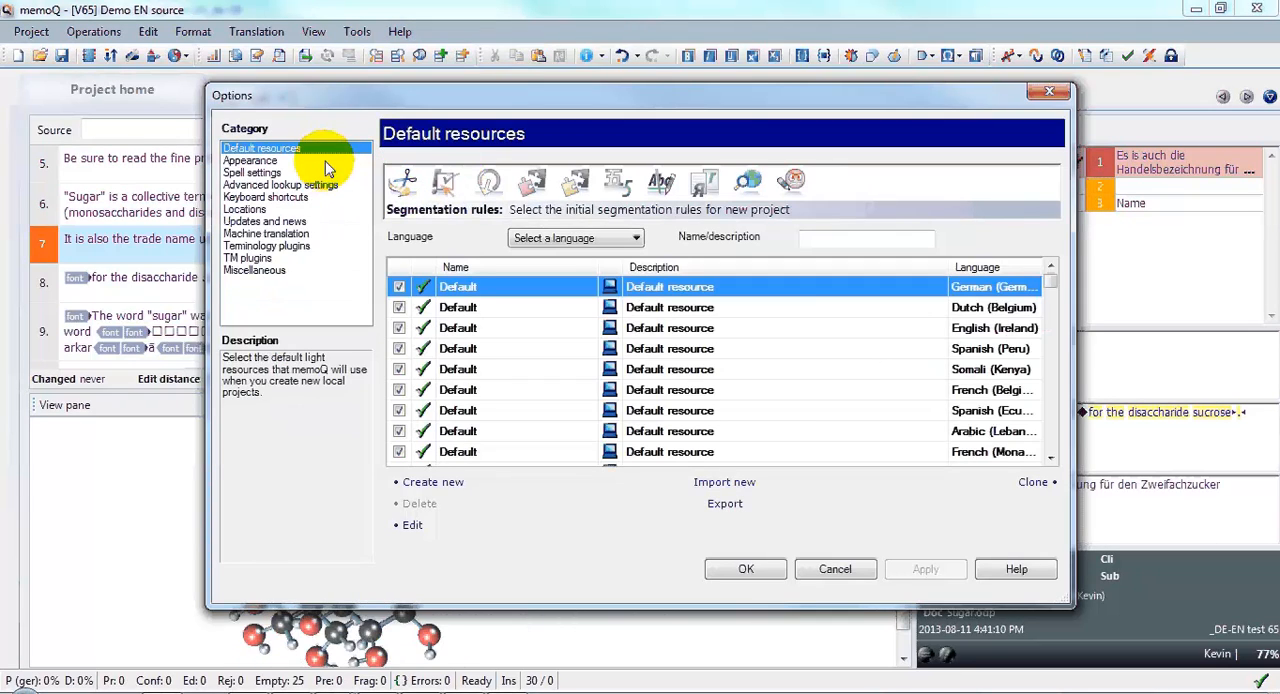
click(250, 160)
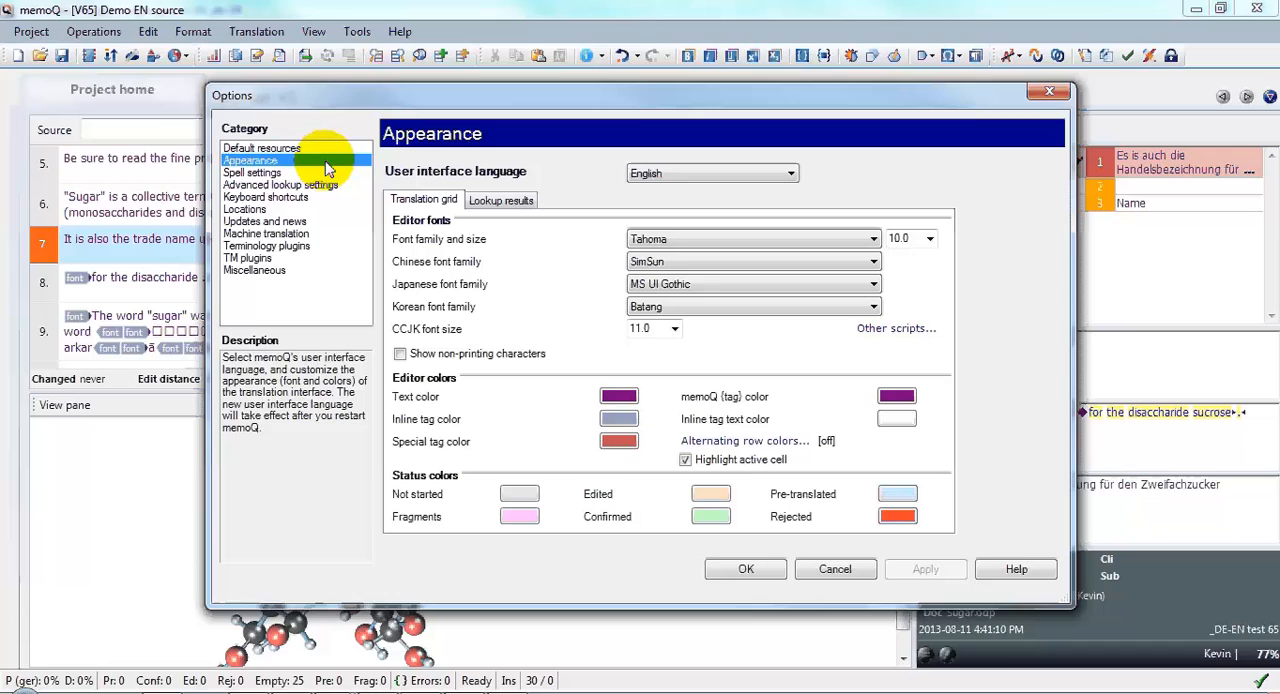
mouse_move(378, 182)
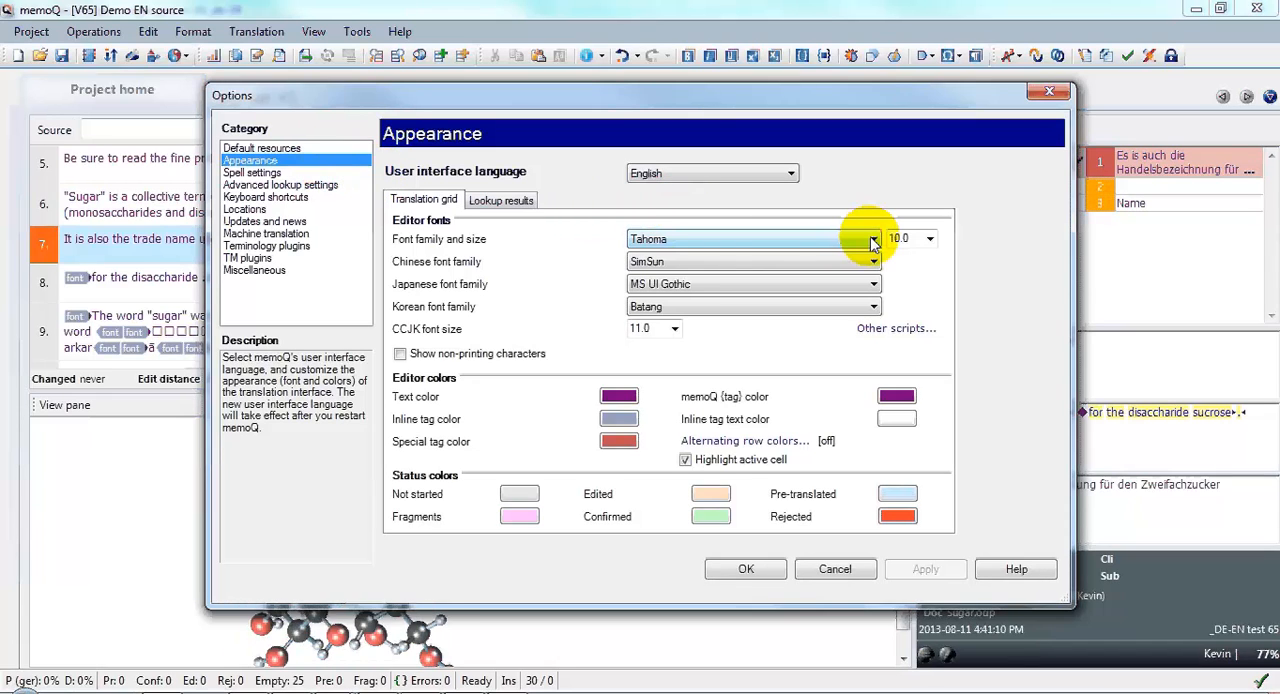
click(872, 238)
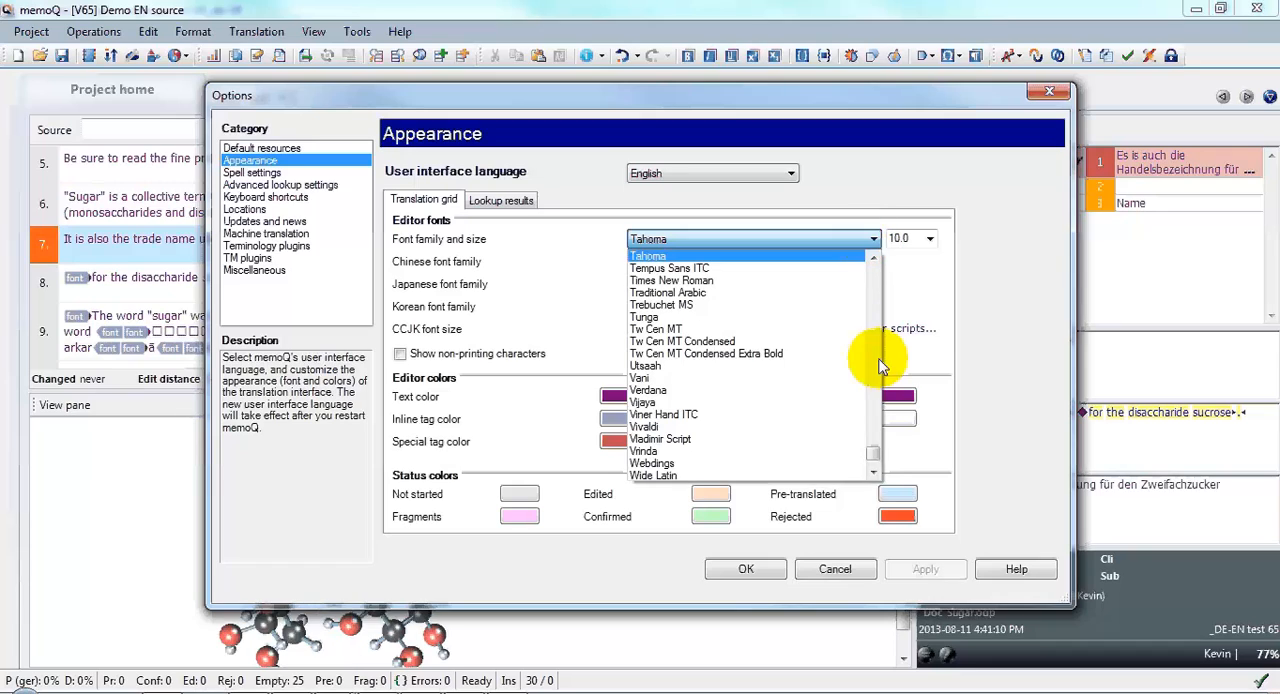
scroll(up, 3)
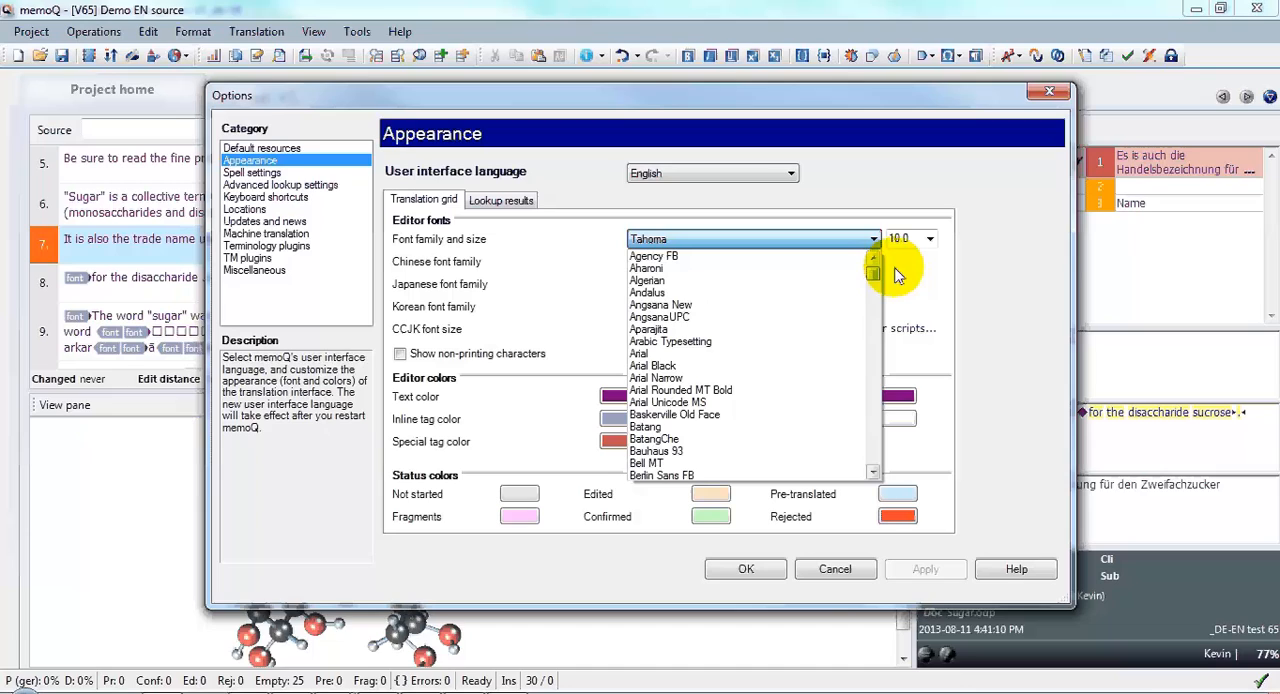
mouse_move(730, 402)
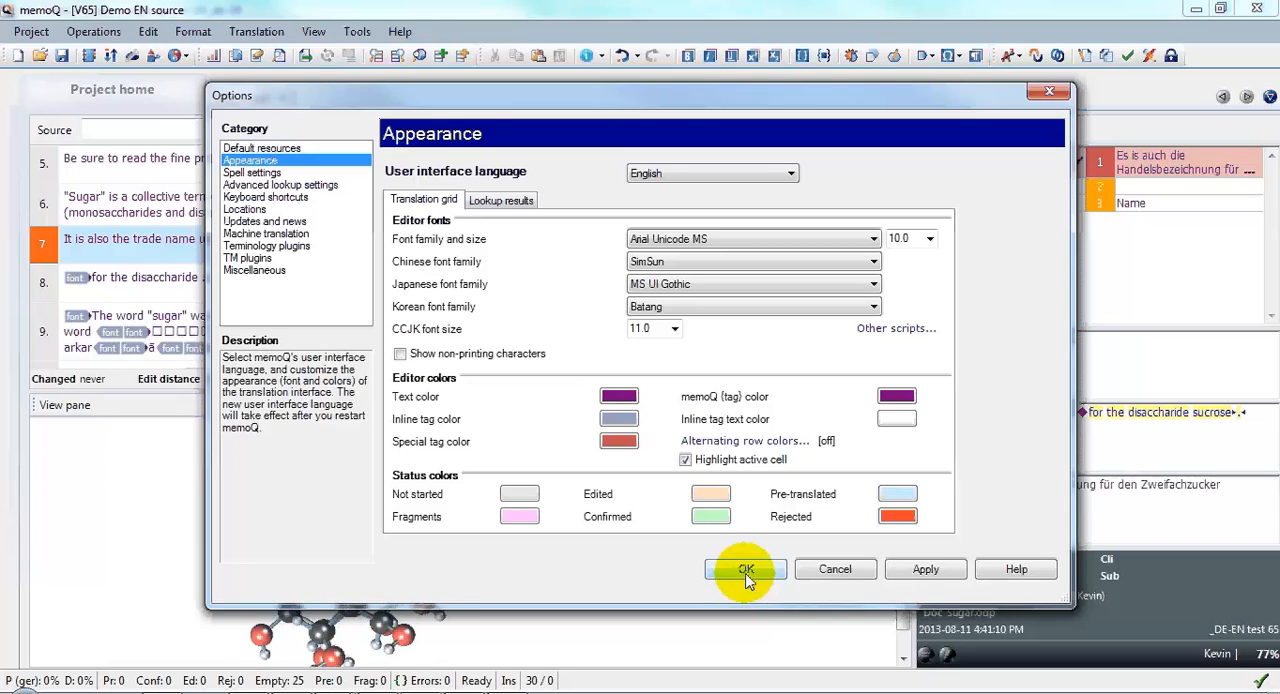
click(744, 569)
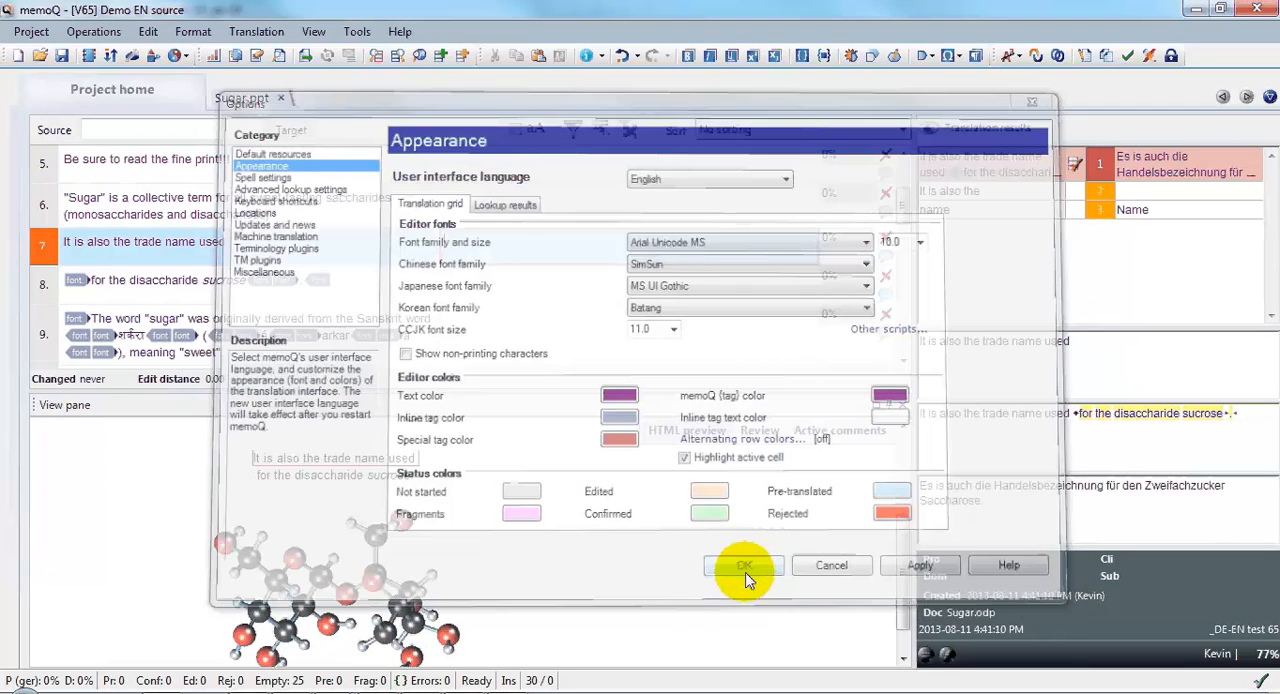
click(743, 565)
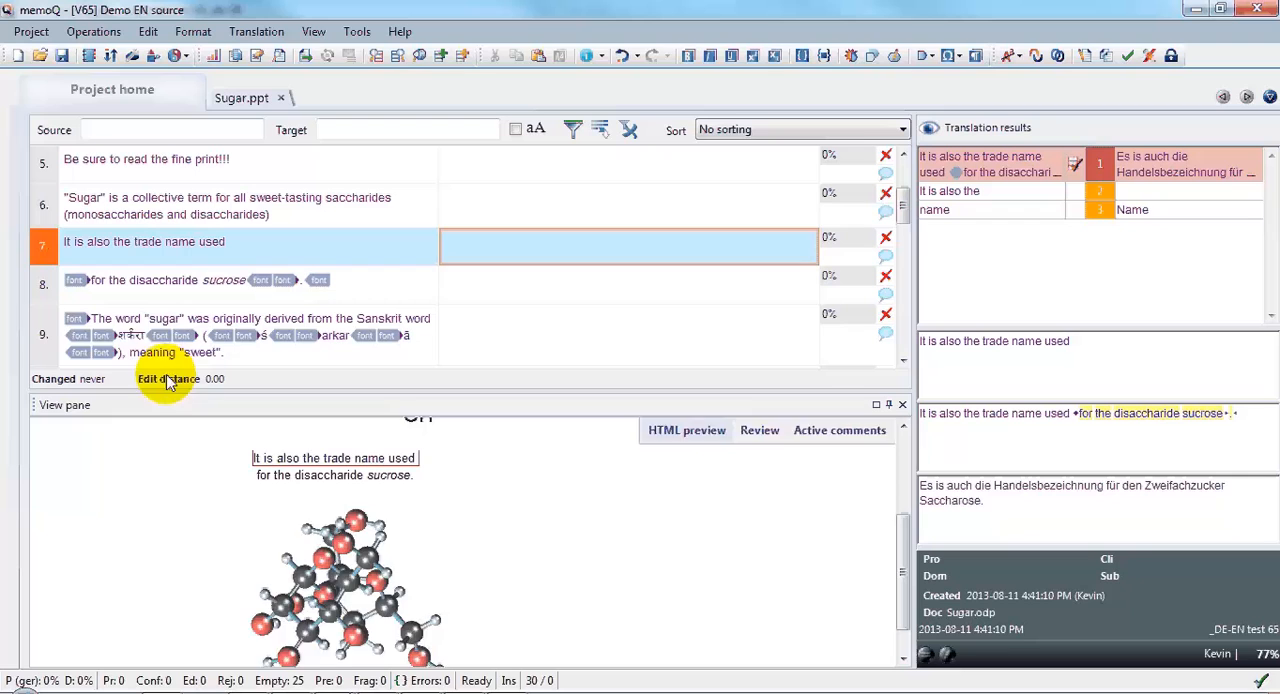